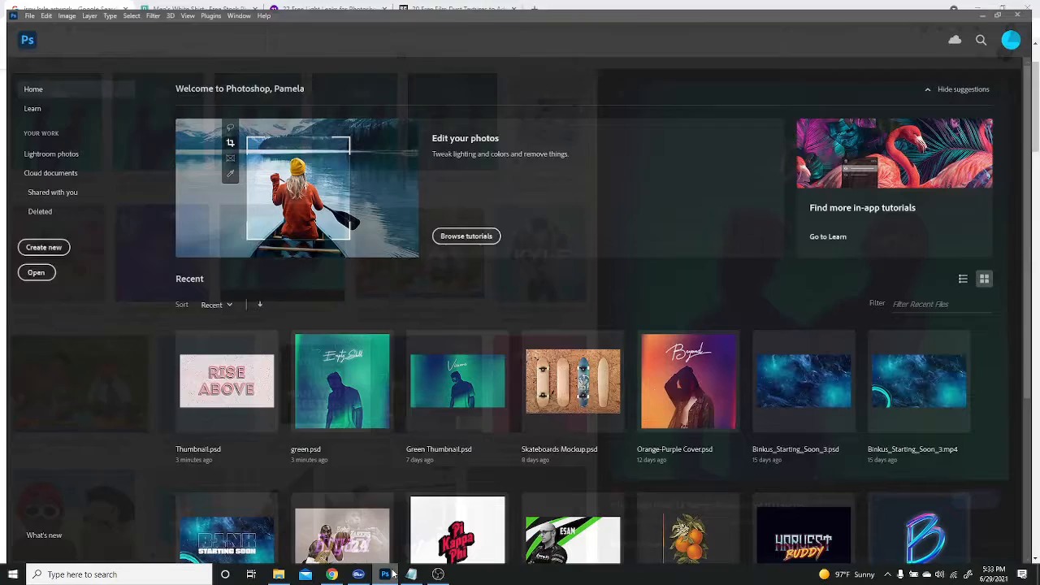
Step: Create a blank 1280 × 720 px, 300 ppi document from the recent preset
click(43, 247)
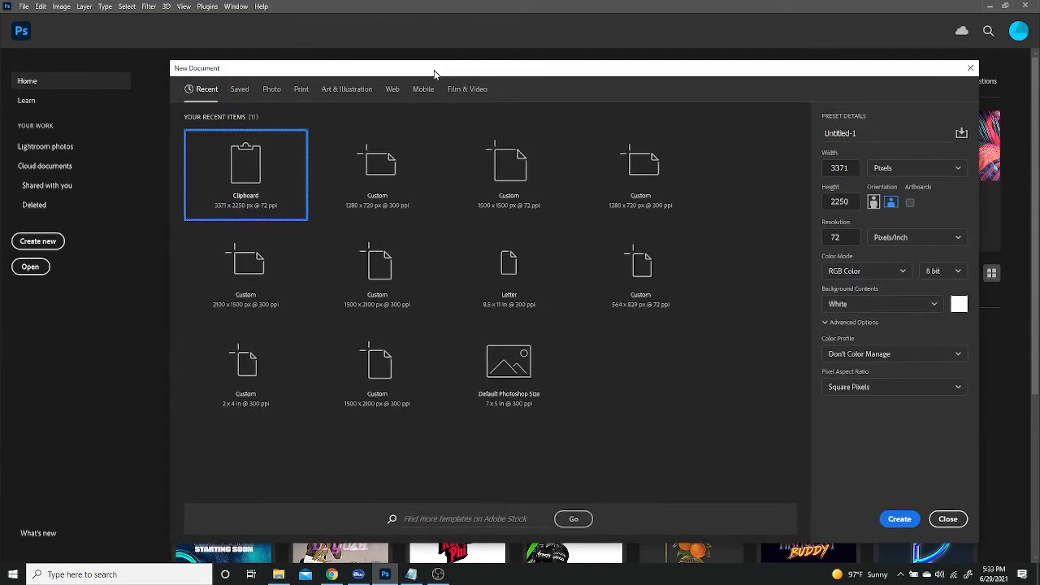
click(377, 174)
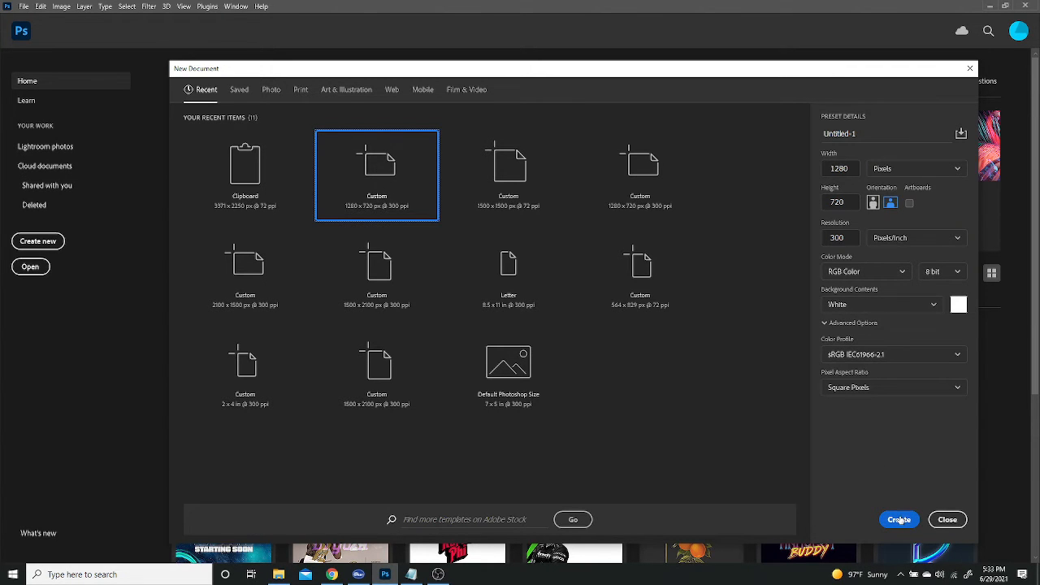
click(899, 520)
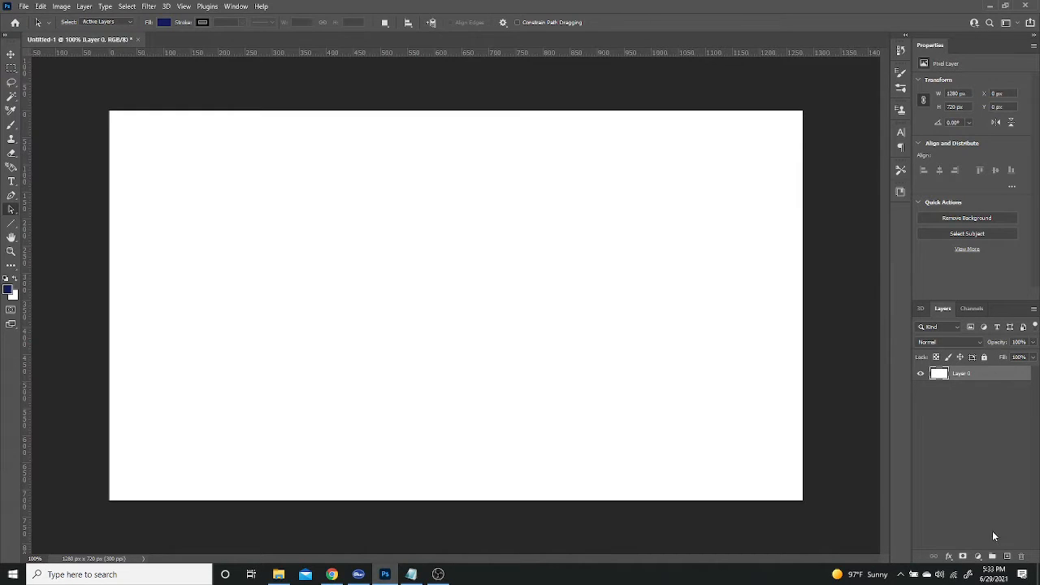
mouse_move(413, 321)
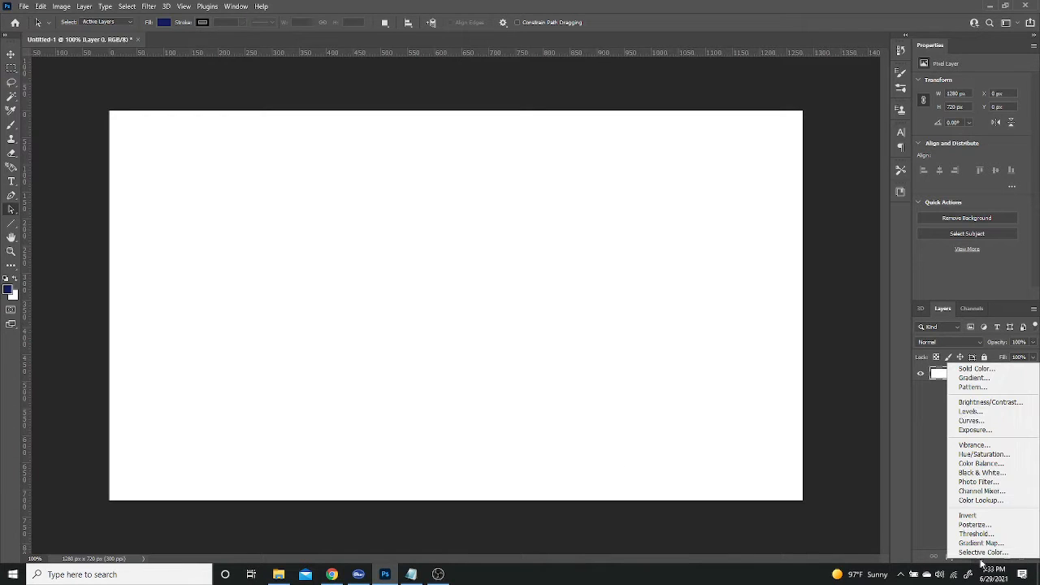
Step: Add a Gradient Fill layer from navy #111b59 to green #17d289 at -45°
click(972, 378)
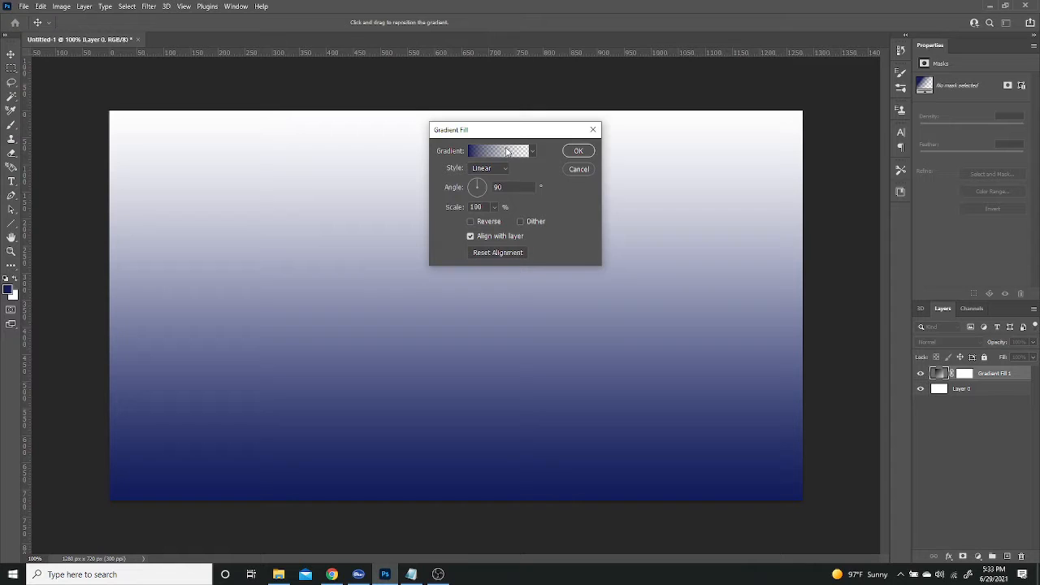
click(488, 150)
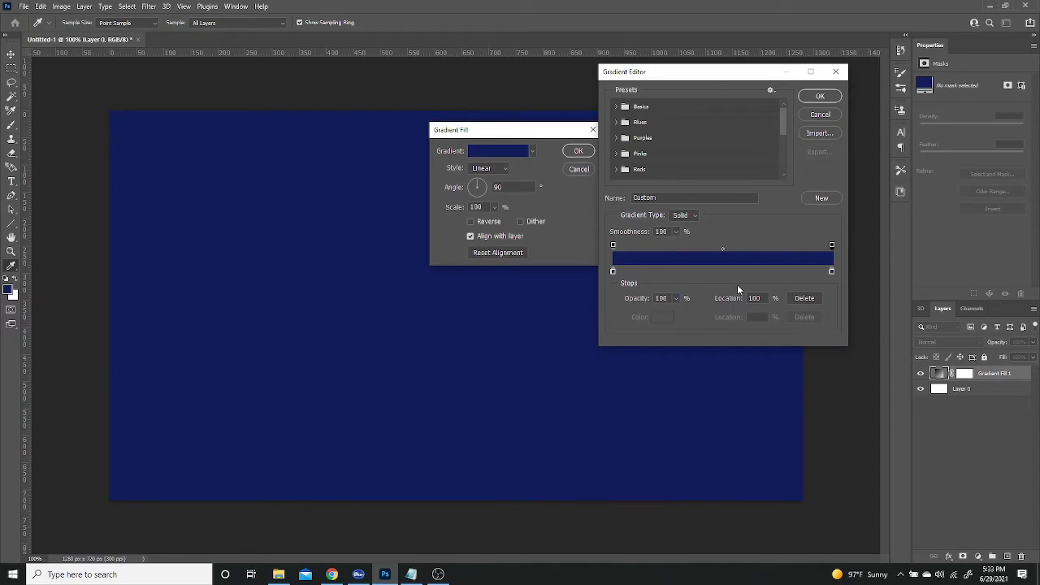
click(612, 271)
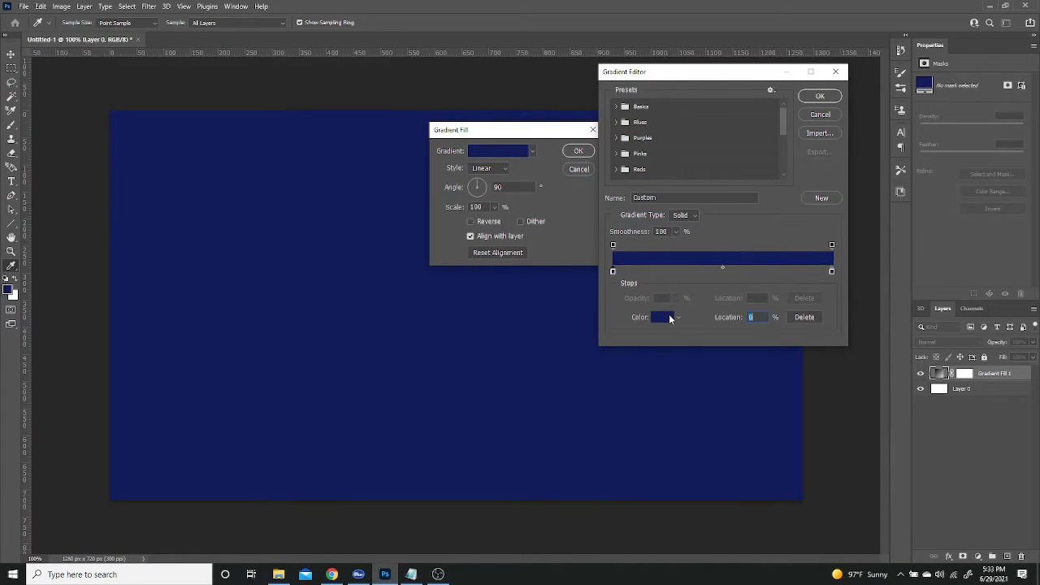
click(662, 317)
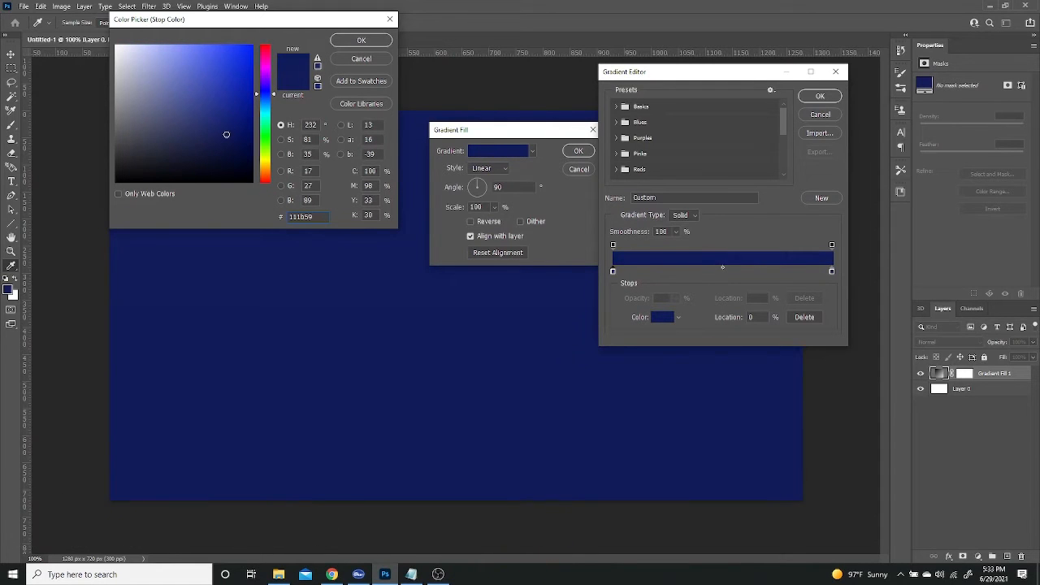
click(360, 40)
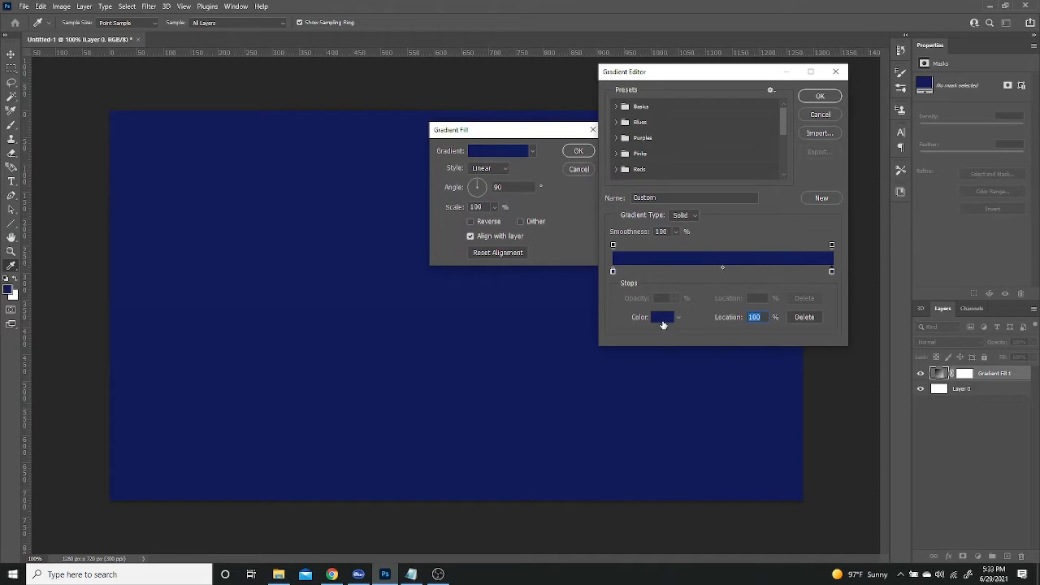
click(662, 316)
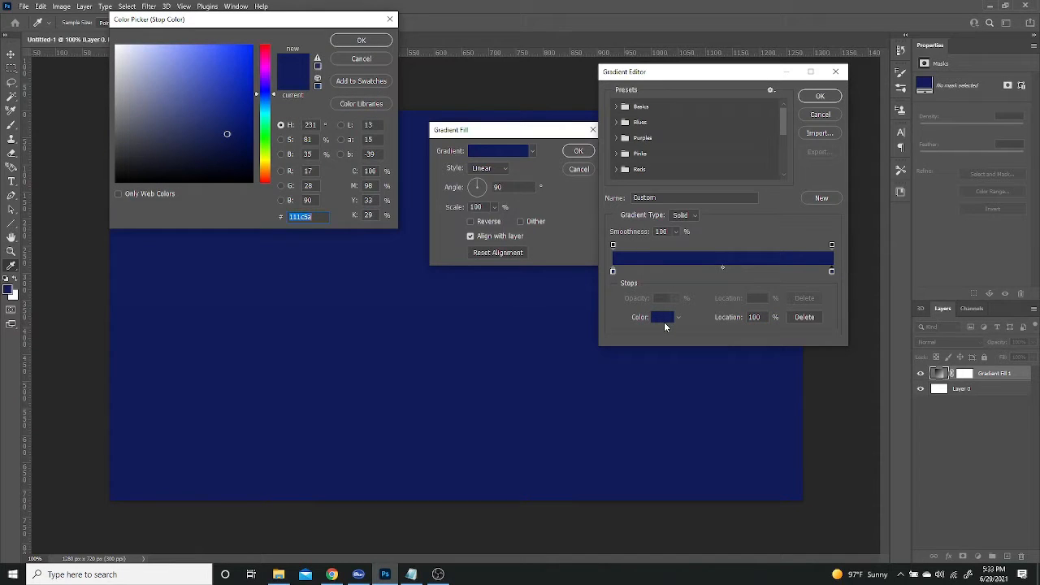
click(251, 169)
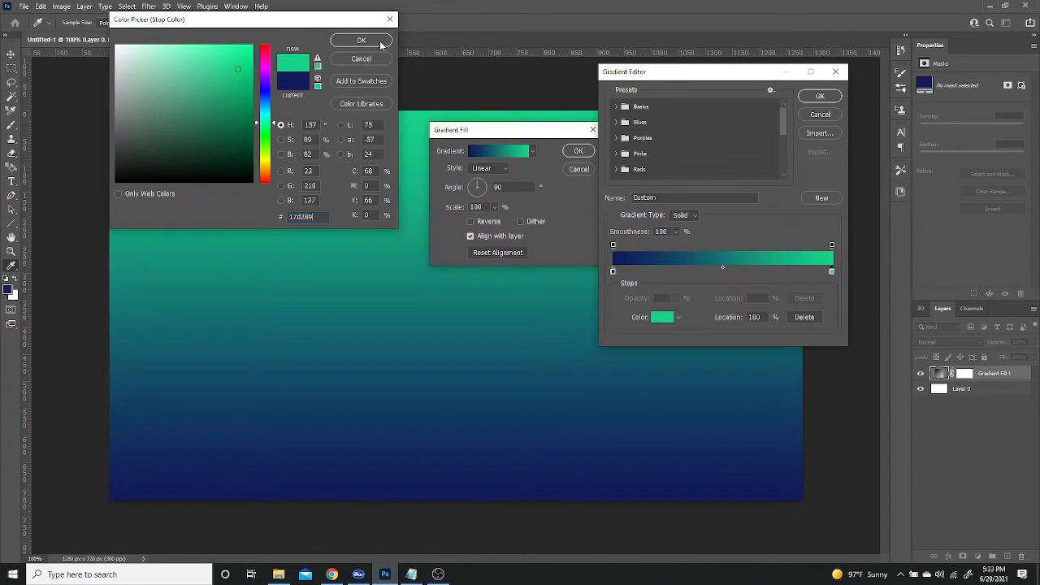
click(362, 41)
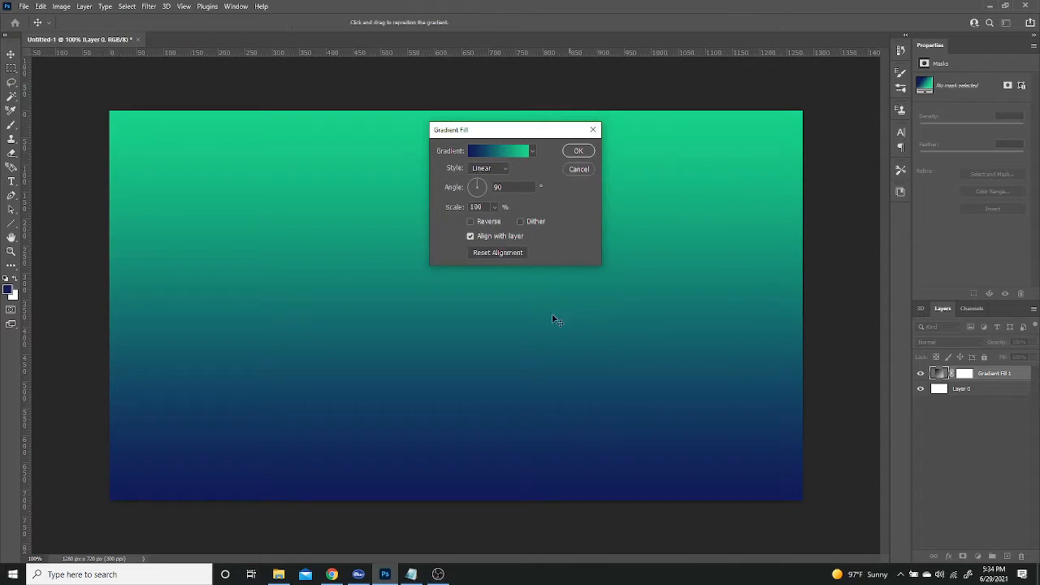
triple_click(513, 187)
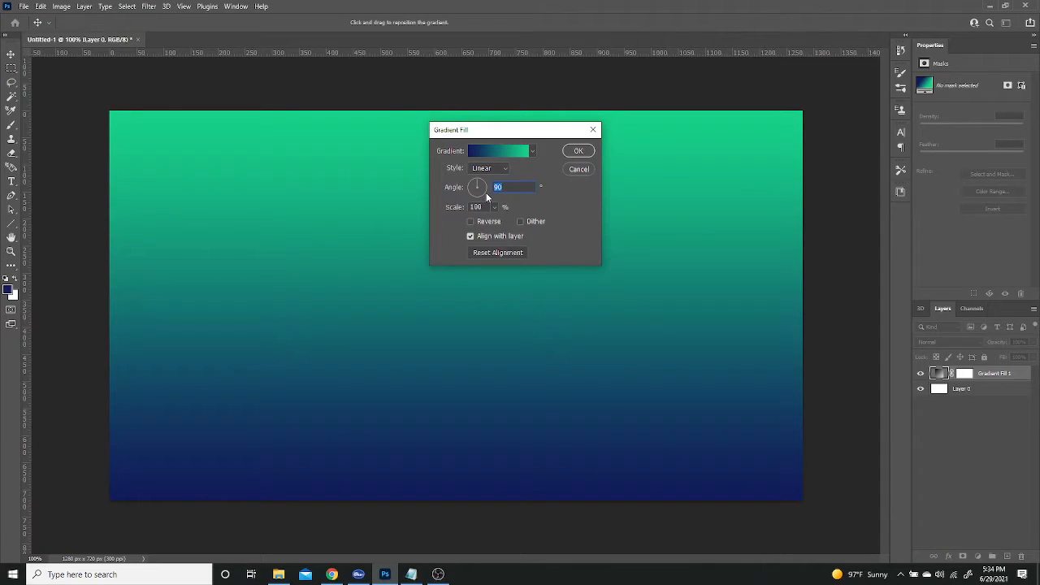
drag(476, 187, 474, 184)
text(-45)
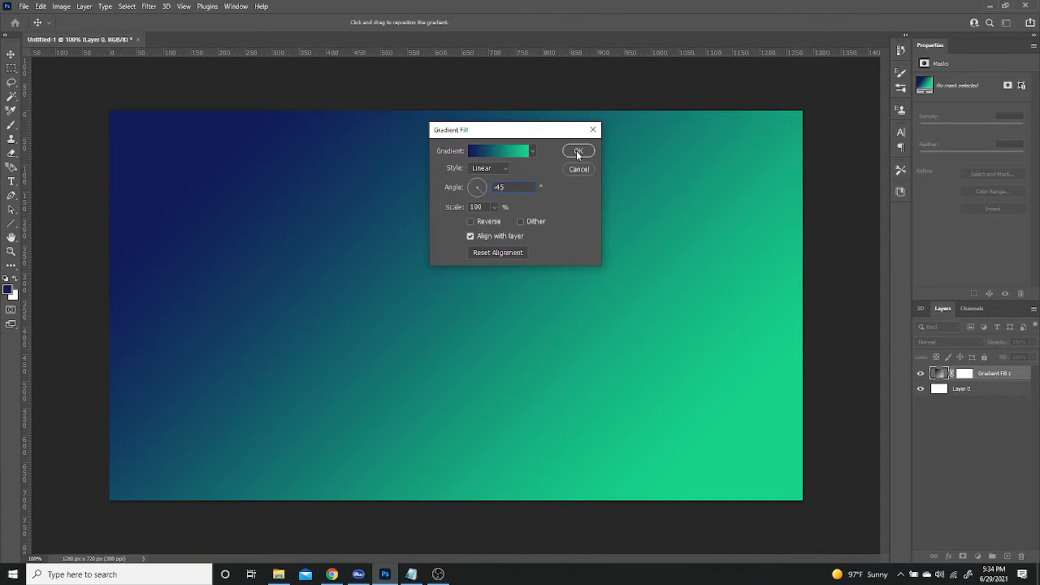
click(577, 151)
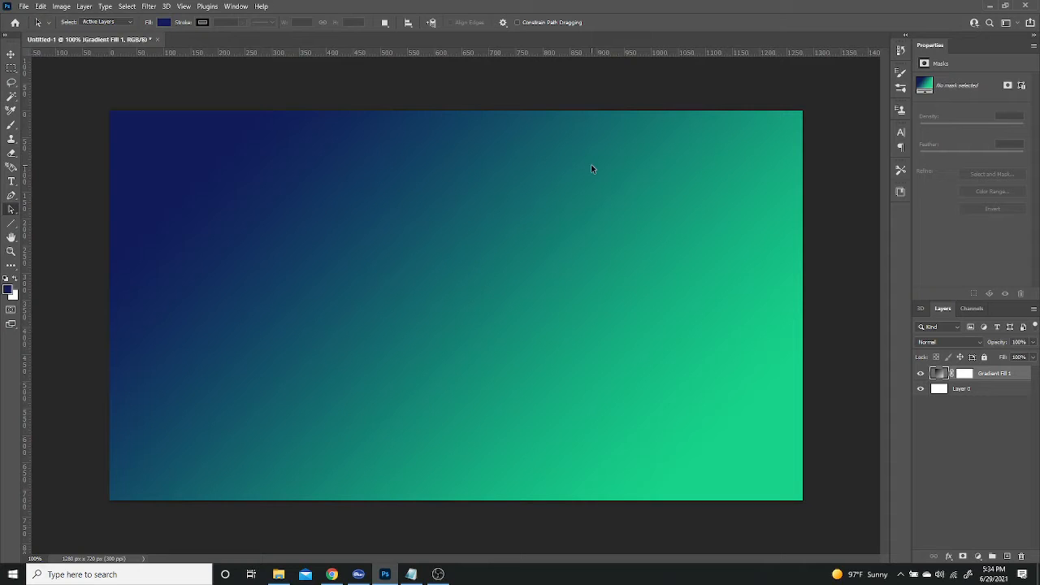
mouse_move(141, 161)
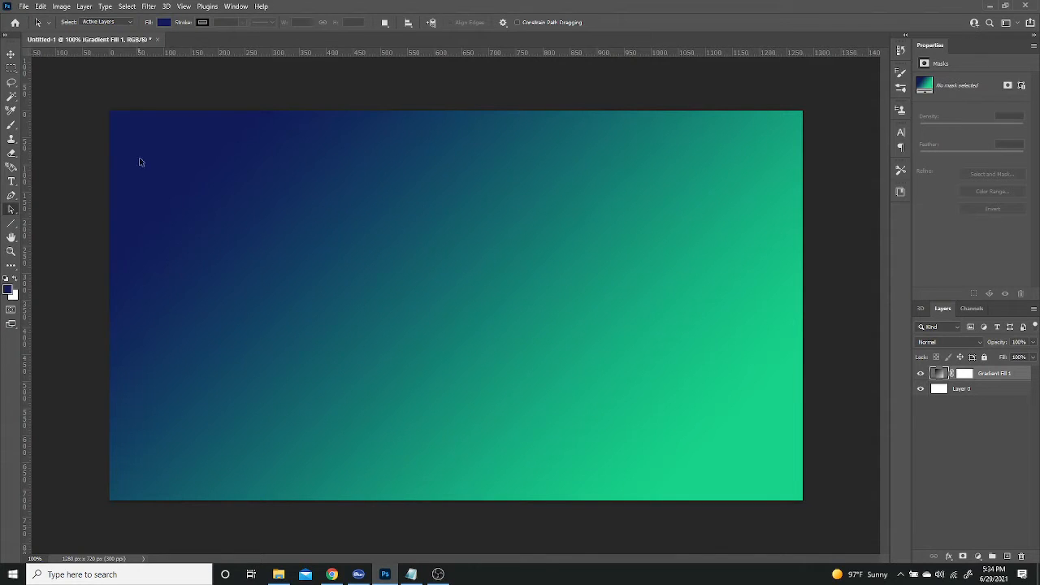
mouse_move(158, 160)
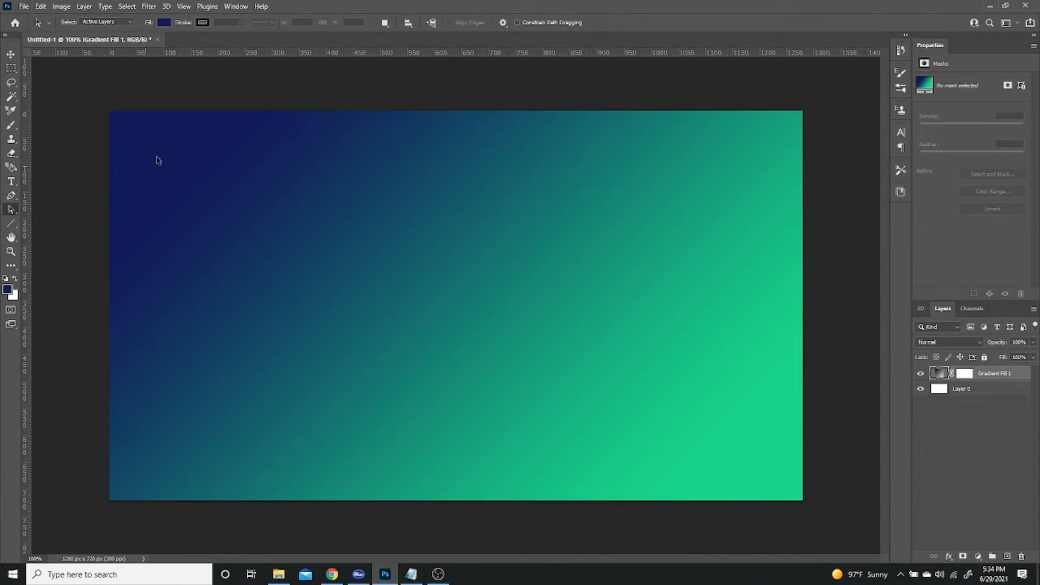
mouse_move(978, 444)
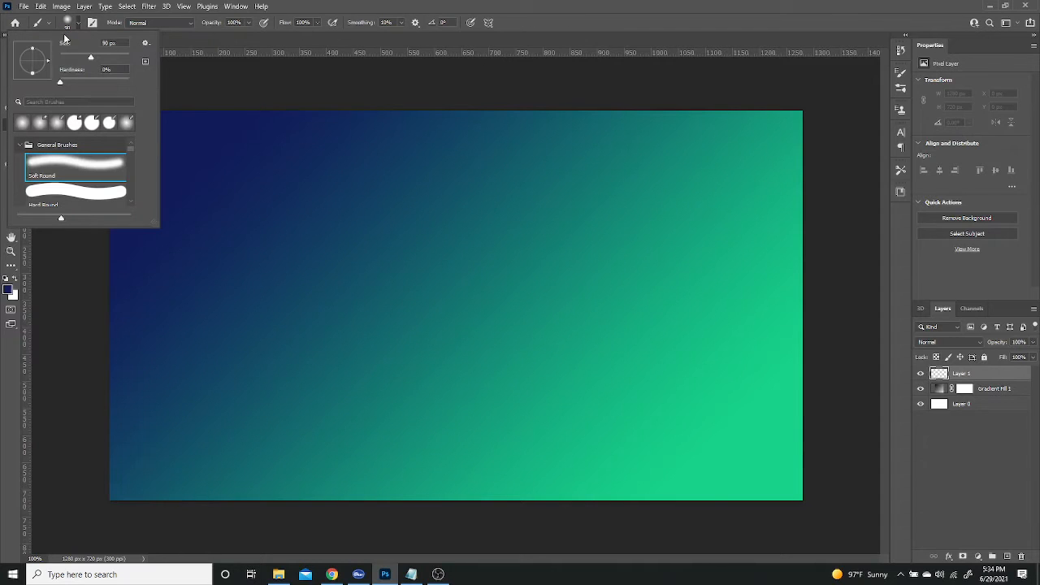
mouse_move(75, 169)
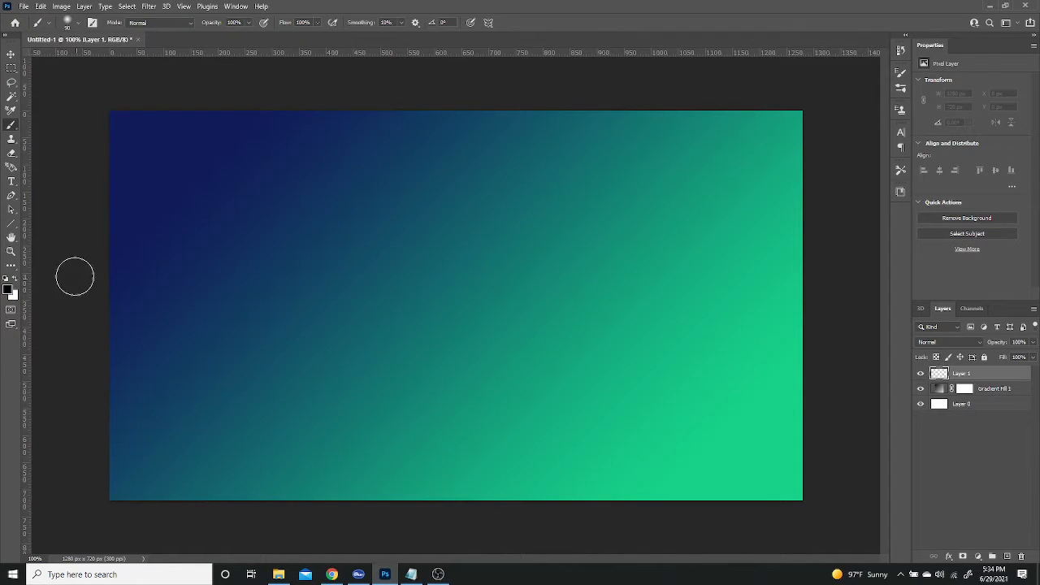
Step: Paint soft black and white blobs across the edges, corners, middle and top of the canvas
drag(75, 276, 45, 297)
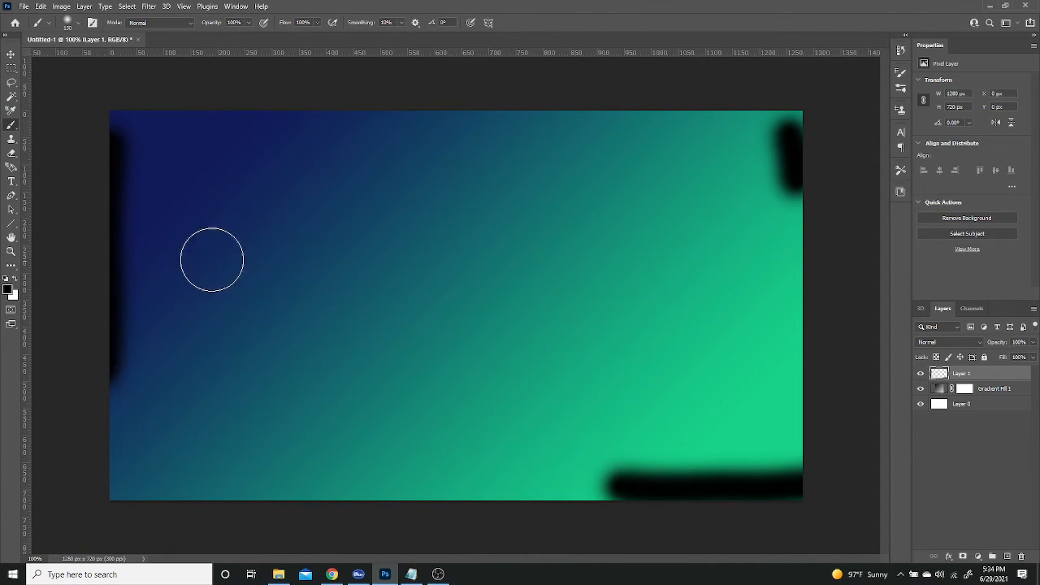
drag(211, 260, 255, 205)
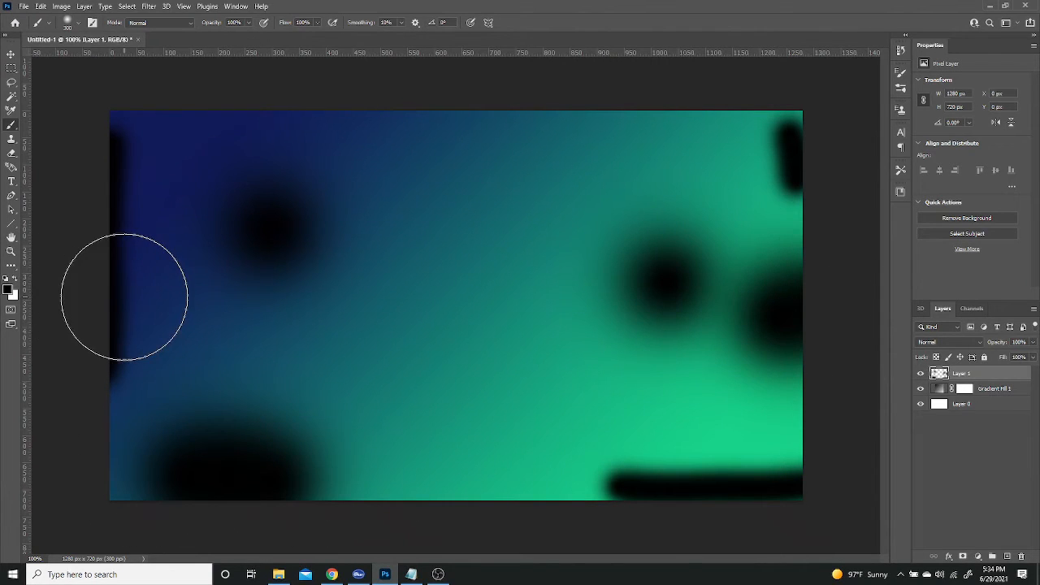
mouse_move(100, 261)
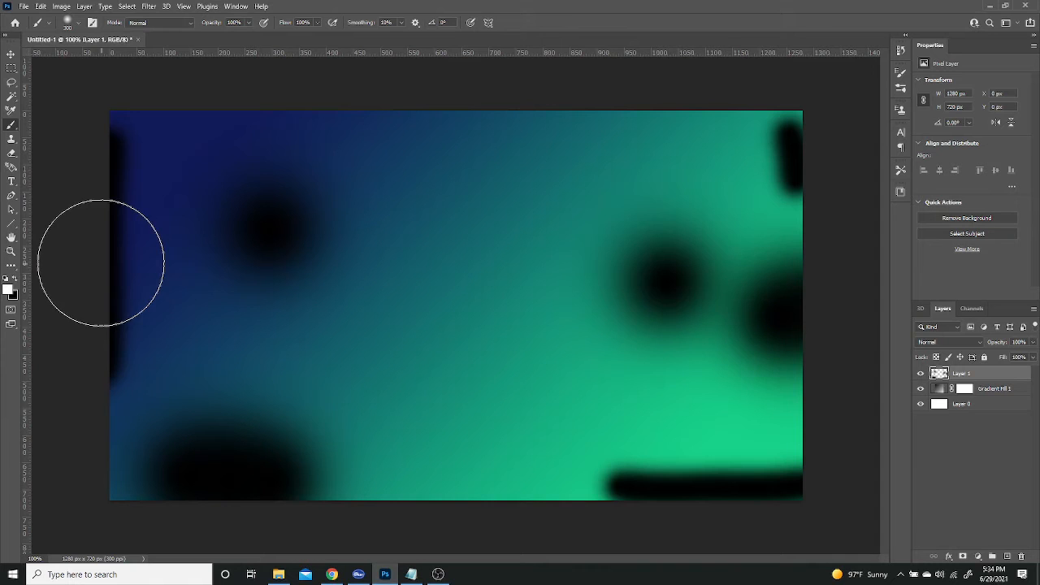
drag(101, 262, 694, 115)
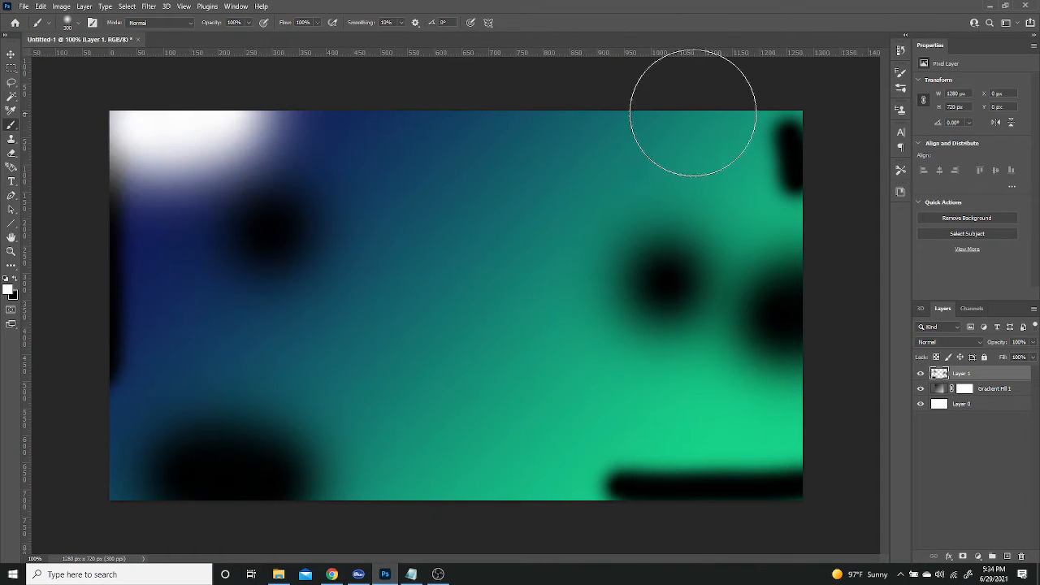
drag(693, 113, 551, 333)
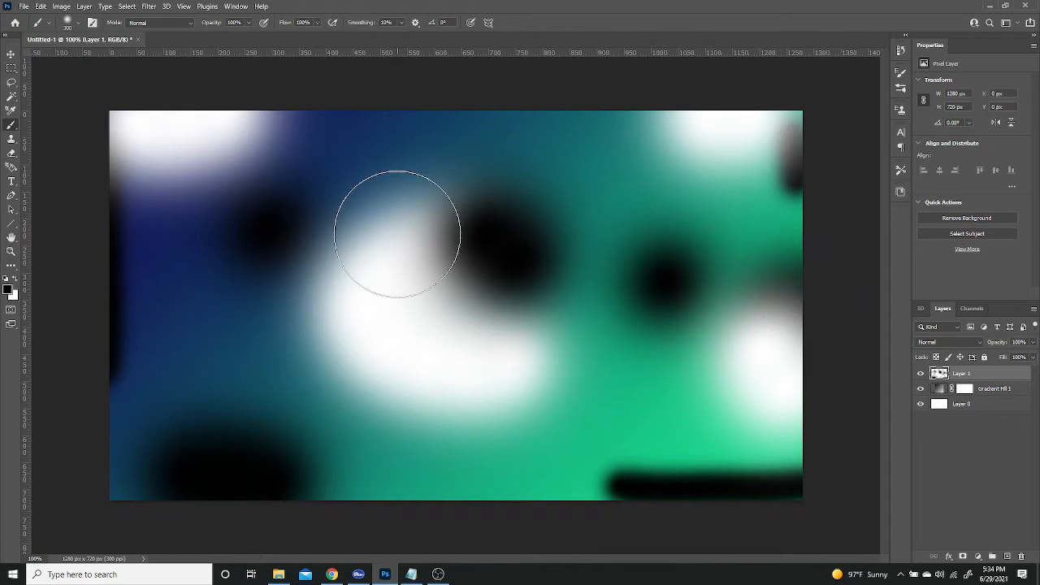
drag(398, 234, 455, 112)
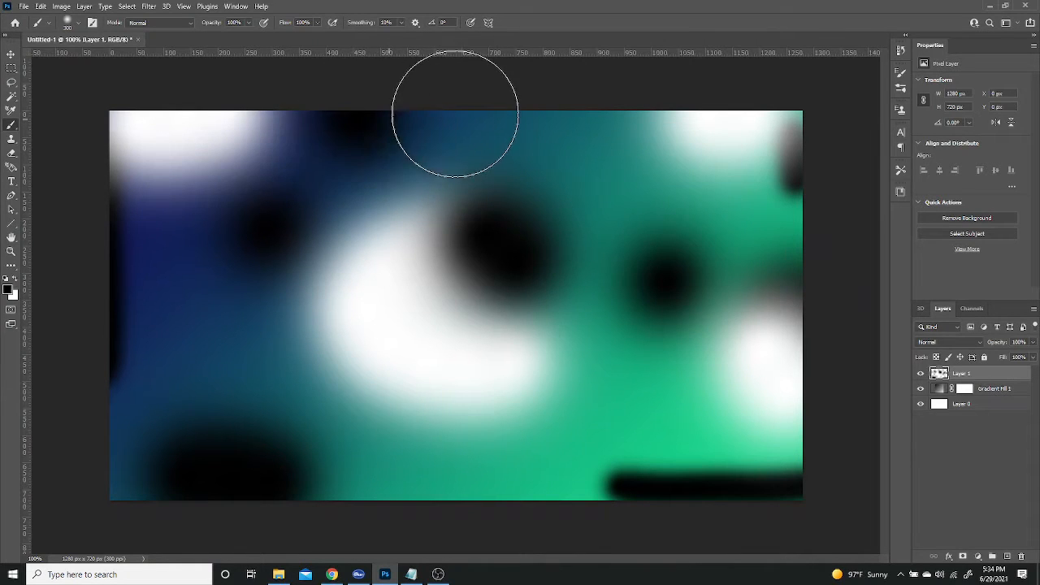
mouse_move(654, 397)
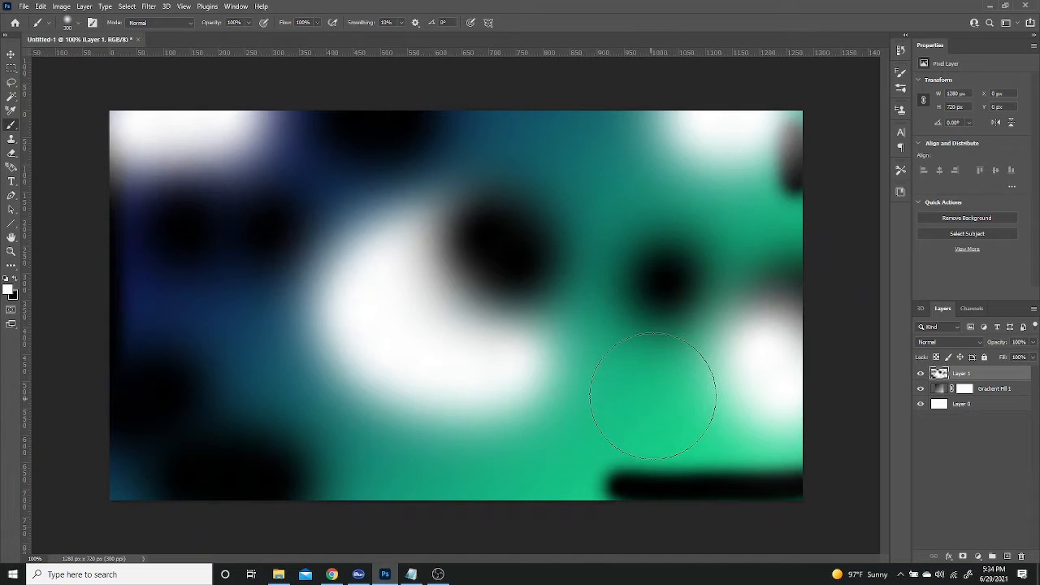
drag(655, 395, 488, 122)
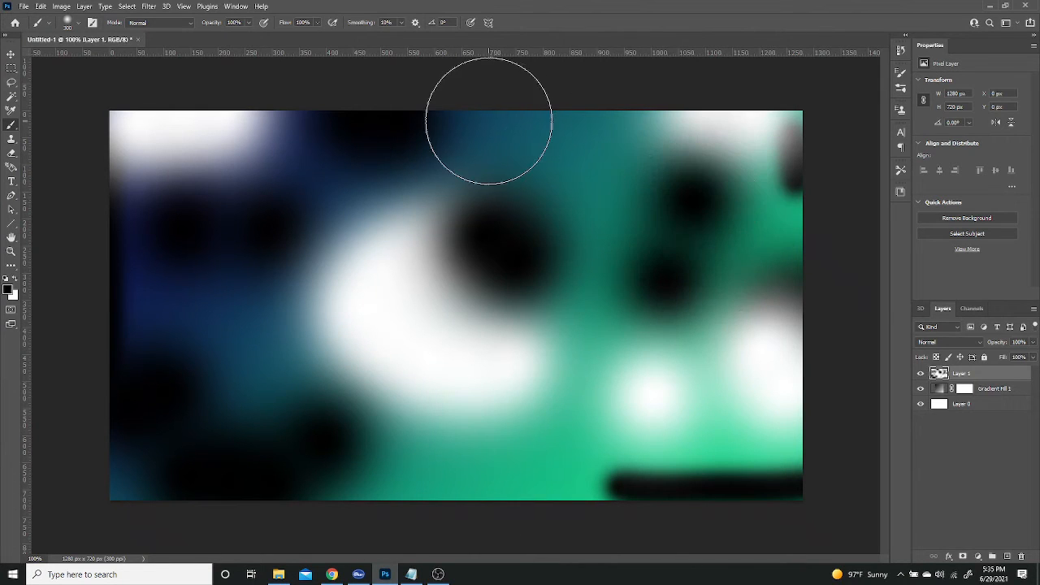
drag(488, 122, 776, 276)
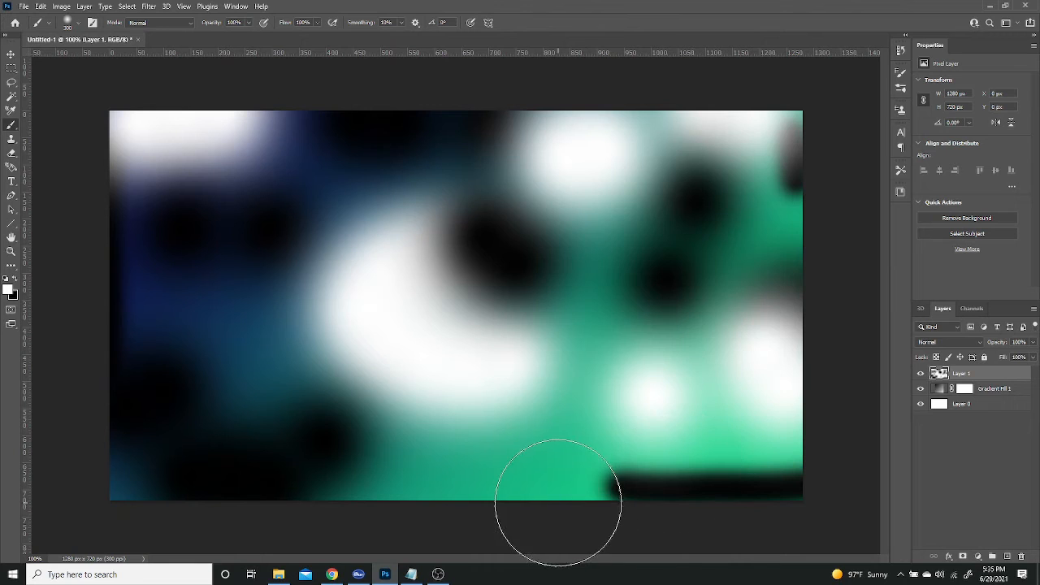
Step: Apply a Gaussian Blur with a 90-pixel radius to the cloudy texture layer
click(149, 7)
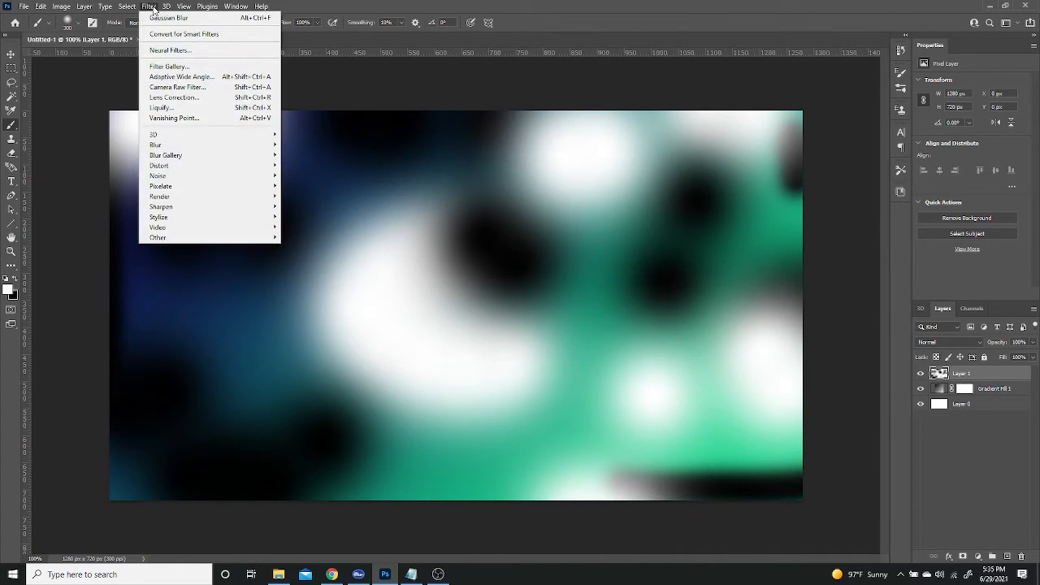
mouse_move(210, 145)
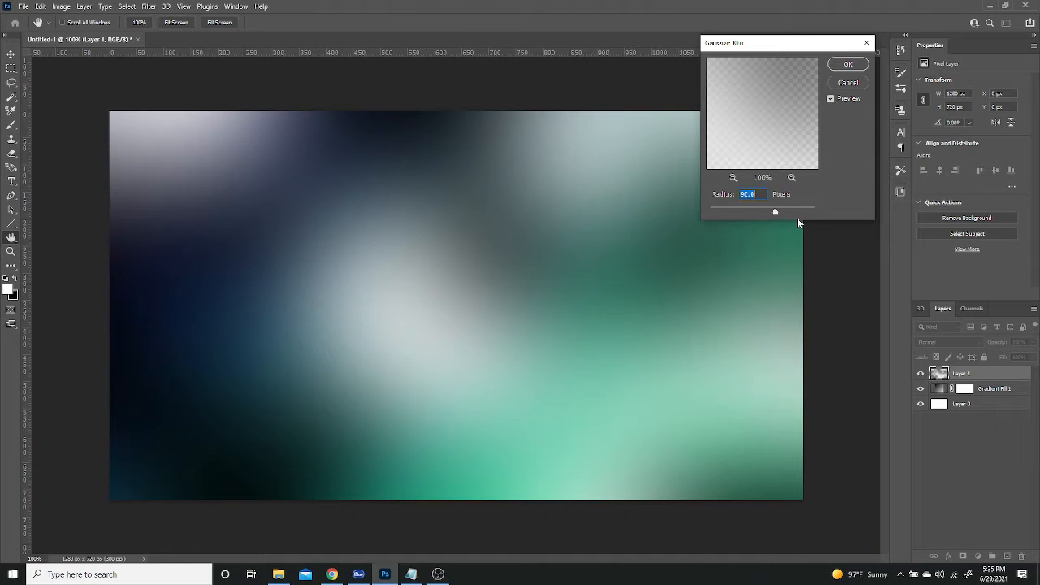
drag(775, 211, 789, 212)
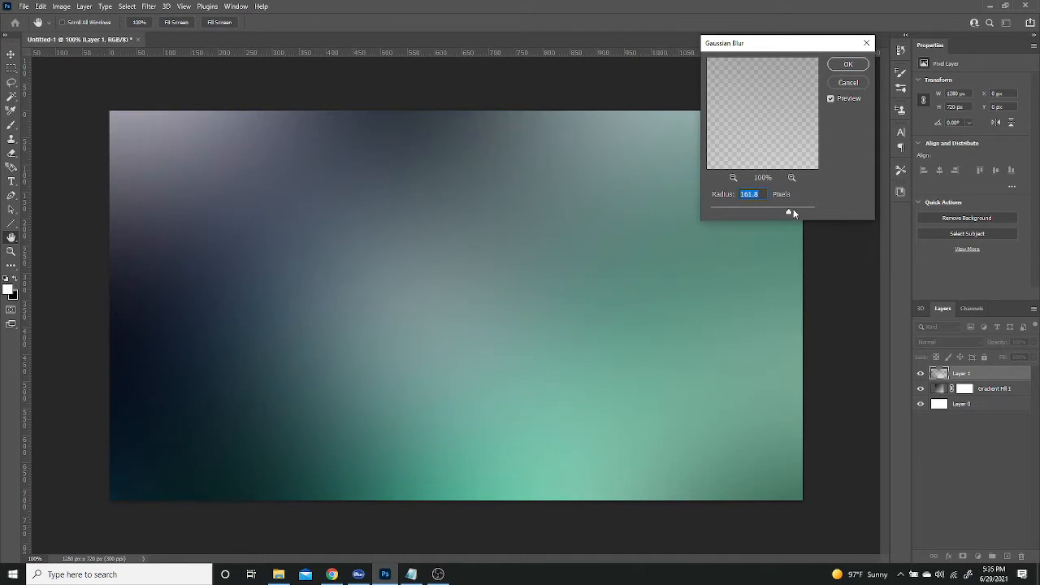
drag(792, 213, 780, 213)
text(90)
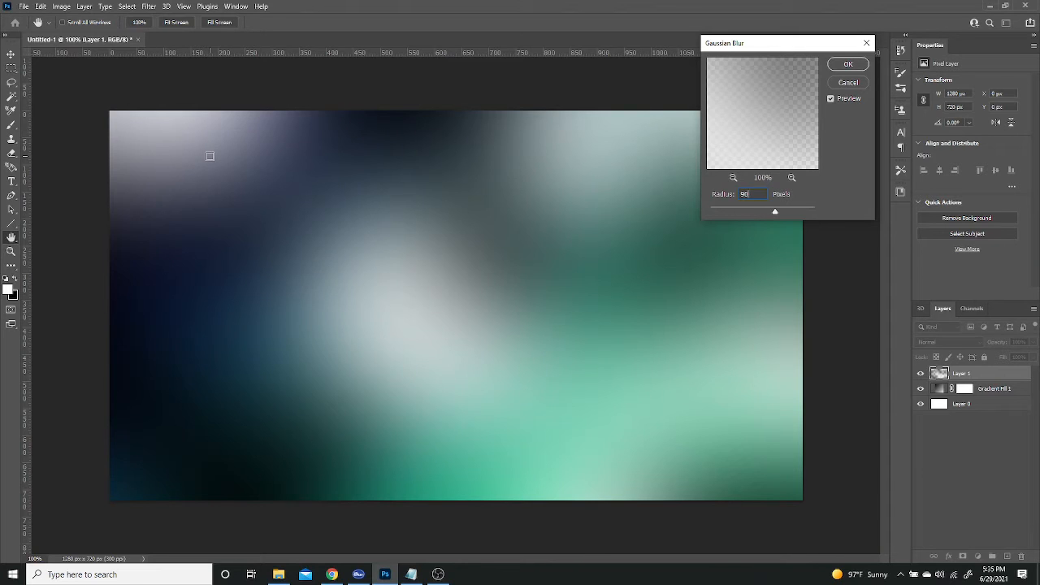
mouse_move(369, 131)
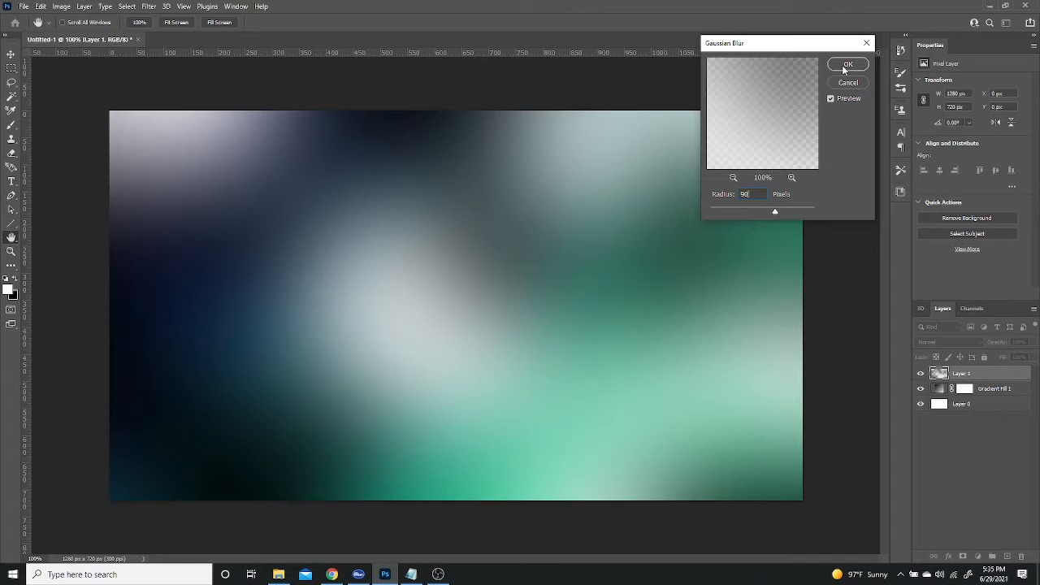
click(848, 64)
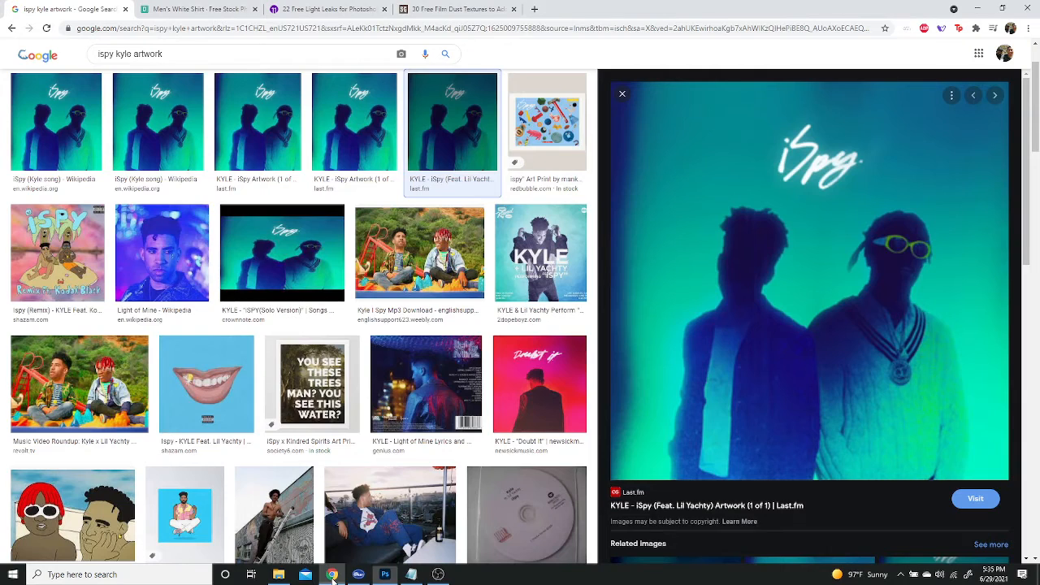
Step: Go to the Pexels photo of the man in a white T-shirt and bring up its copy options
click(193, 9)
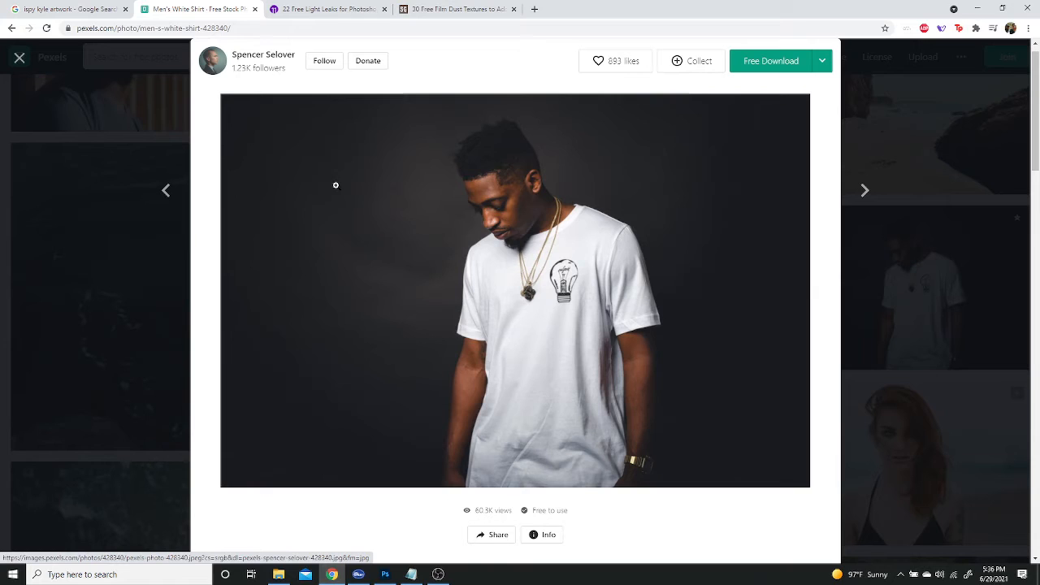
mouse_move(346, 222)
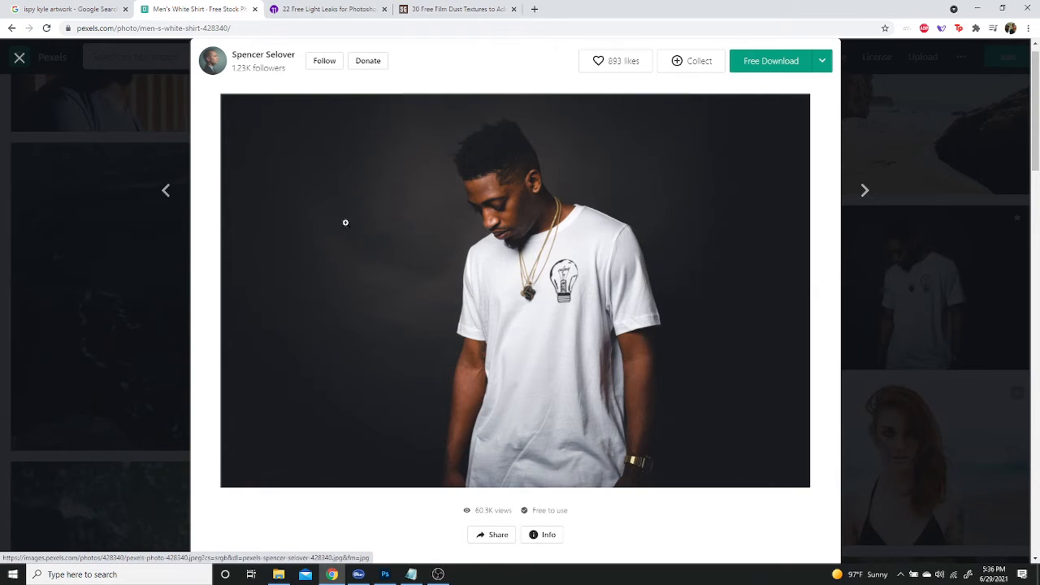
mouse_move(369, 216)
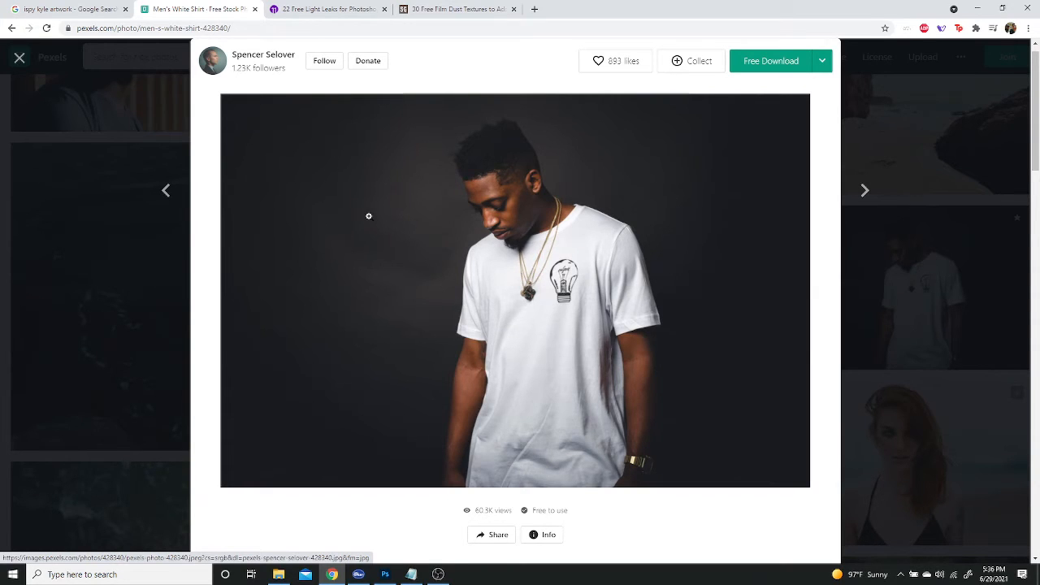
mouse_move(354, 159)
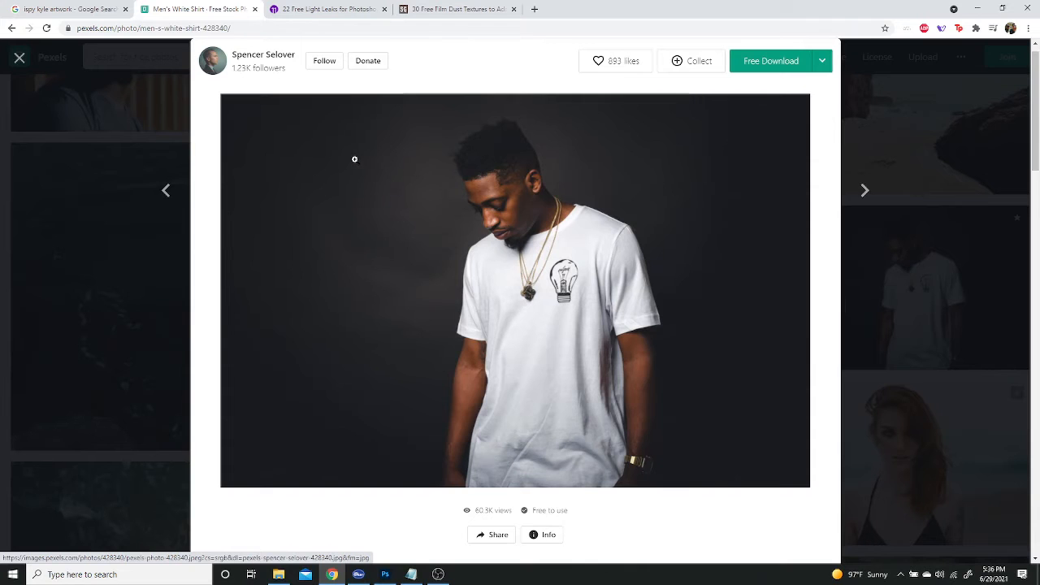
right_click(364, 160)
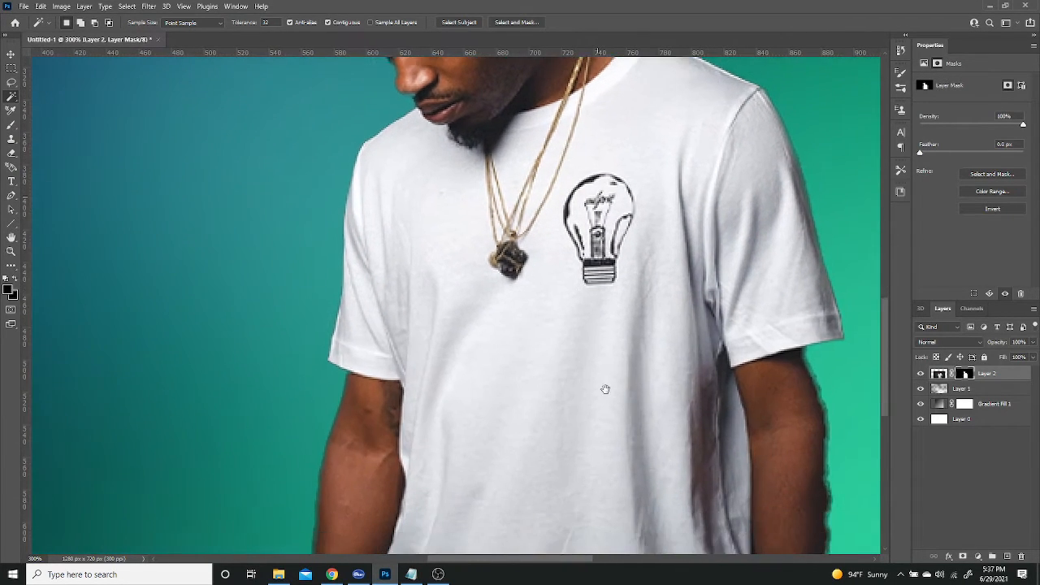
Step: Paint the layer mask clean along the edge of the model's arm
drag(605, 389, 403, 256)
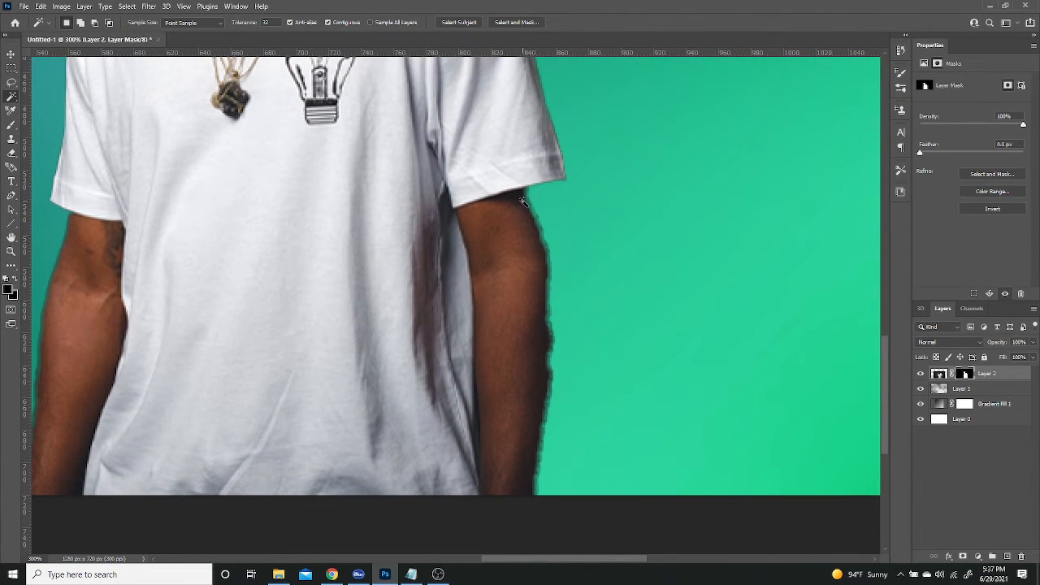
mouse_move(597, 327)
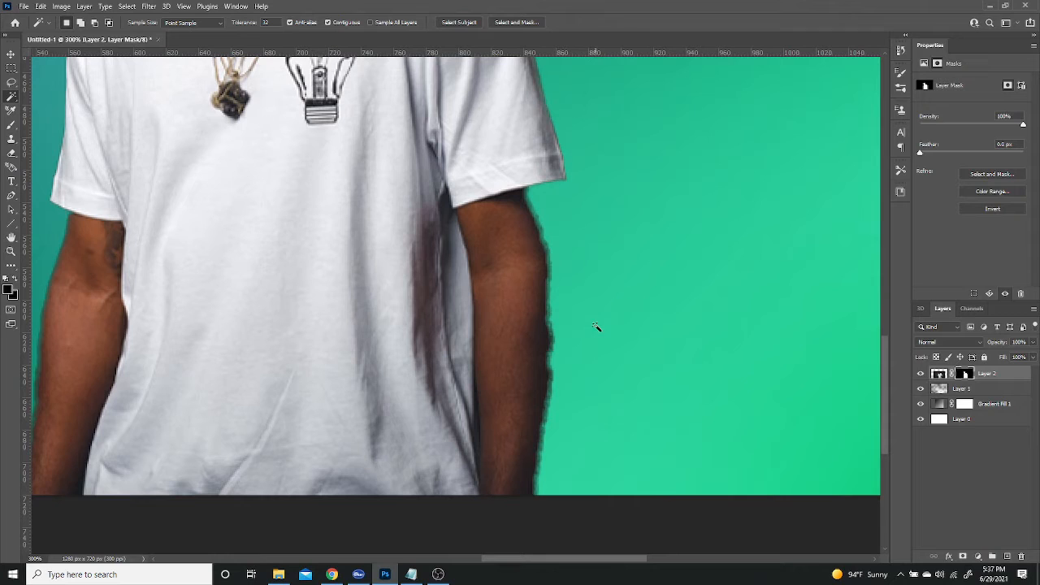
mouse_move(734, 321)
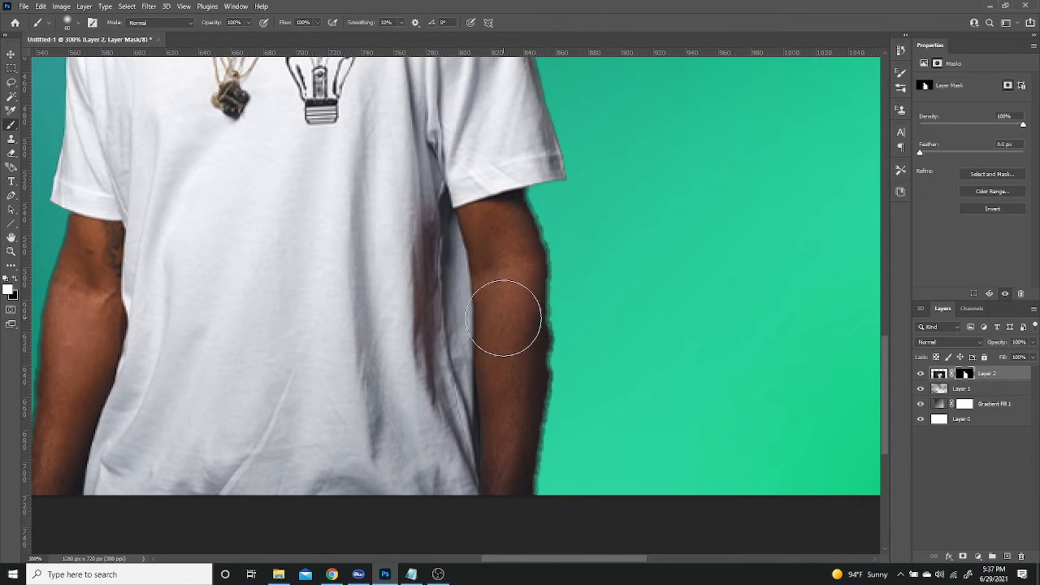
mouse_move(519, 269)
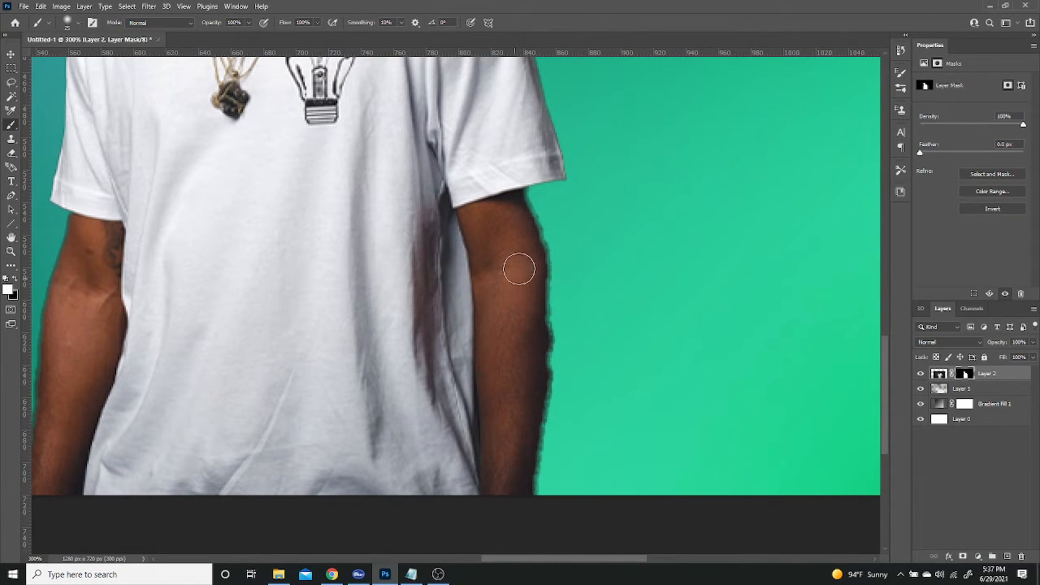
drag(520, 268, 529, 375)
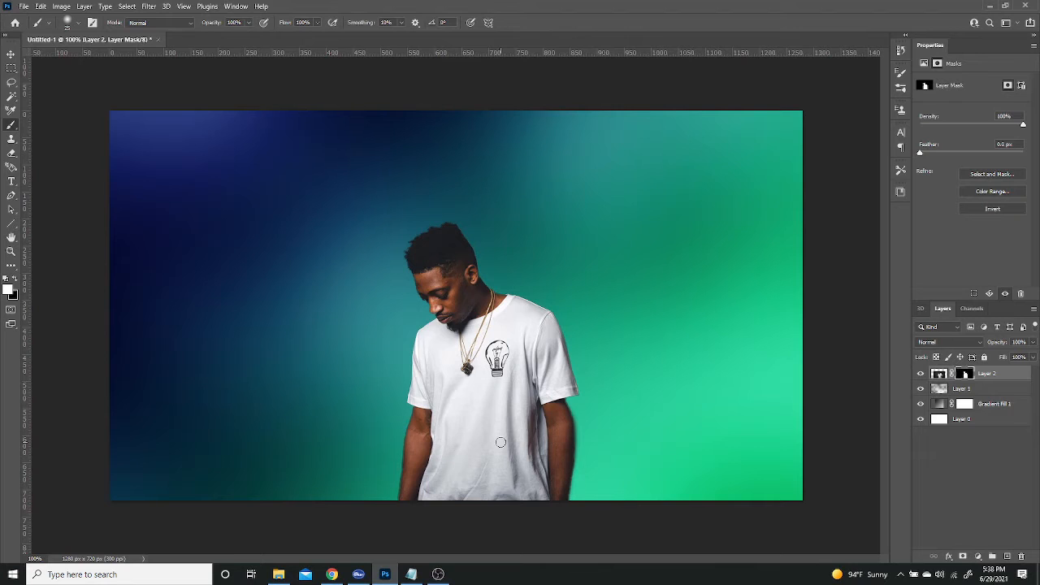
mouse_move(525, 428)
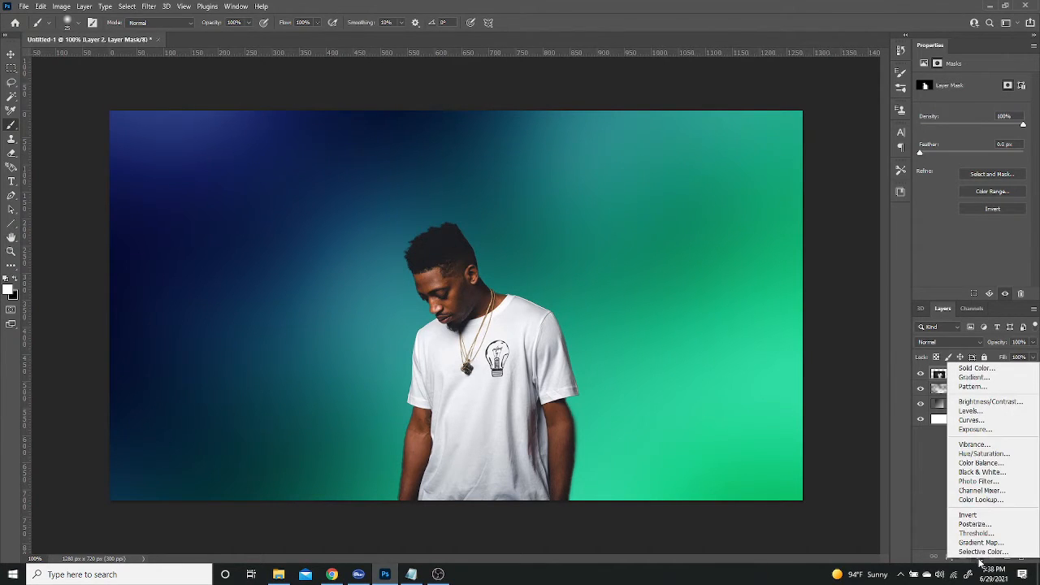
Step: Add a Gradient Map from navy #111b59 shadows to green #17d289 highlights
click(977, 553)
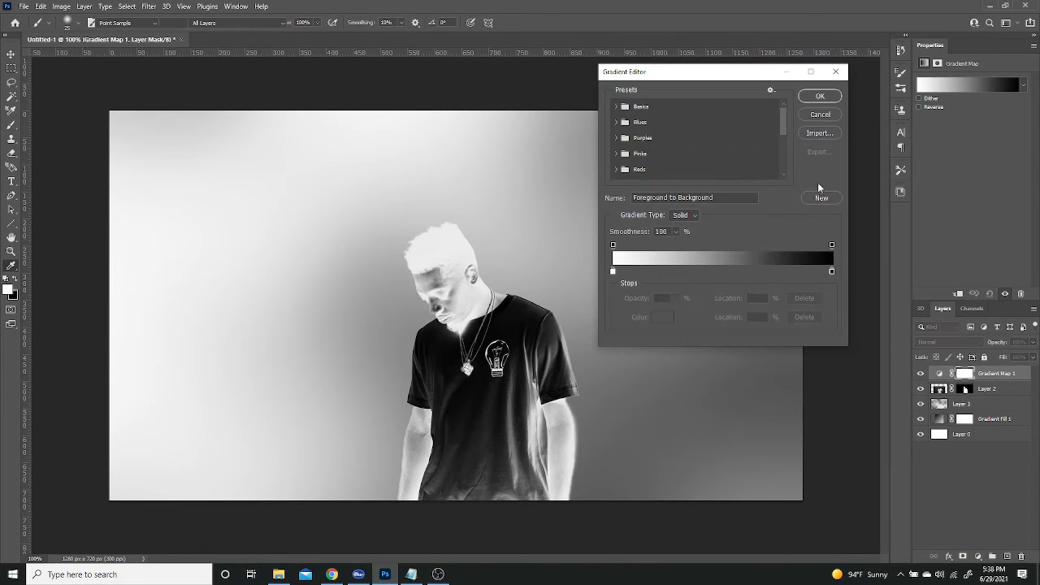
click(613, 271)
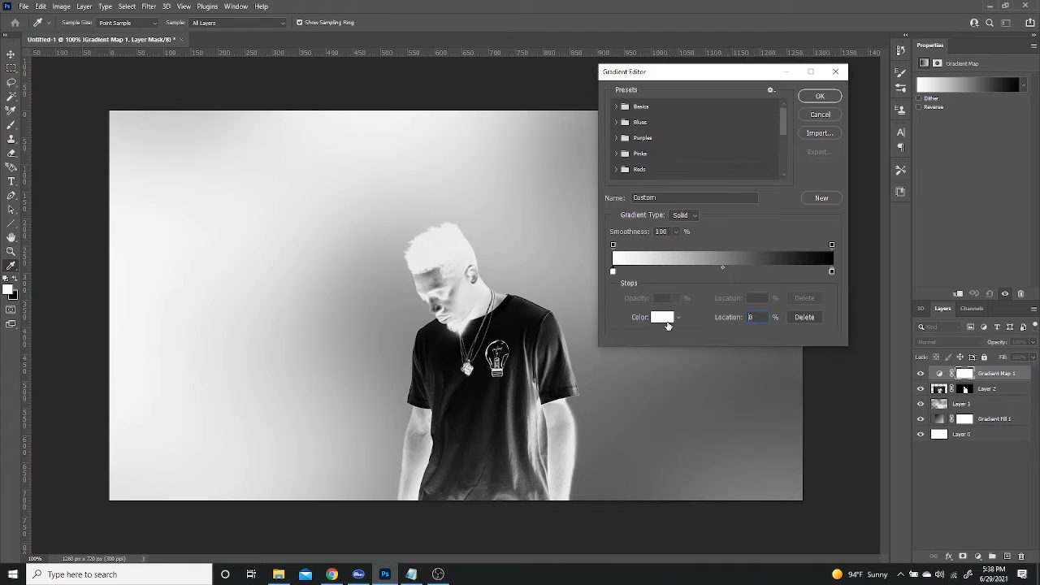
click(661, 317)
text(111b59)
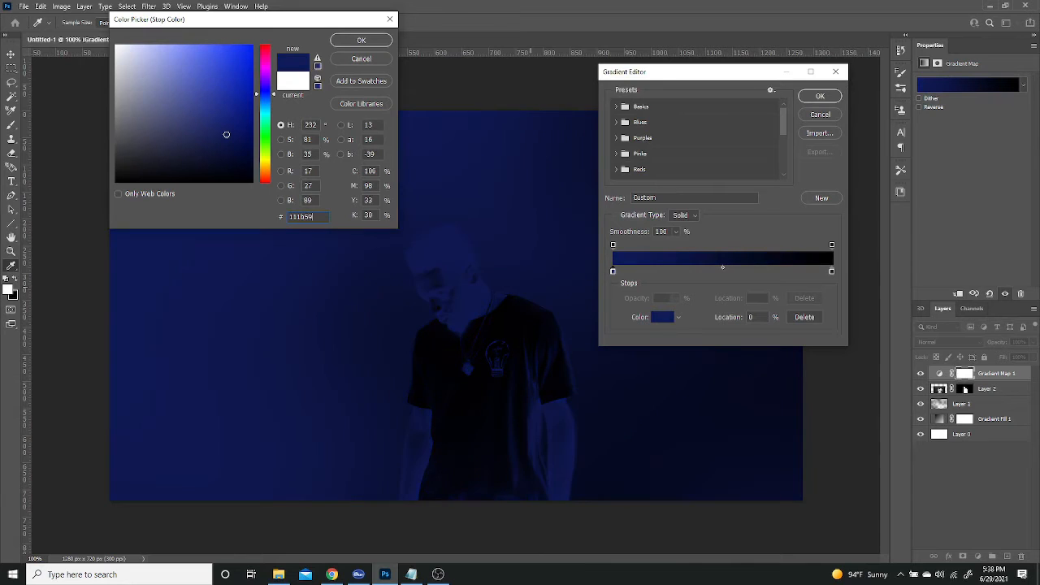
click(361, 40)
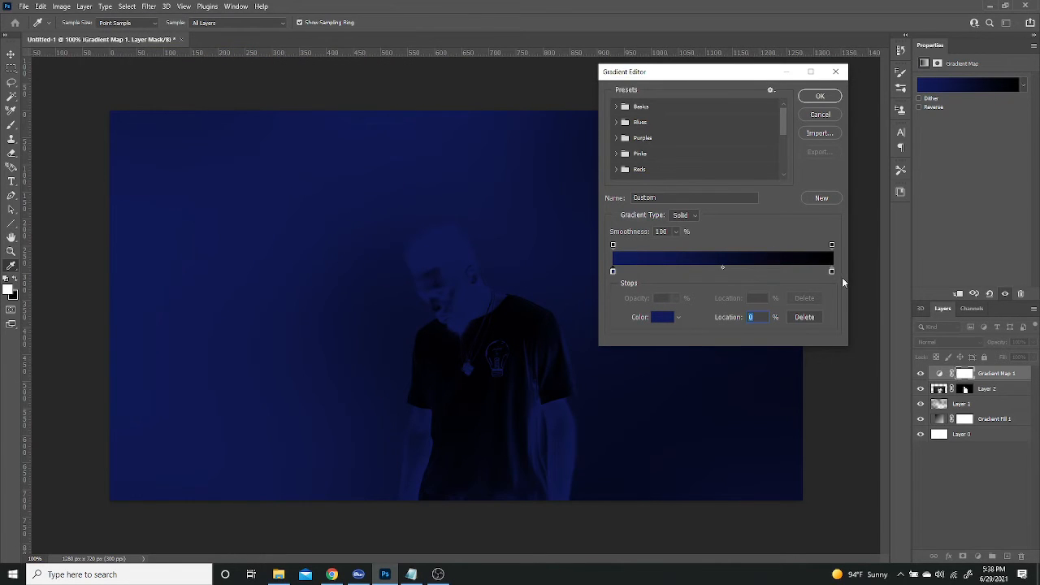
click(661, 317)
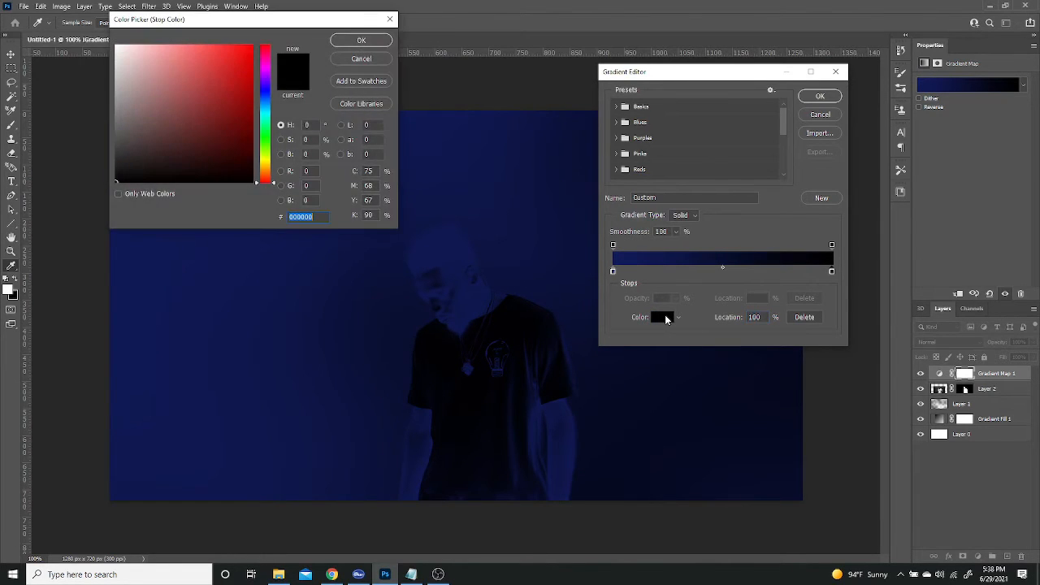
click(265, 90)
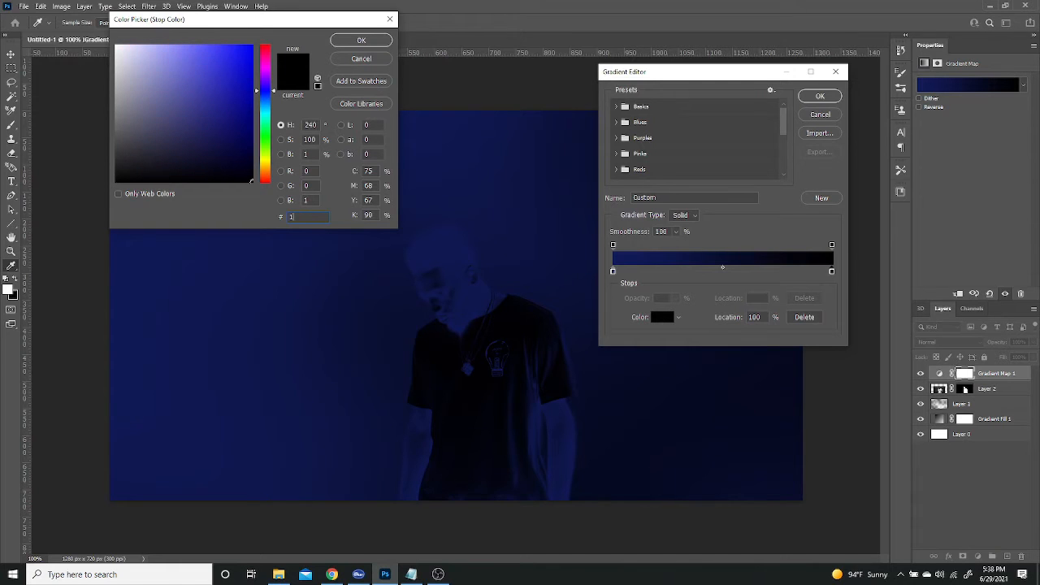
click(242, 62)
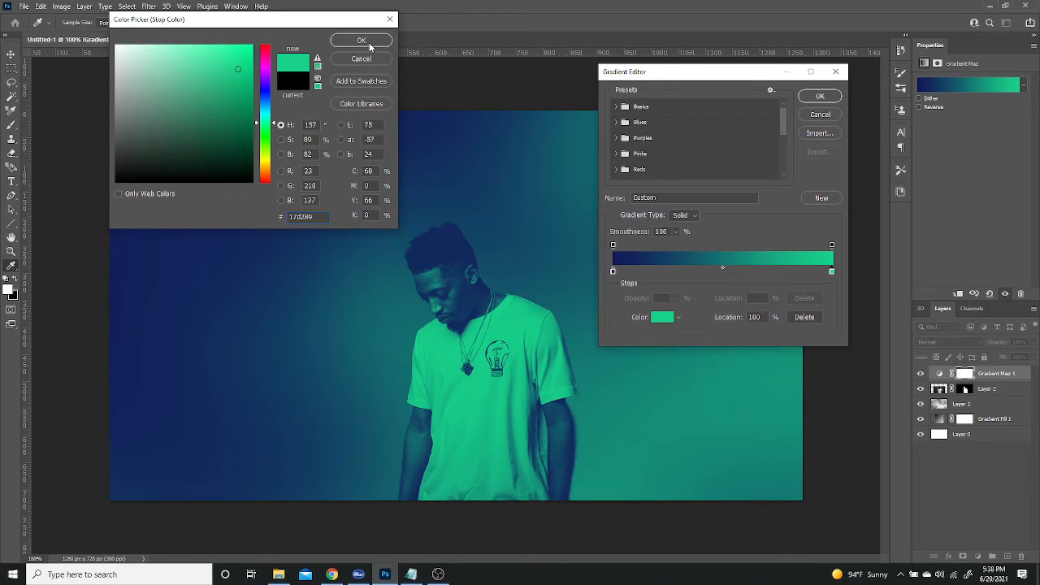
click(361, 41)
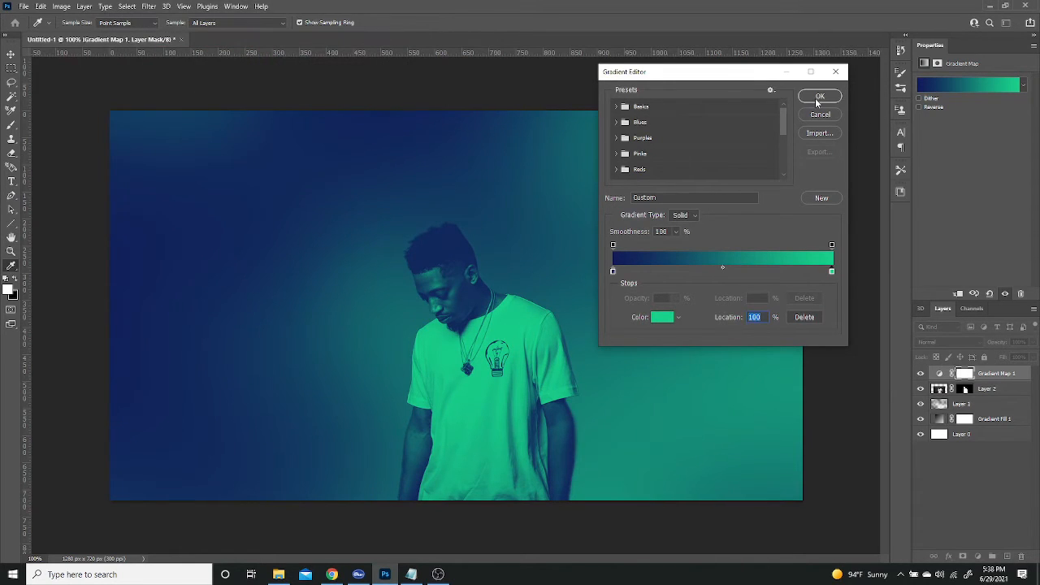
click(819, 96)
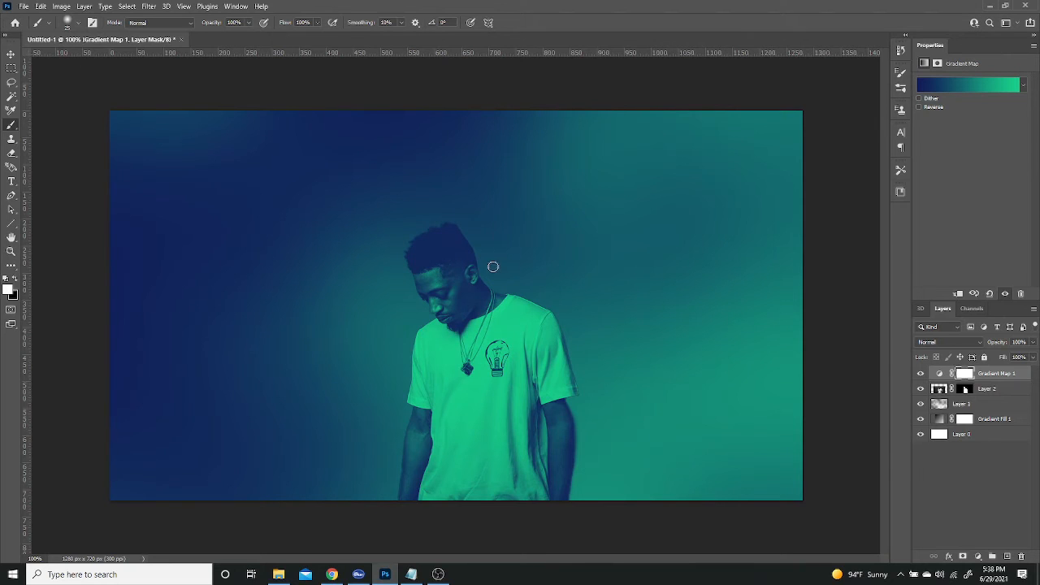
mouse_move(520, 242)
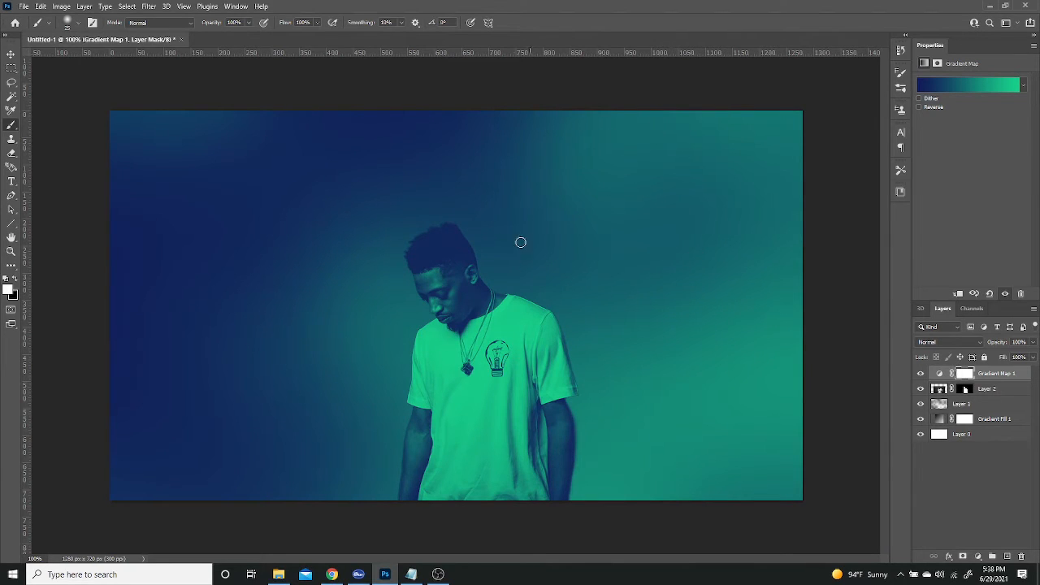
mouse_move(217, 287)
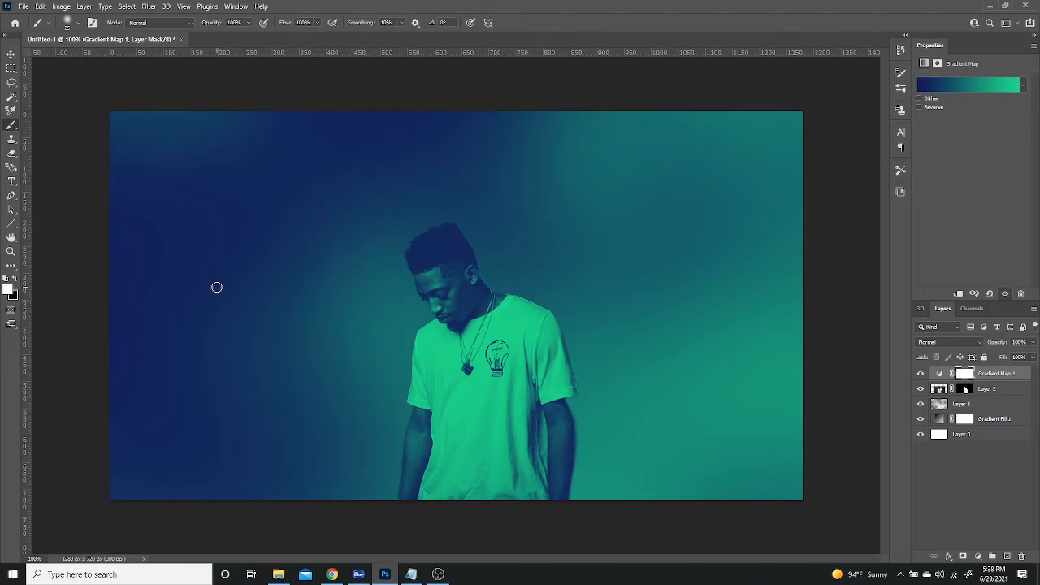
mouse_move(256, 212)
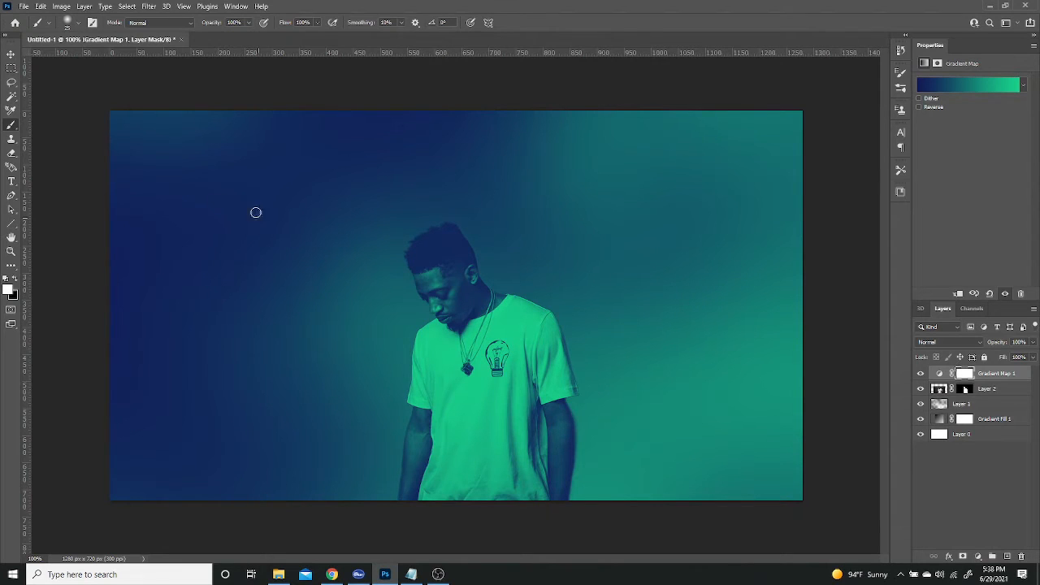
mouse_move(258, 168)
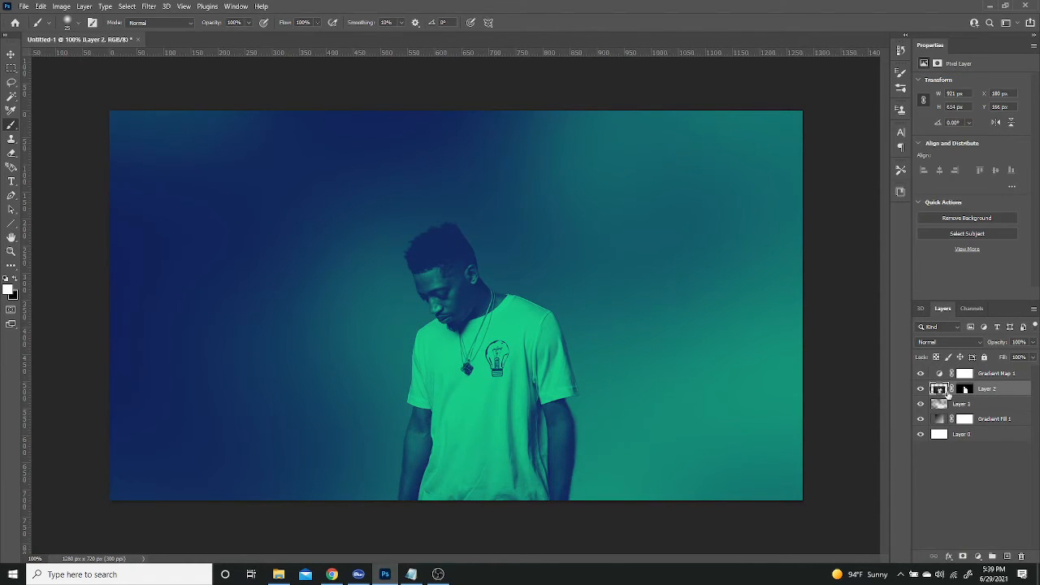
Step: Add a new empty layer above the model and clip it to the model layer
click(1006, 558)
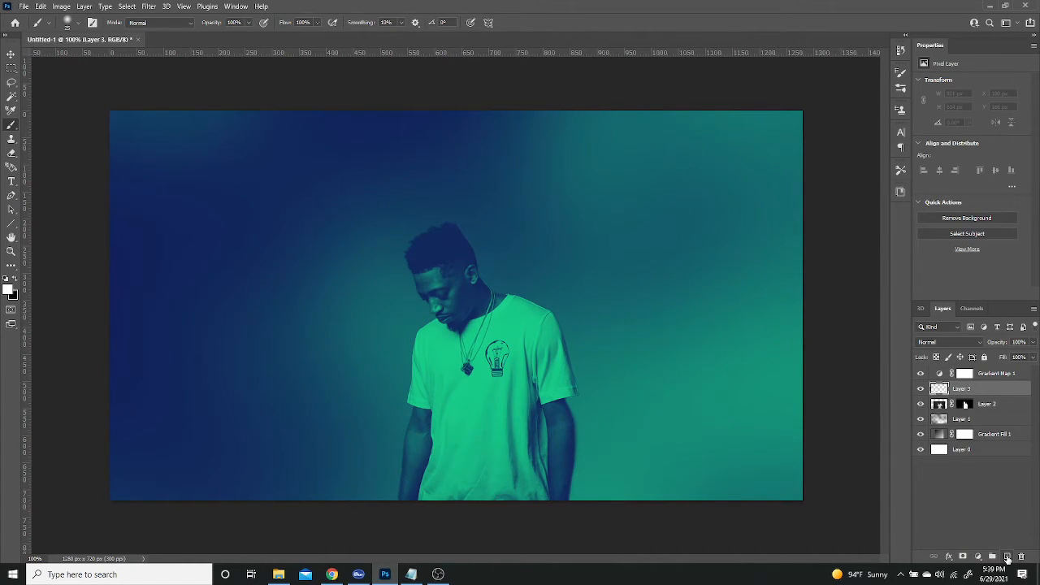
right_click(961, 389)
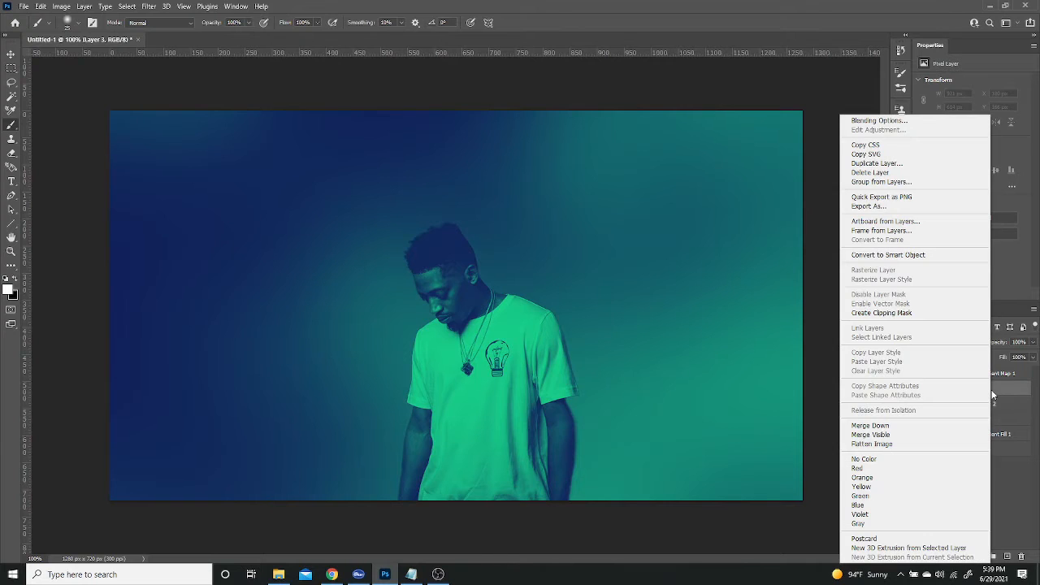
mouse_move(881, 313)
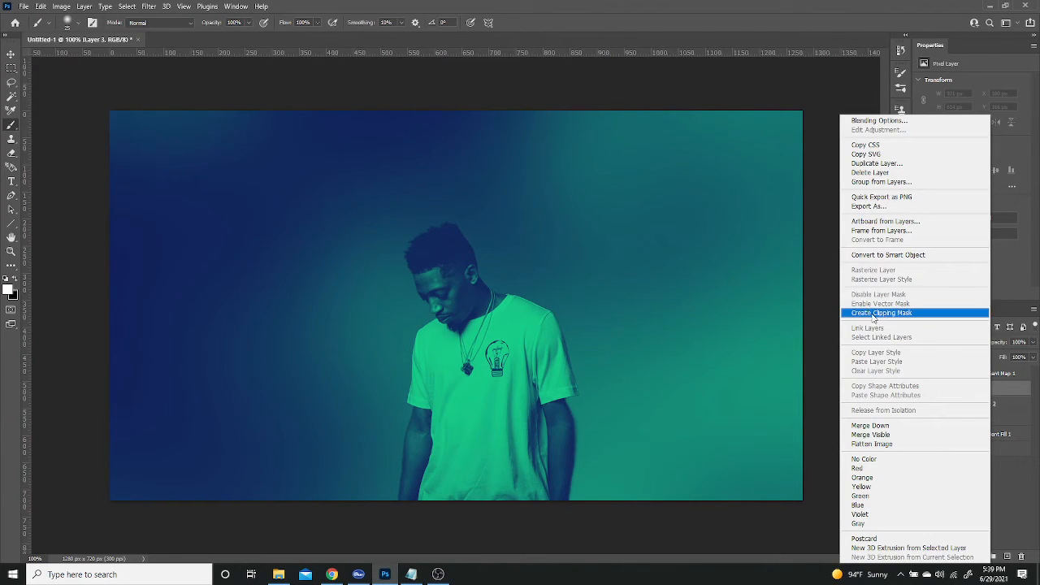
click(883, 313)
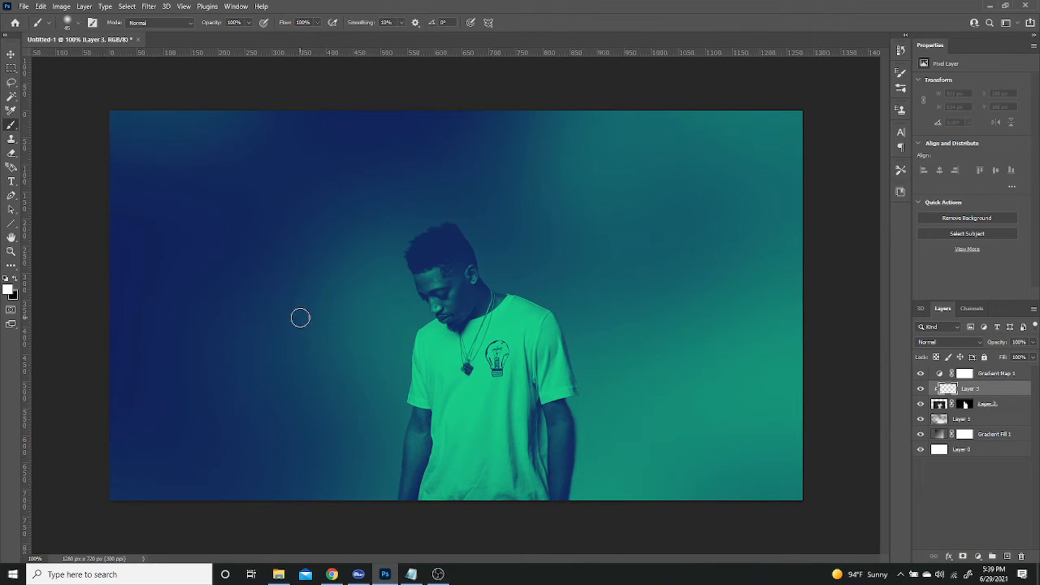
mouse_move(291, 304)
text(122e)
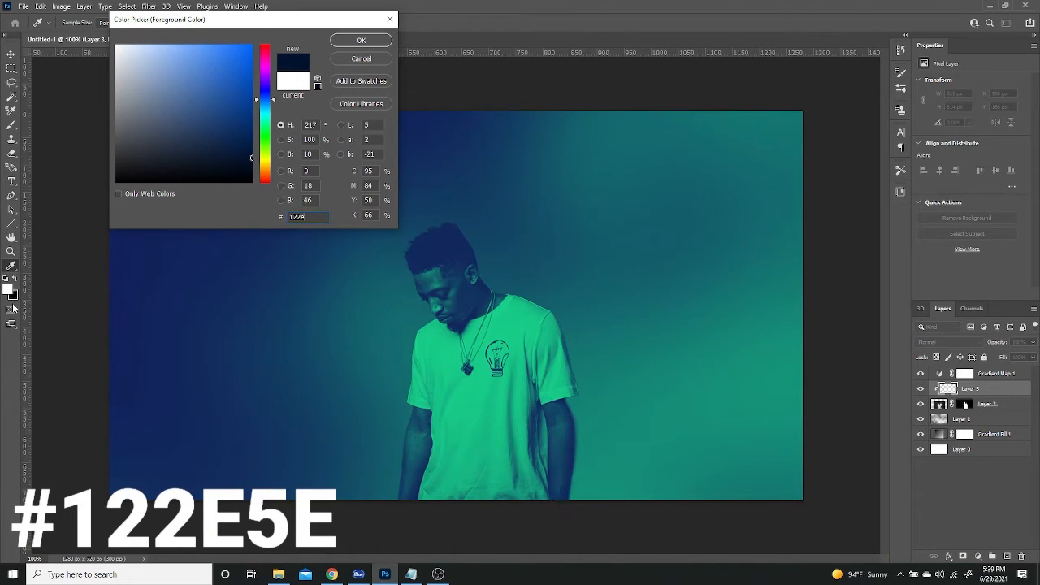
Step: Confirm dark navy, choose a large soft round brush, and shade the model's head and chest
click(227, 132)
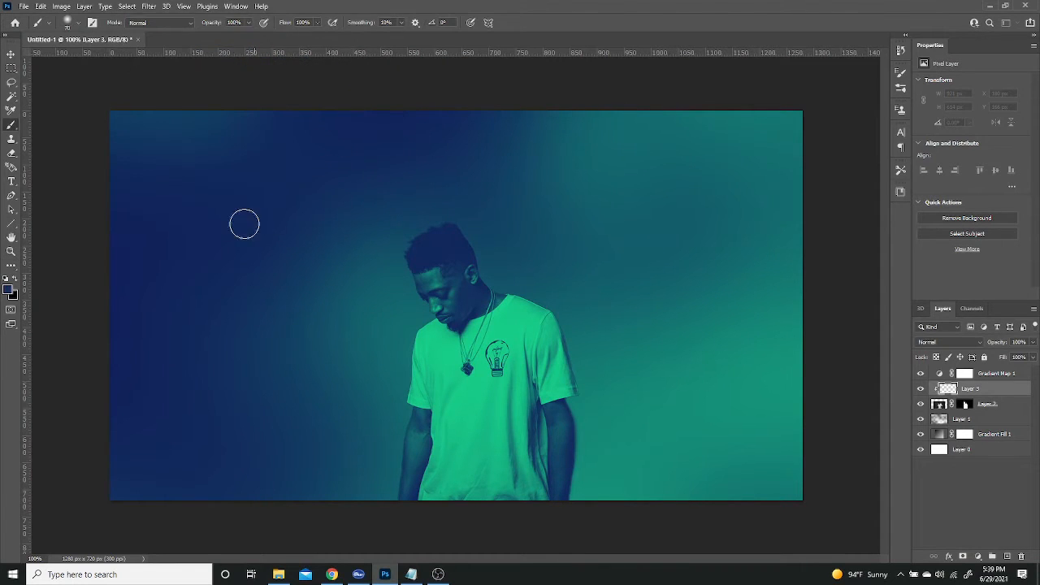
click(80, 22)
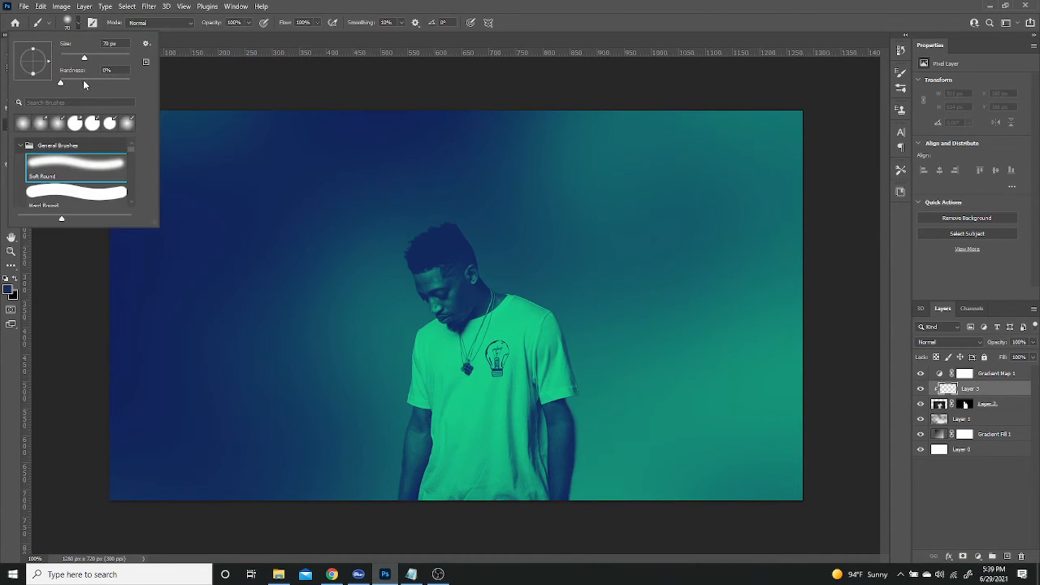
mouse_move(295, 198)
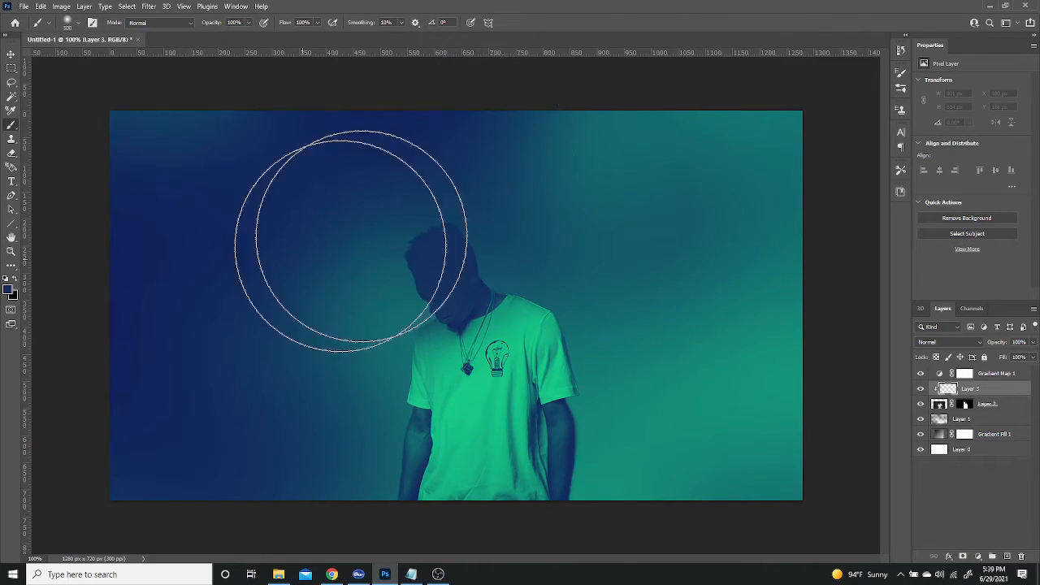
drag(349, 243, 394, 281)
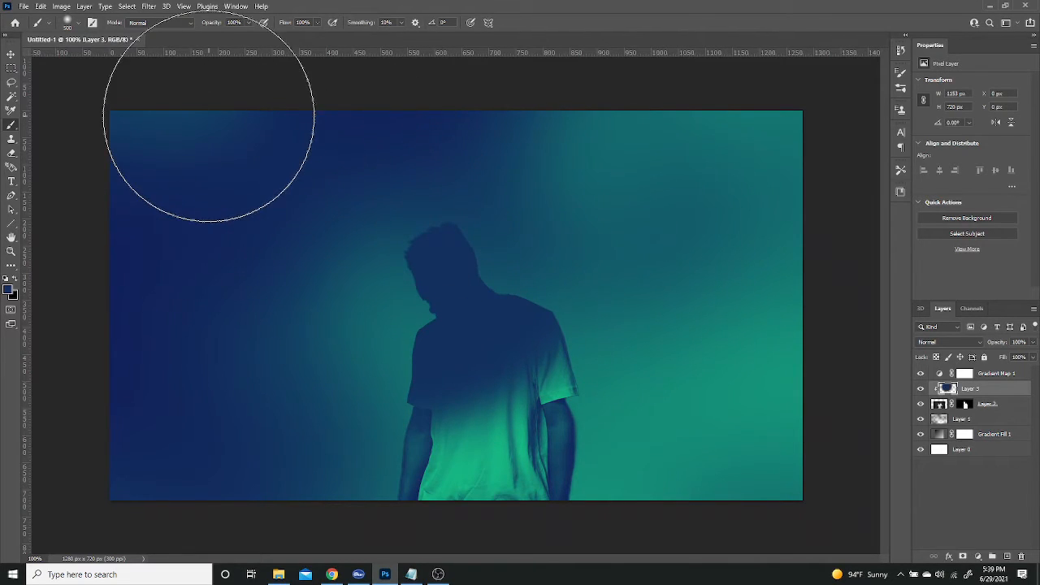
mouse_move(488, 528)
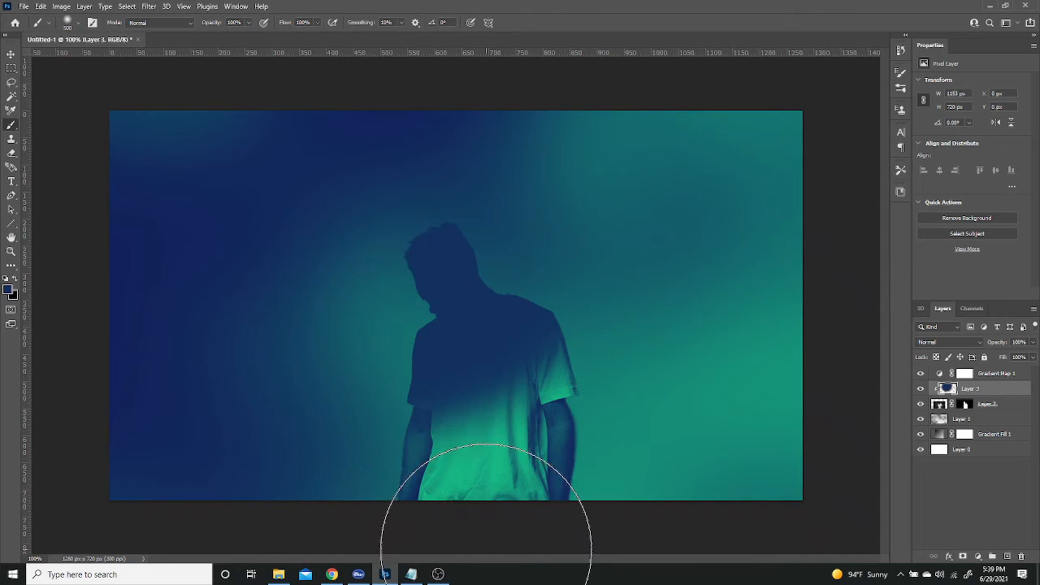
mouse_move(609, 430)
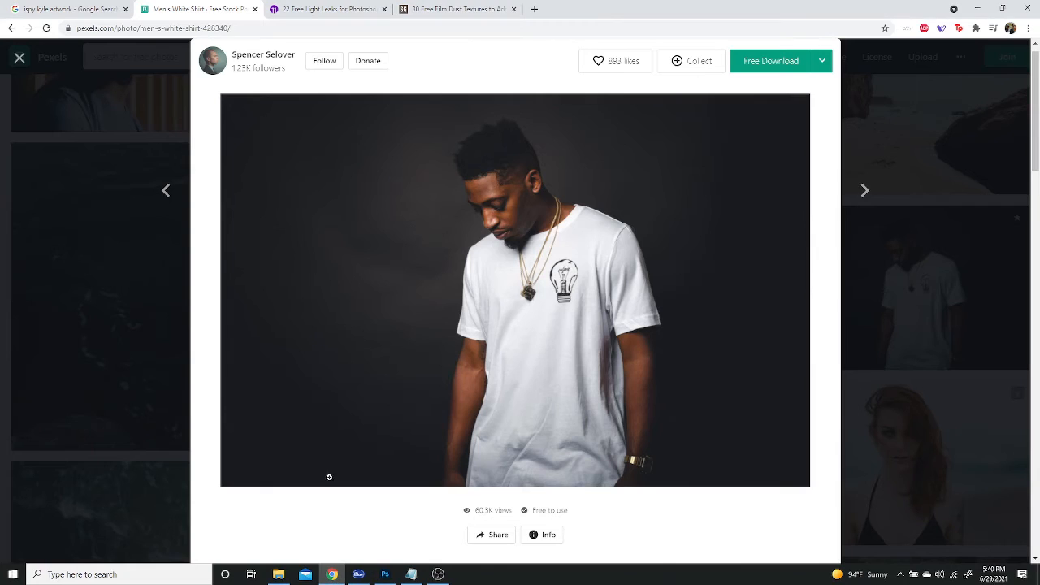
Step: Switch to the 22 Free Light Leaks page and scroll down to its thumbnail grid
click(328, 9)
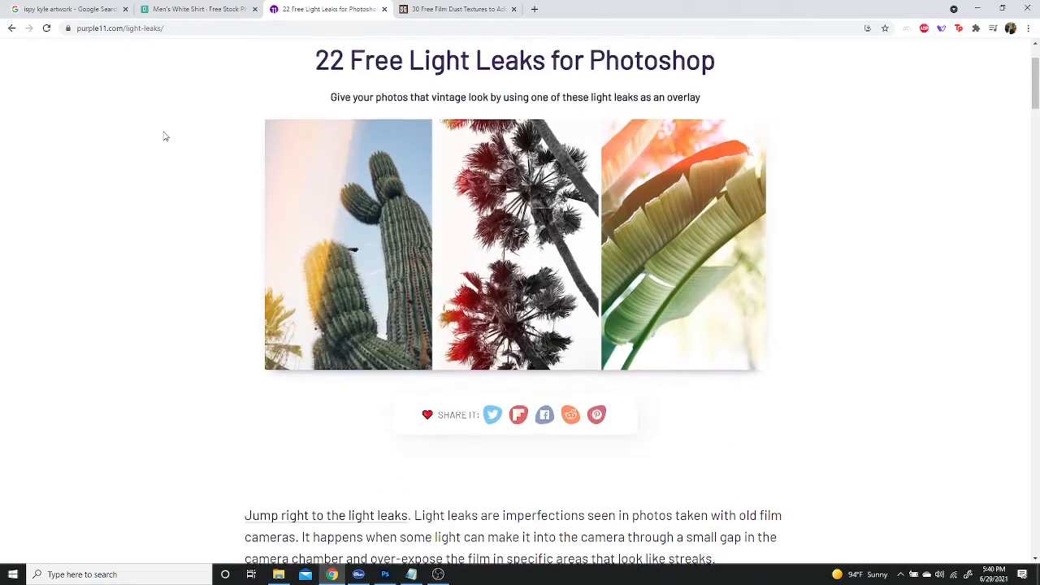
scroll(down, 3)
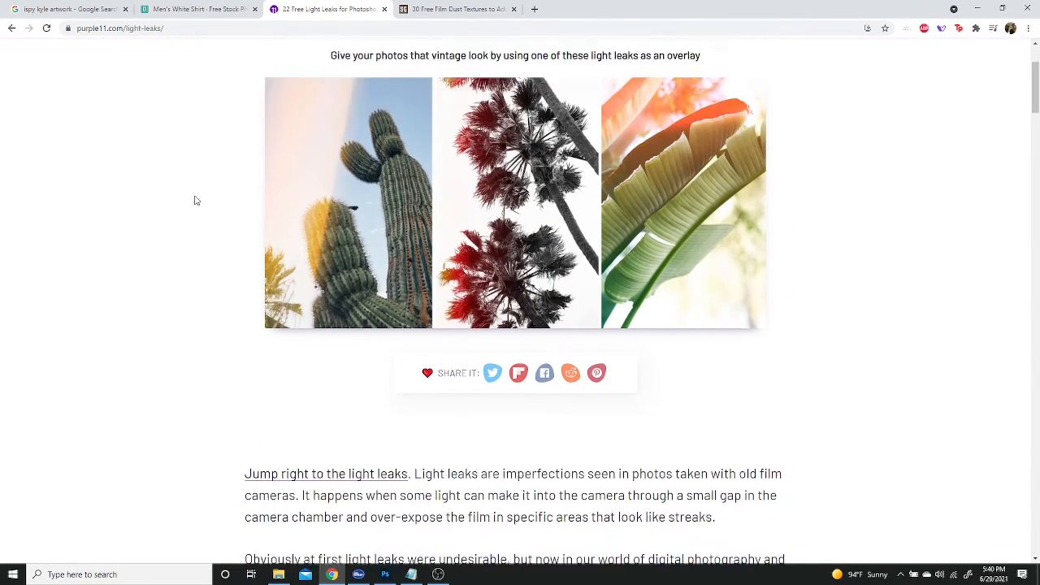
scroll(down, 3)
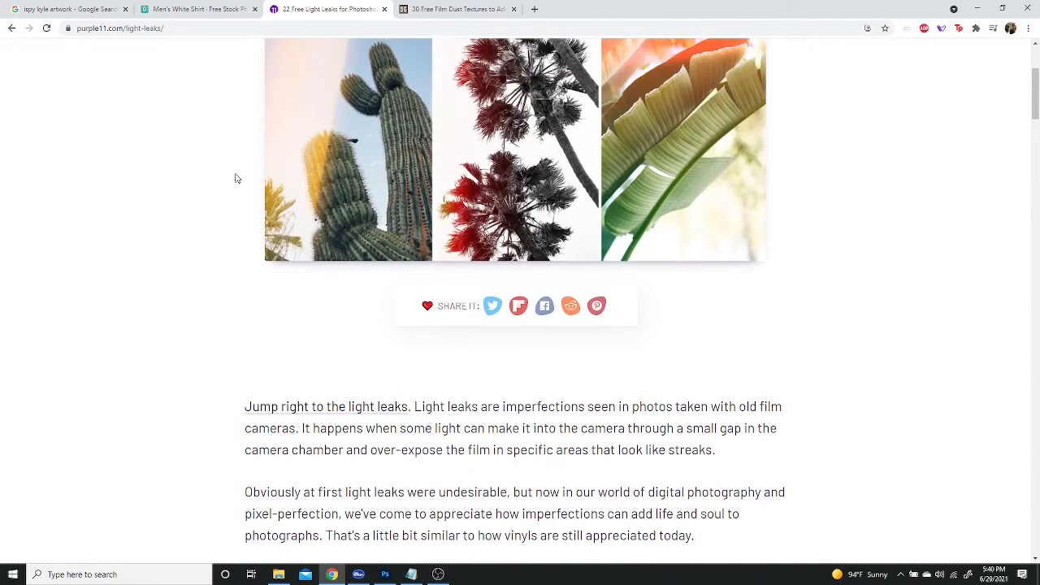
scroll(up, 3)
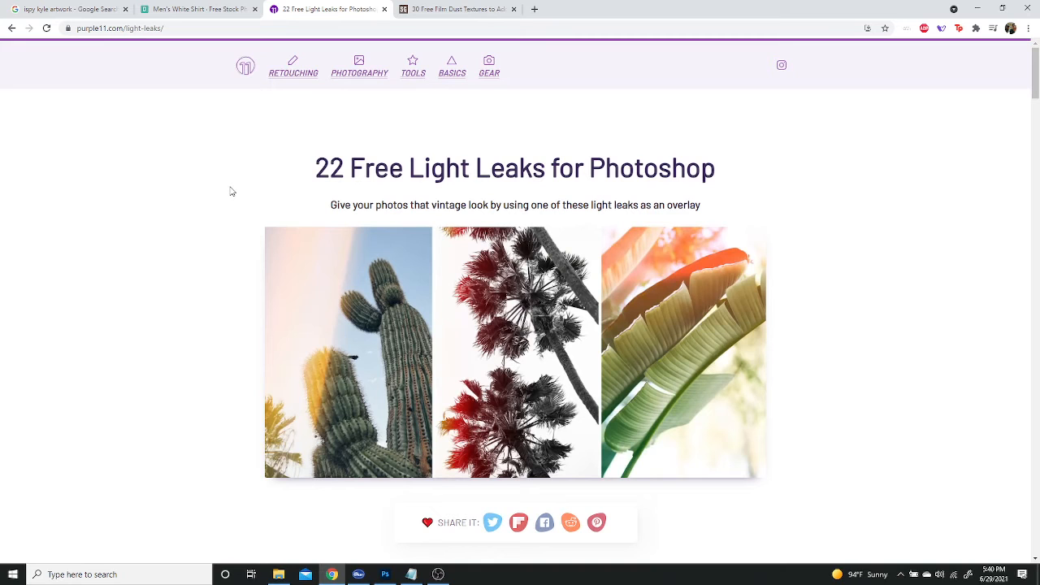
scroll(down, 3)
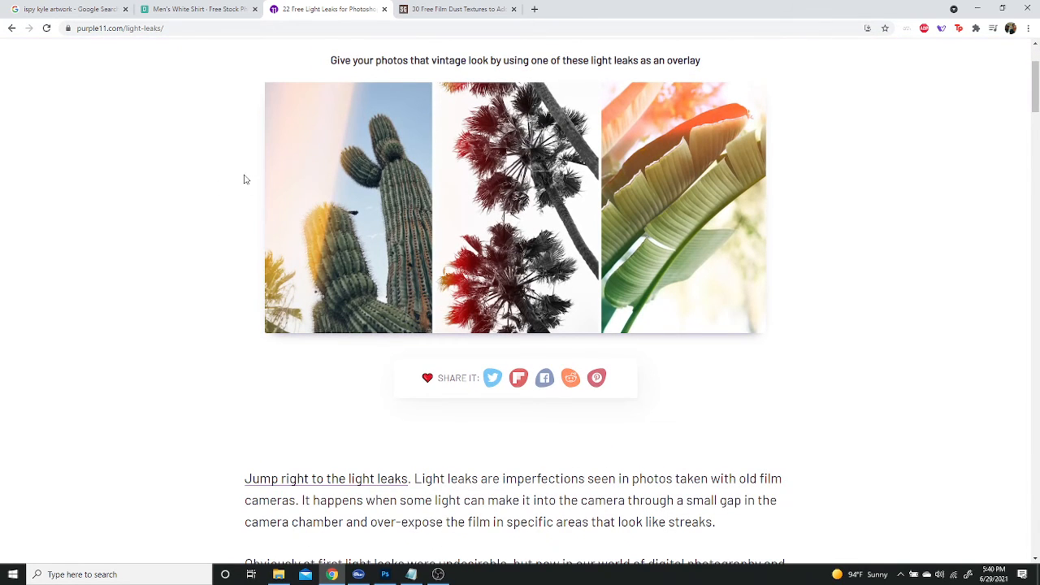
scroll(down, 3)
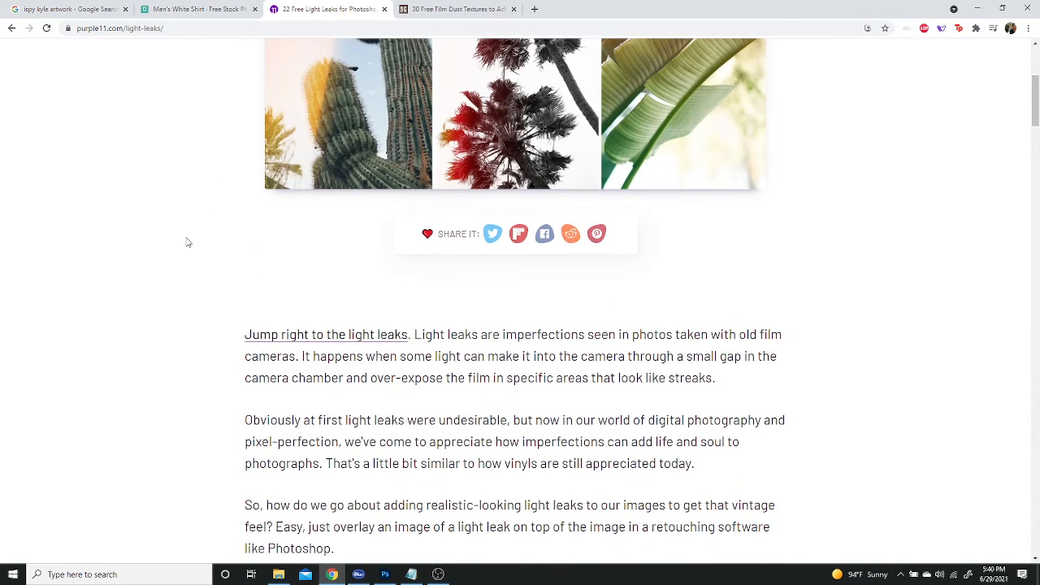
mouse_move(232, 208)
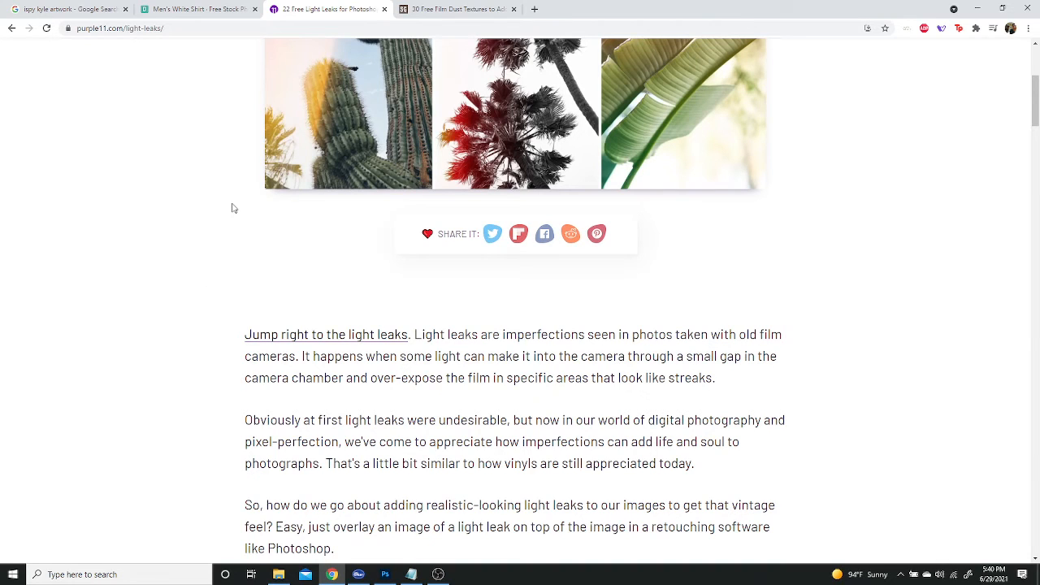
scroll(down, 3)
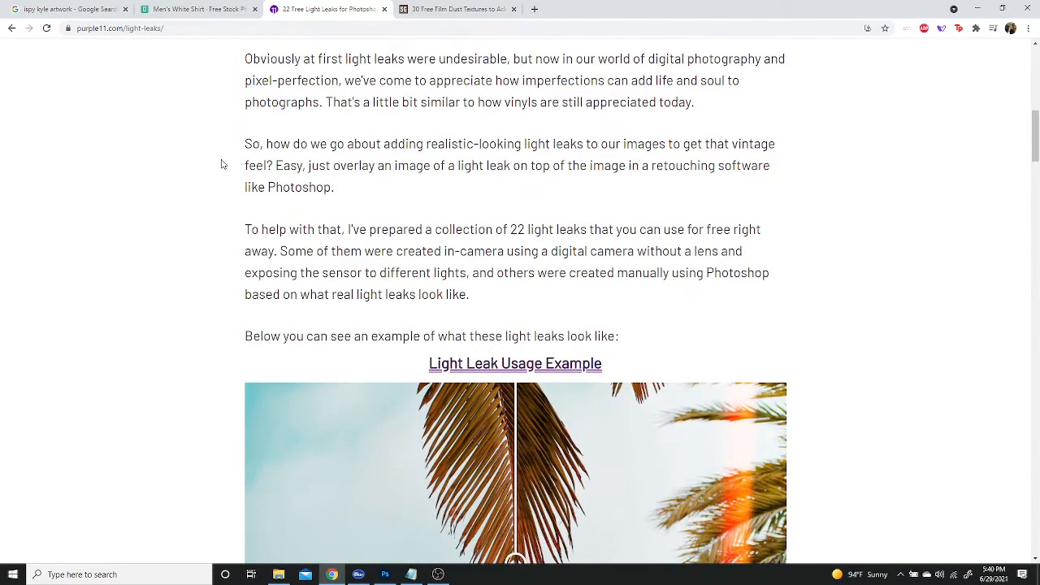
scroll(down, 3)
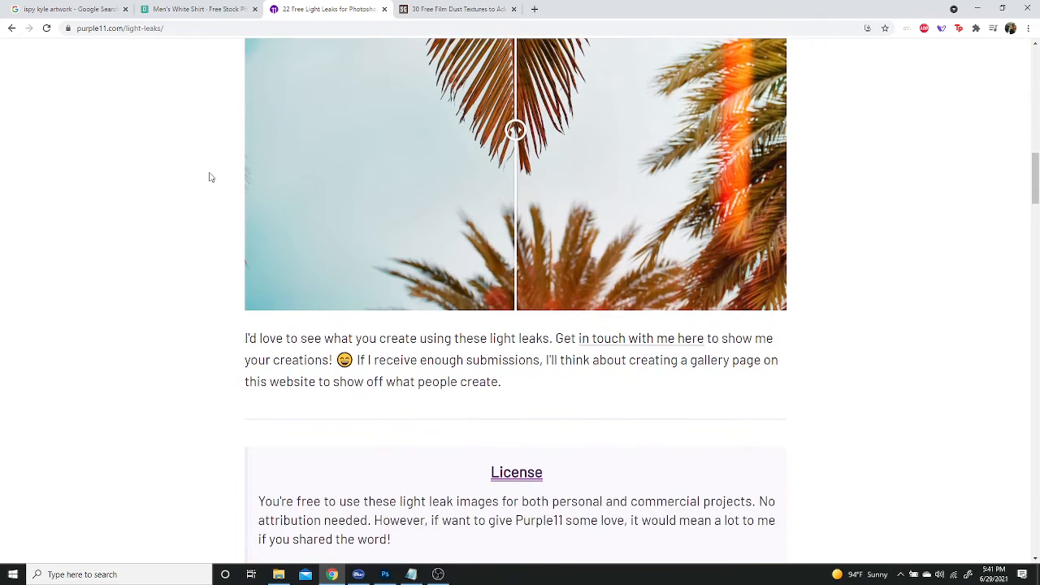
scroll(up, 3)
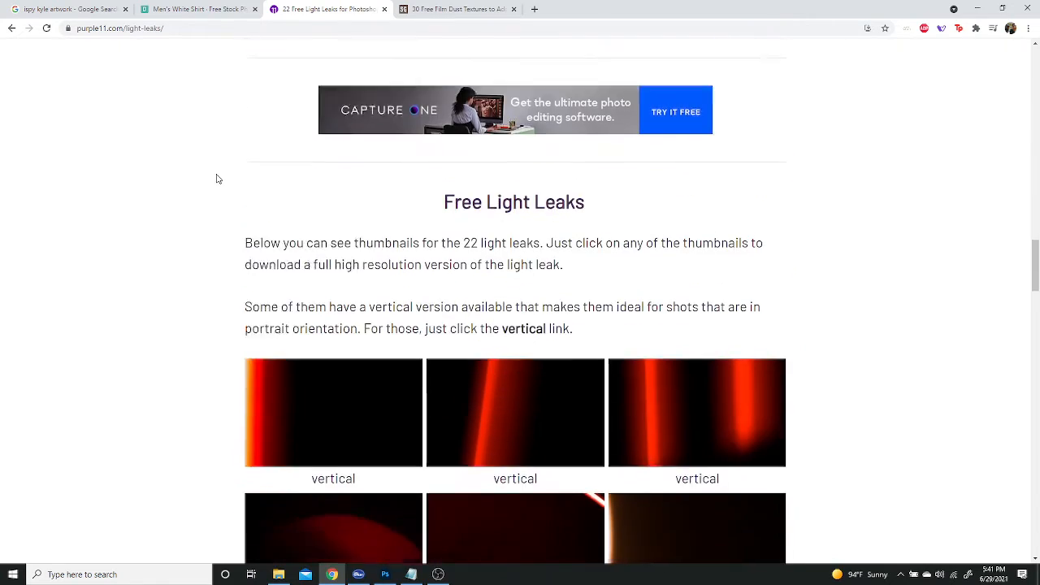
scroll(down, 3)
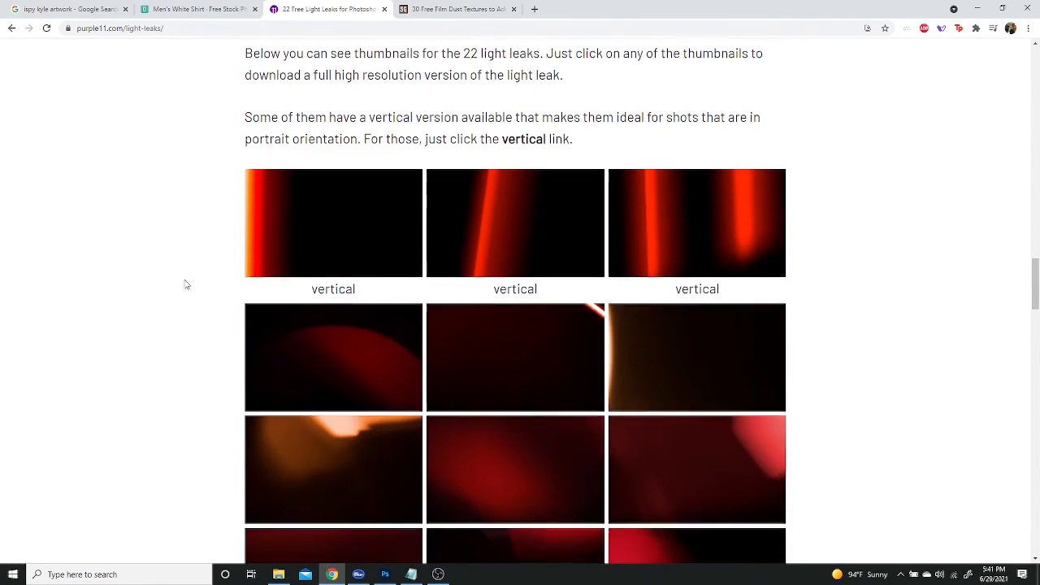
scroll(down, 3)
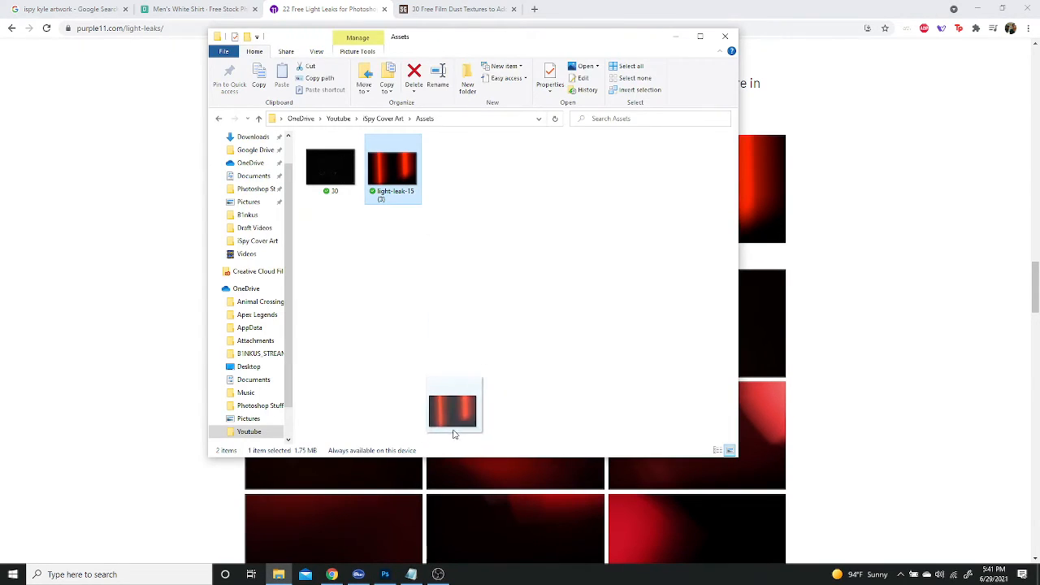
Step: Drag light-leak-15 (3) from the Assets folder onto the Photoshop canvas
drag(453, 411, 487, 312)
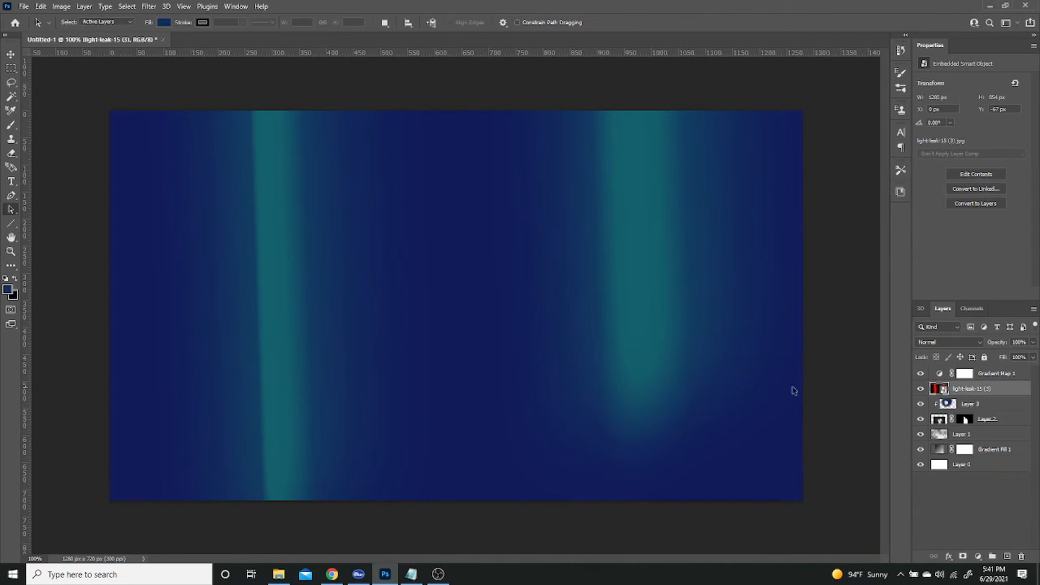
Step: Commit the placed light leak smart object and switch its blend mode from Normal to Screen
click(331, 573)
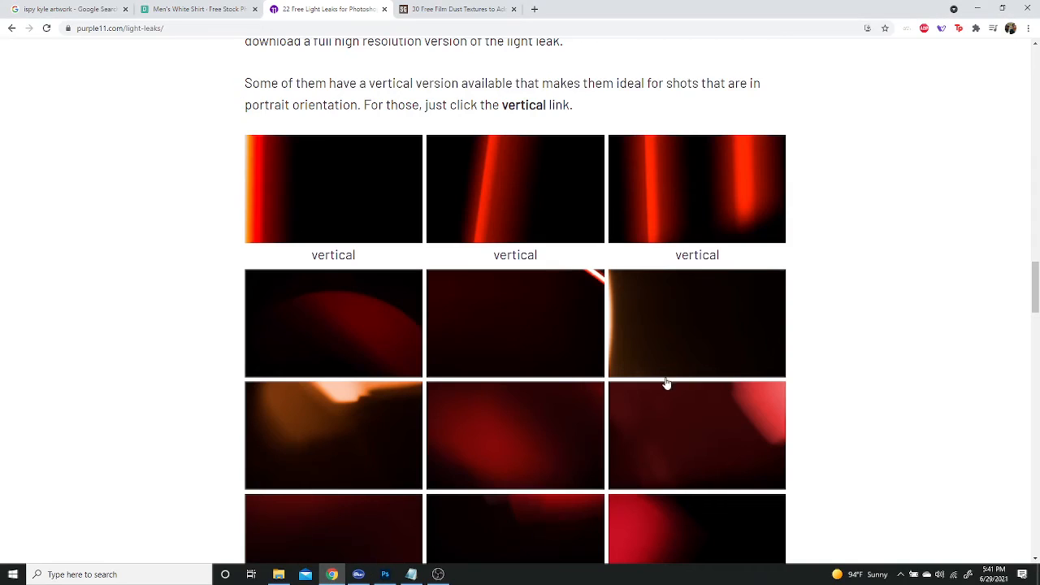
click(385, 575)
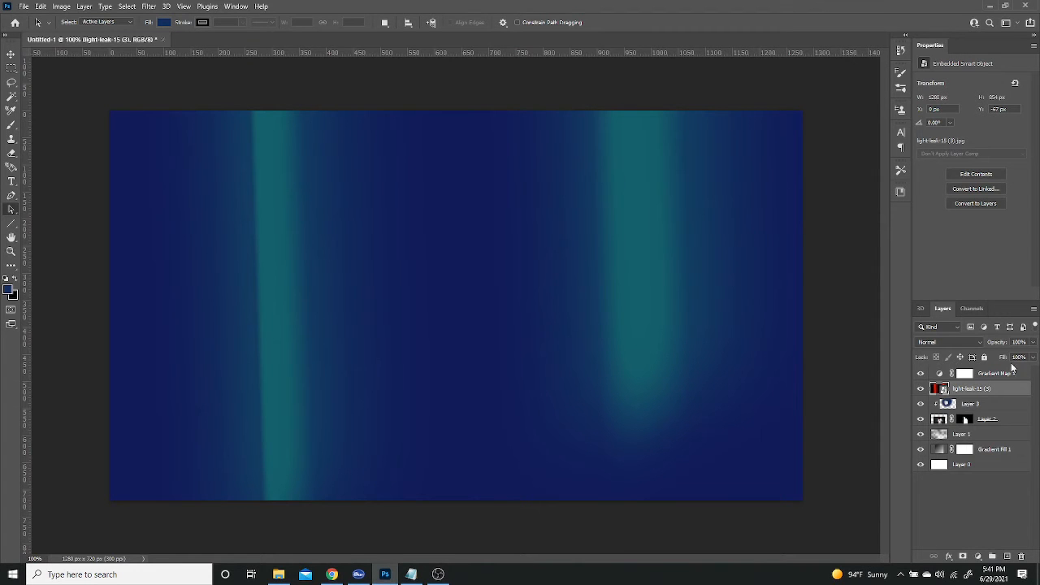
click(936, 325)
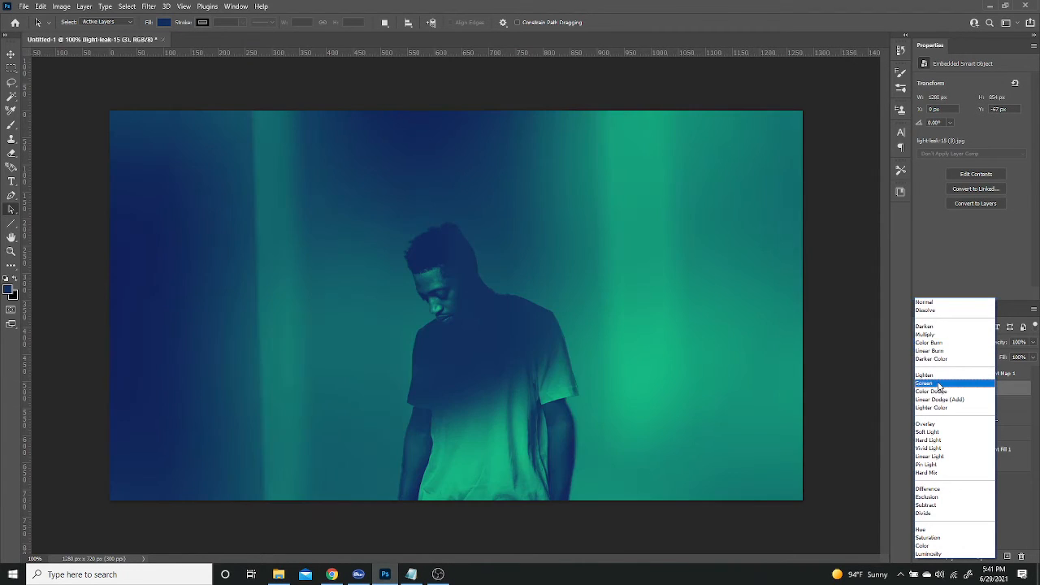
click(931, 383)
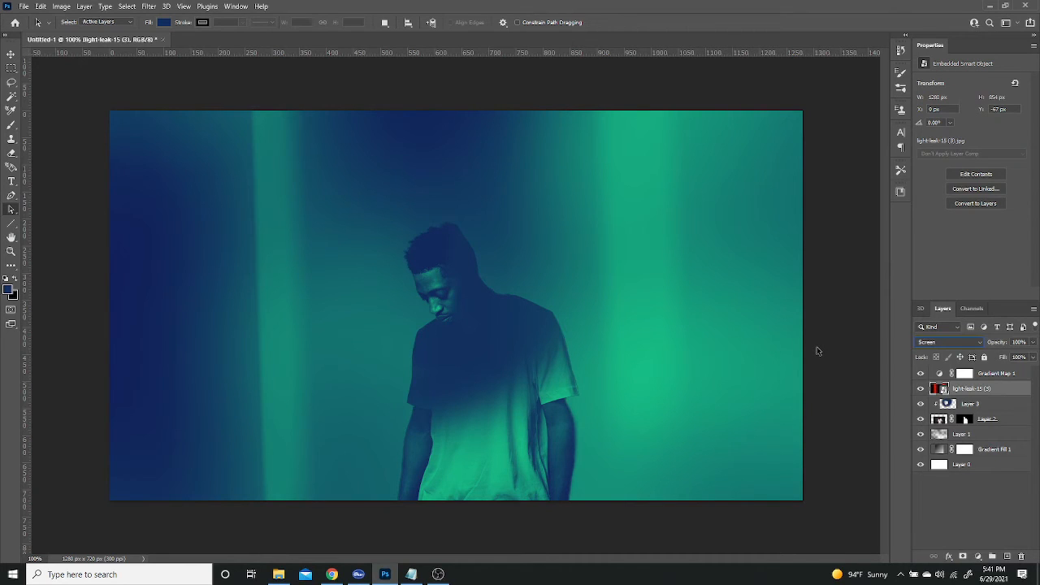
mouse_move(713, 371)
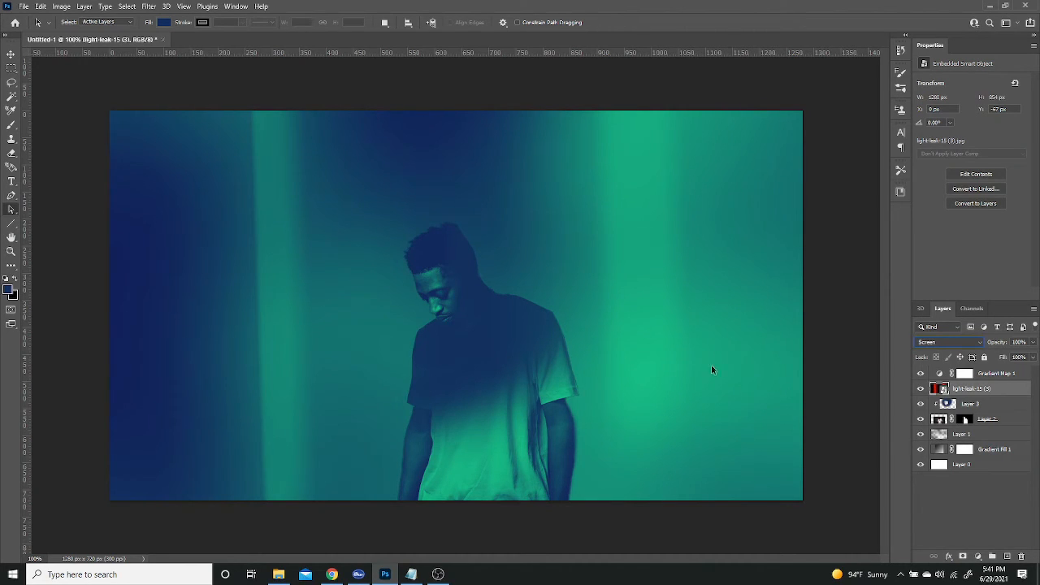
Step: Add a Hue/Saturation adjustment layer, shifting hue and saturation and raising lightness
click(979, 560)
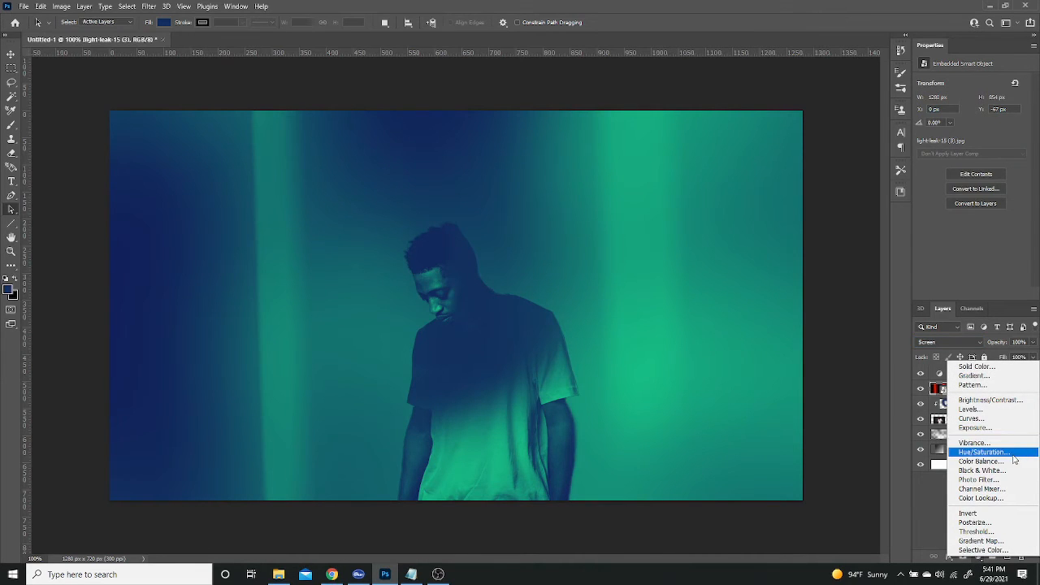
click(983, 452)
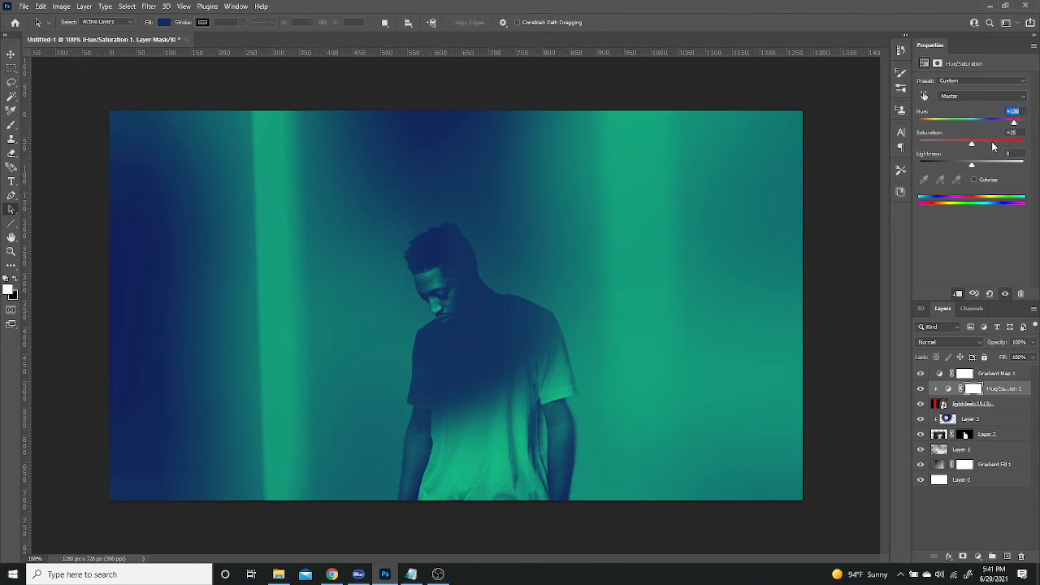
drag(972, 161, 1011, 161)
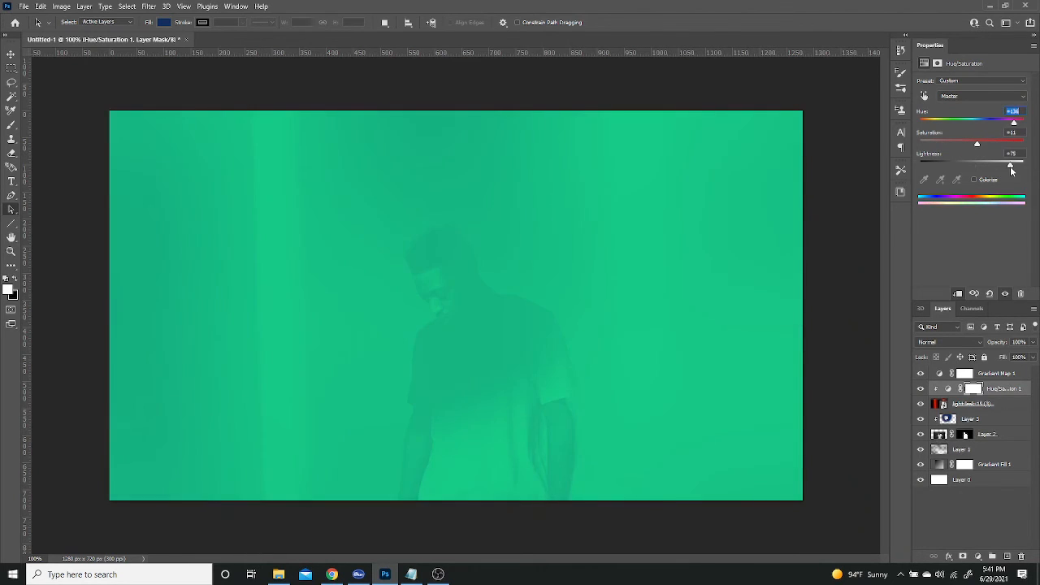
drag(1007, 162, 979, 163)
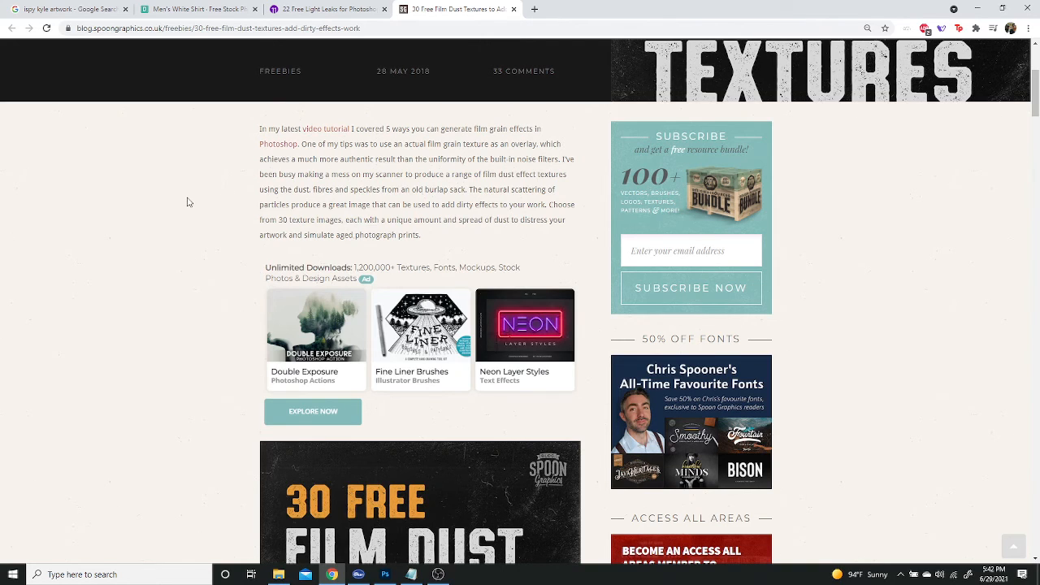
mouse_move(217, 206)
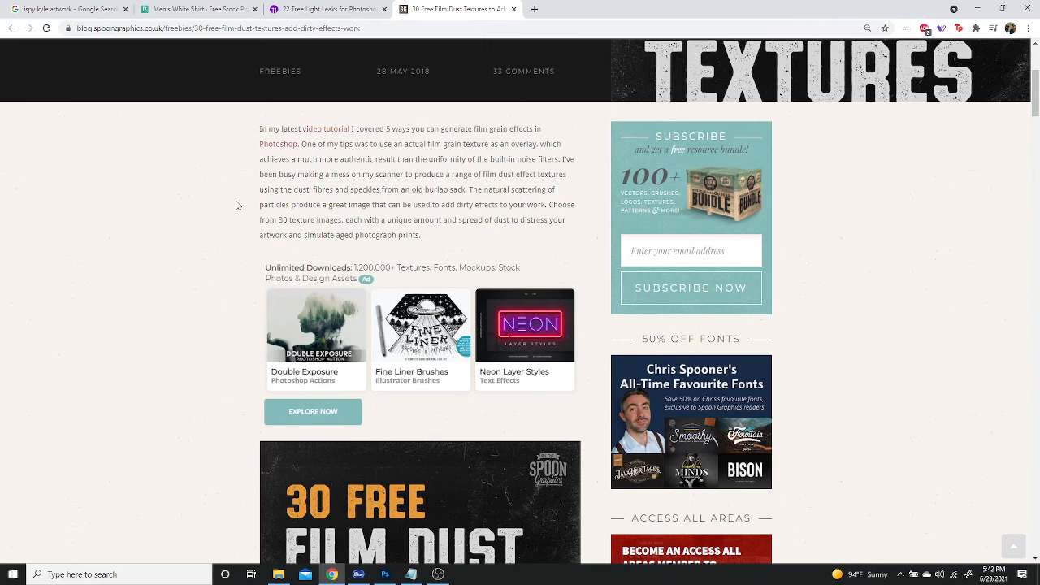
mouse_move(226, 223)
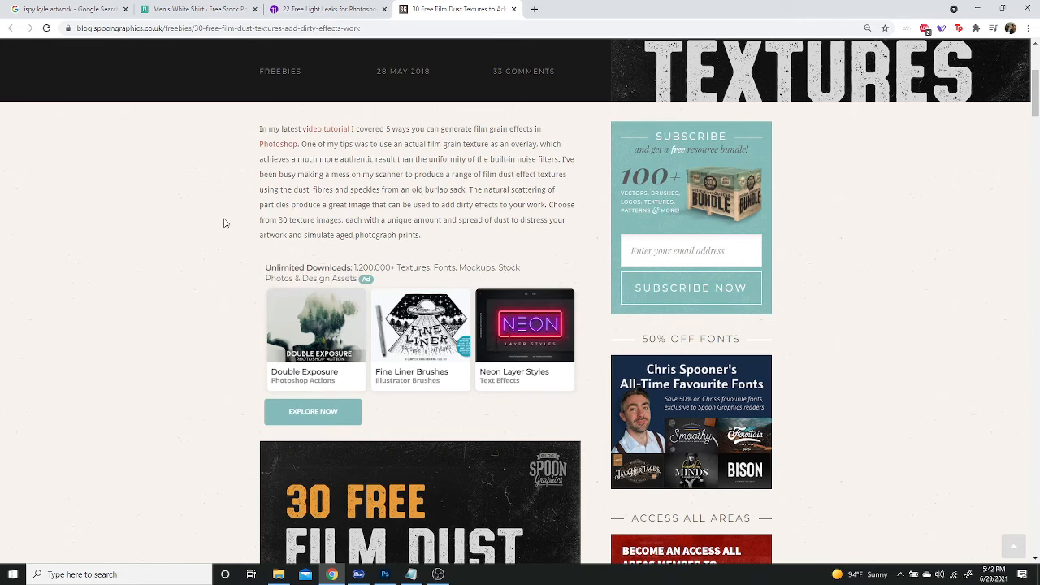
mouse_move(228, 221)
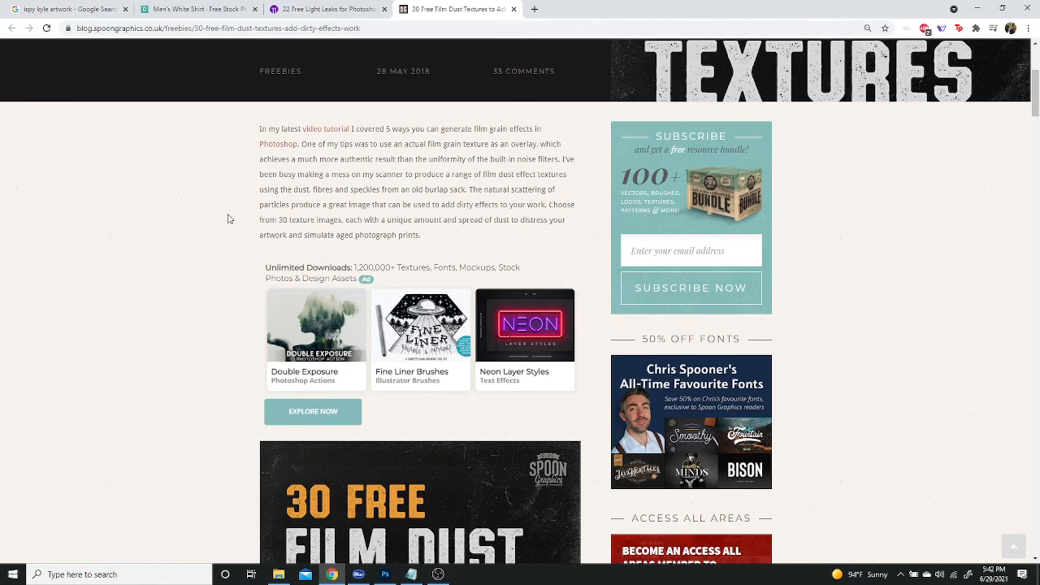
Step: Scroll the Spoon Graphics film dust article down to the Download My Free Film Dust Textures button
scroll(down, 3)
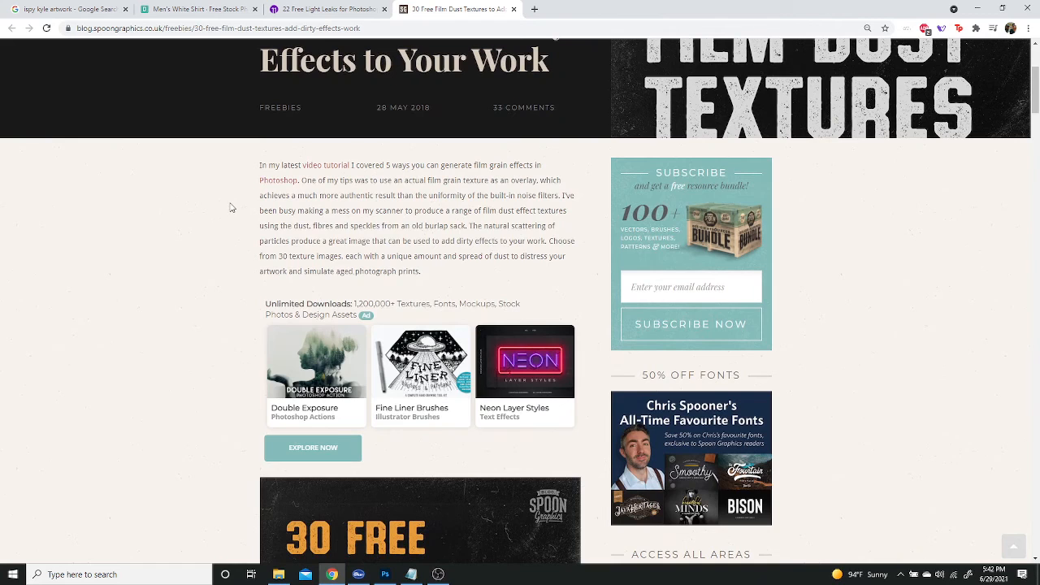
scroll(down, 3)
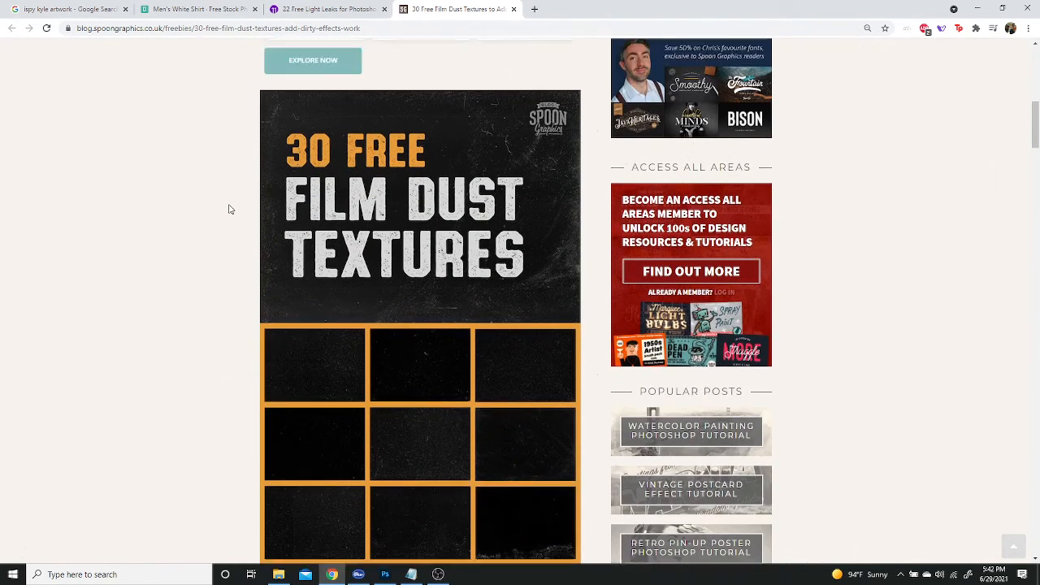
scroll(down, 3)
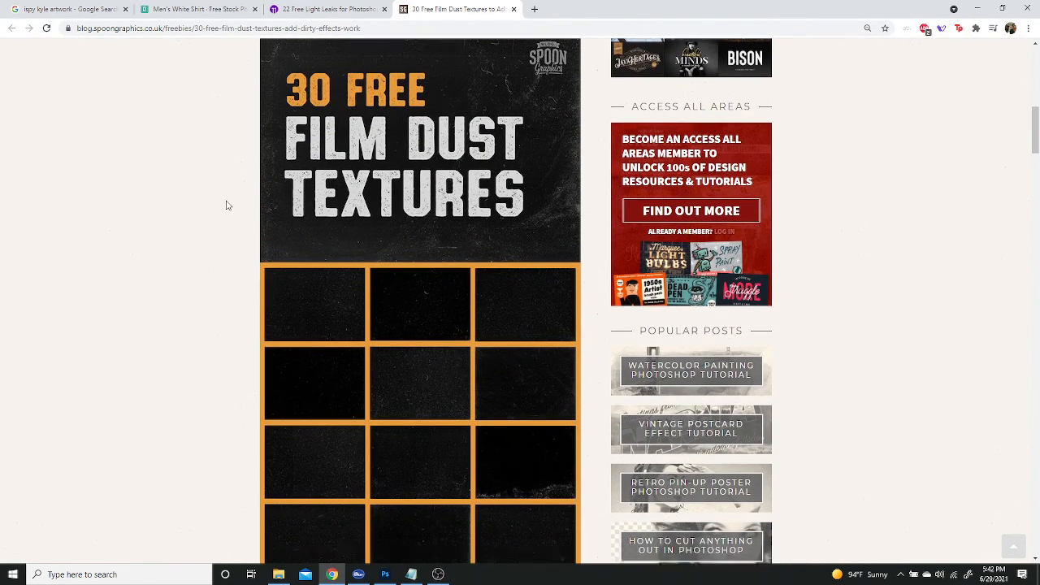
scroll(down, 3)
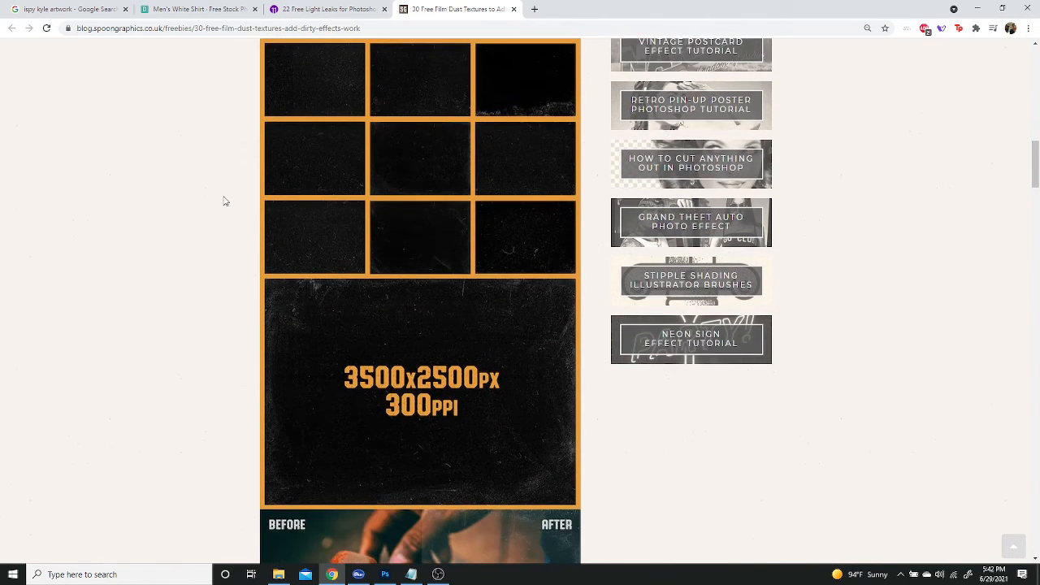
scroll(down, 3)
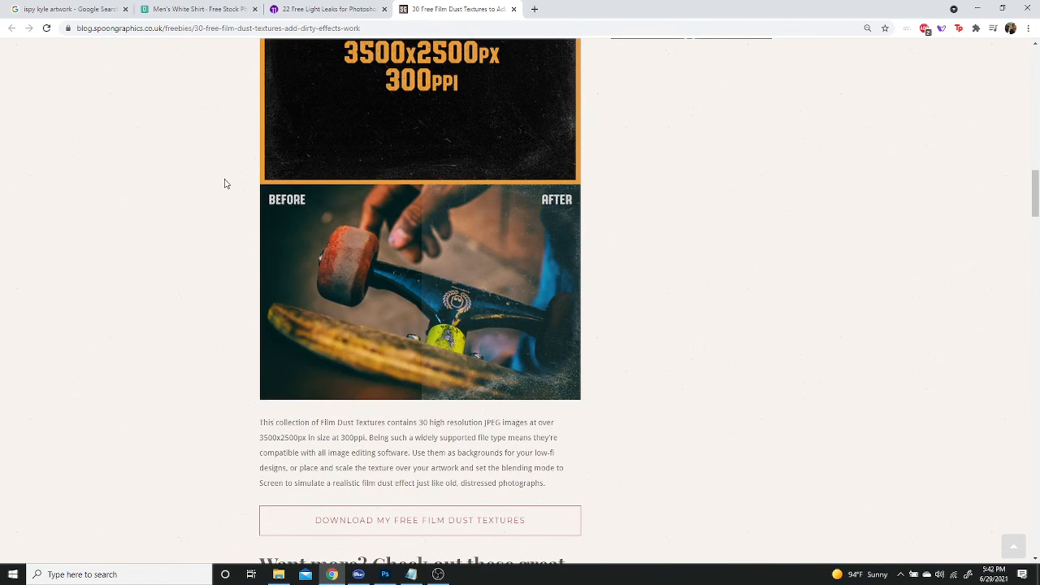
scroll(down, 3)
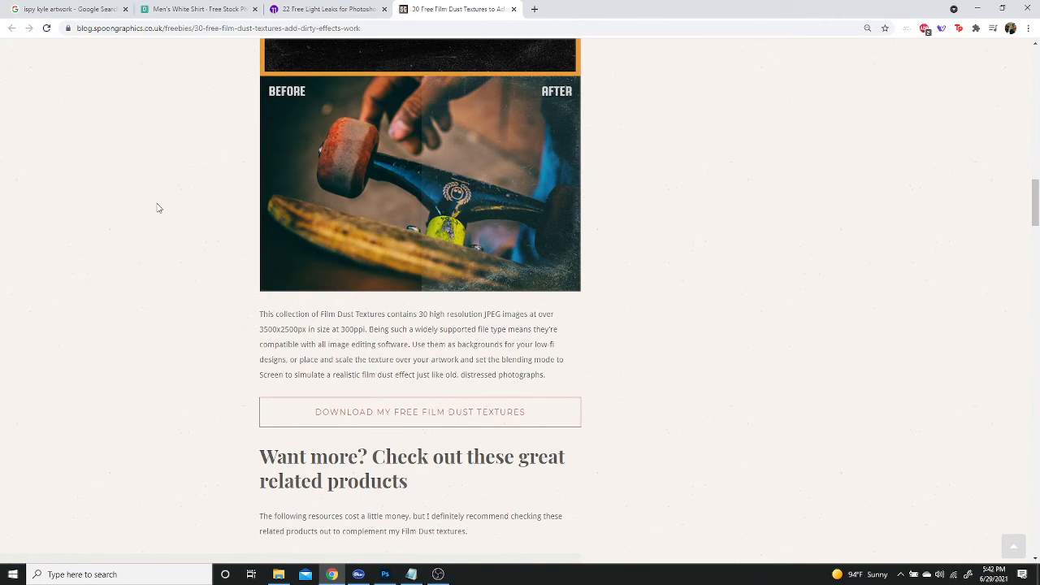
scroll(down, 3)
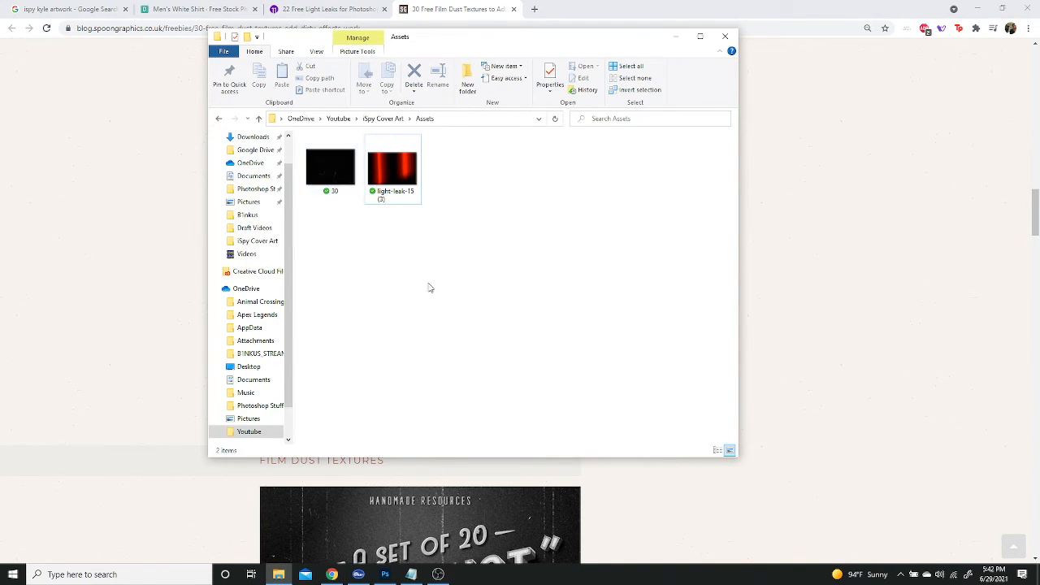
Step: Place dust texture 30.jpg and drag its side handles out to the canvas edges
click(330, 166)
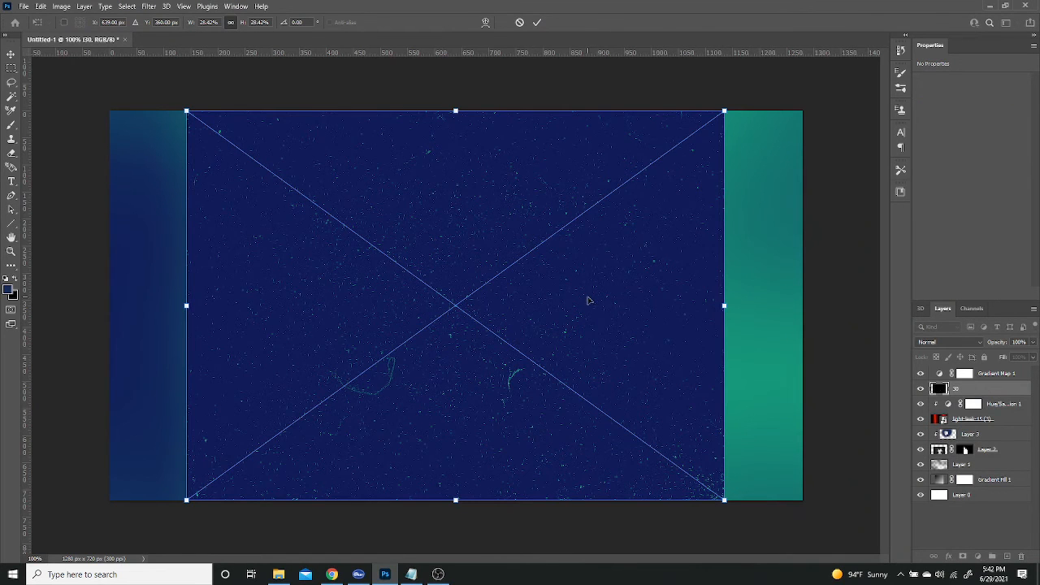
drag(724, 306, 793, 306)
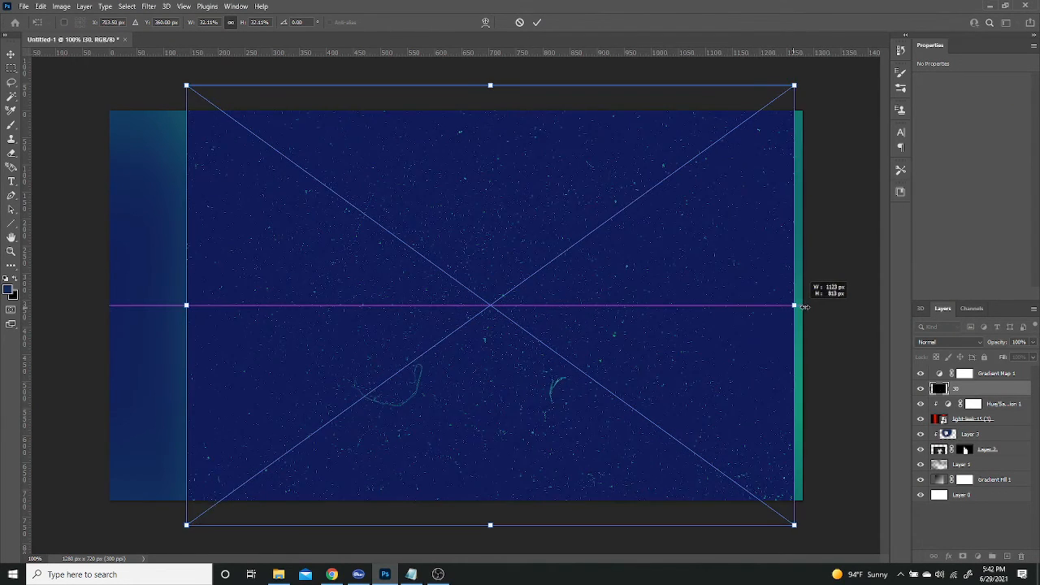
drag(187, 306, 167, 305)
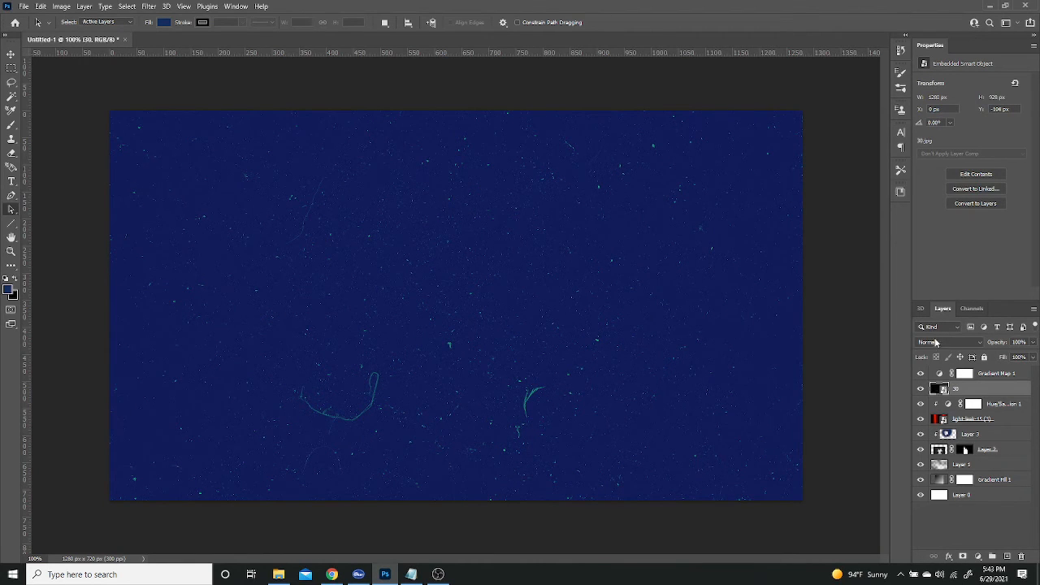
Step: Set the 30 dust layer to Color Dodge blending, briefly hiding the gradient map
click(921, 374)
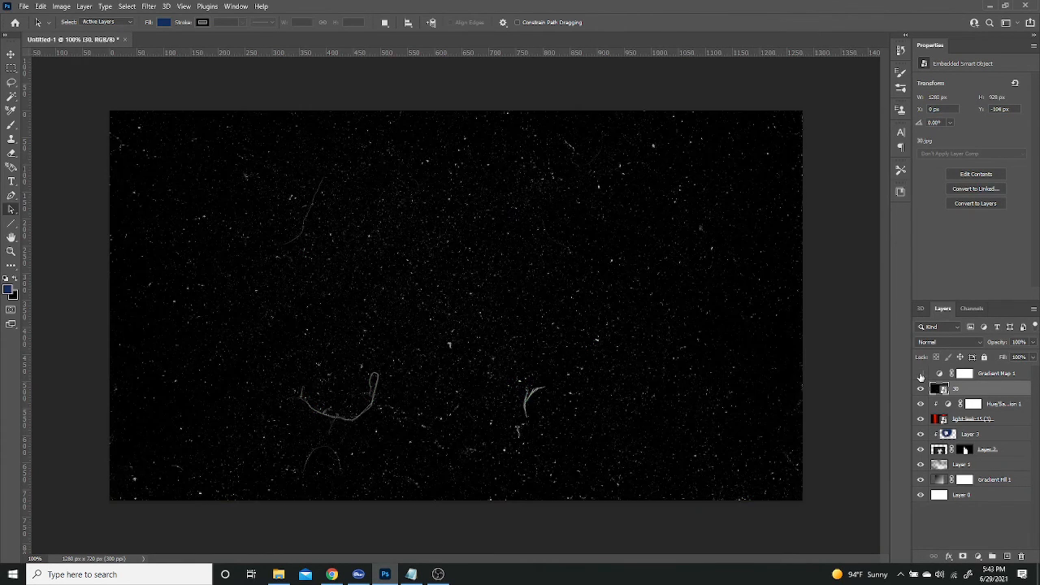
click(933, 342)
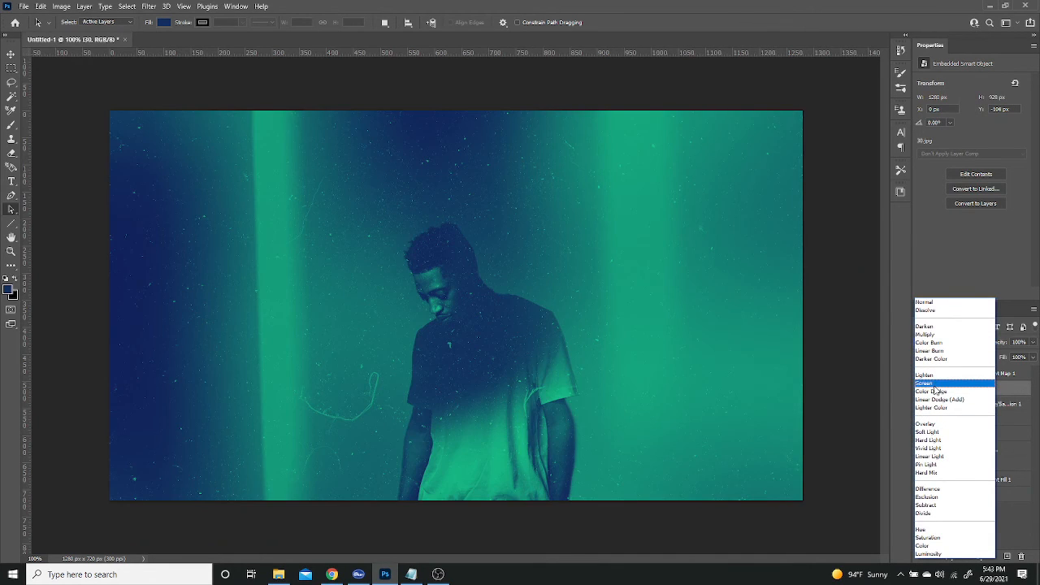
click(940, 392)
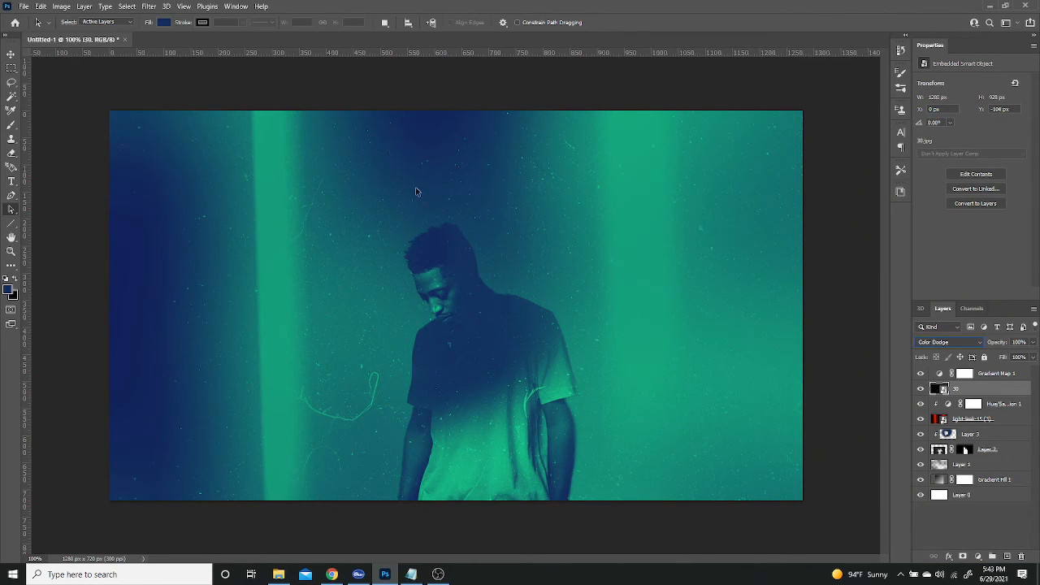
mouse_move(633, 372)
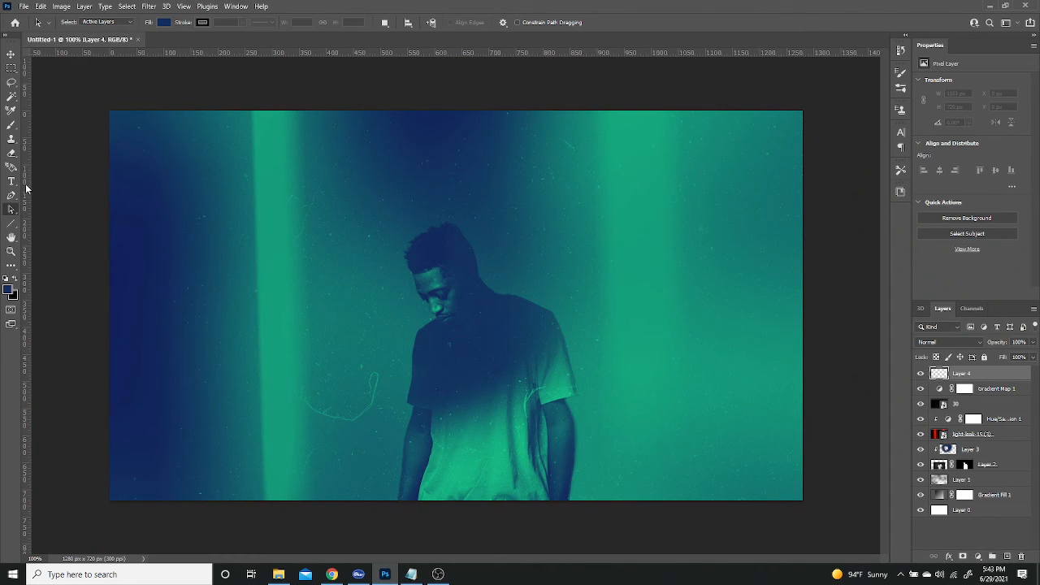
Step: Create a white Harmony script type layer reading 'Deep Abyss' above the model's head
click(11, 180)
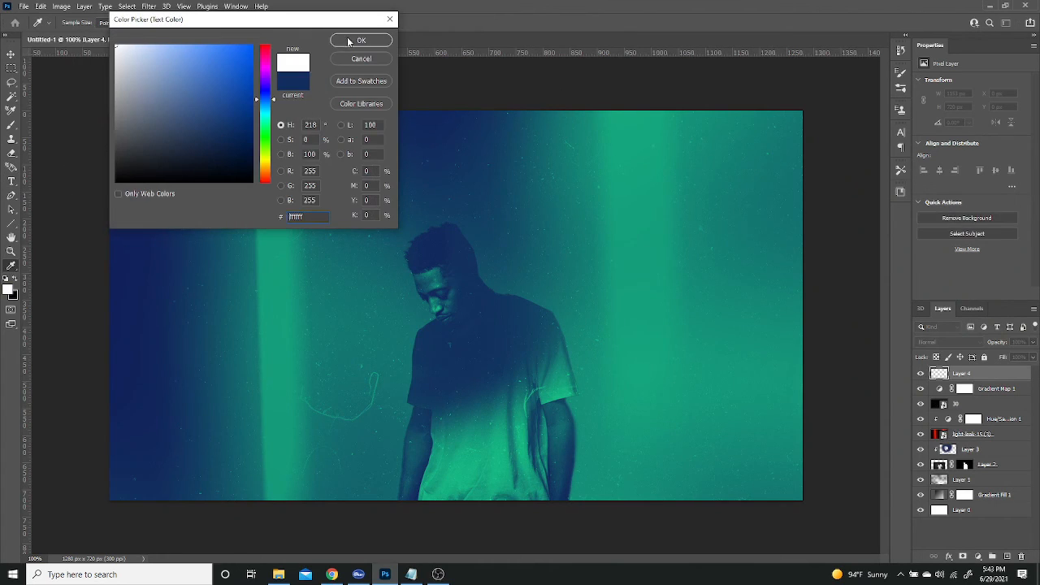
click(360, 41)
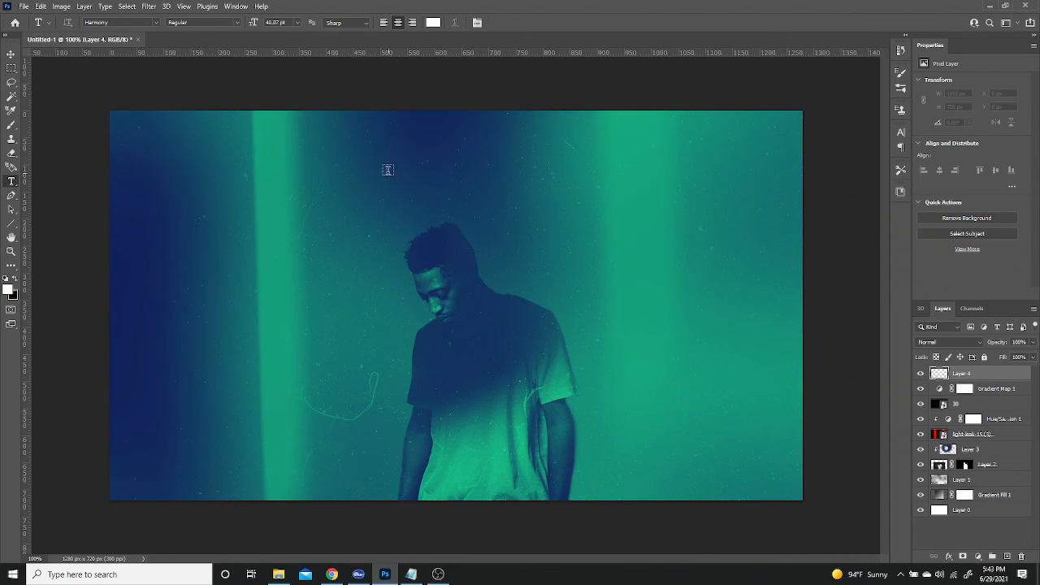
drag(312, 130, 480, 213)
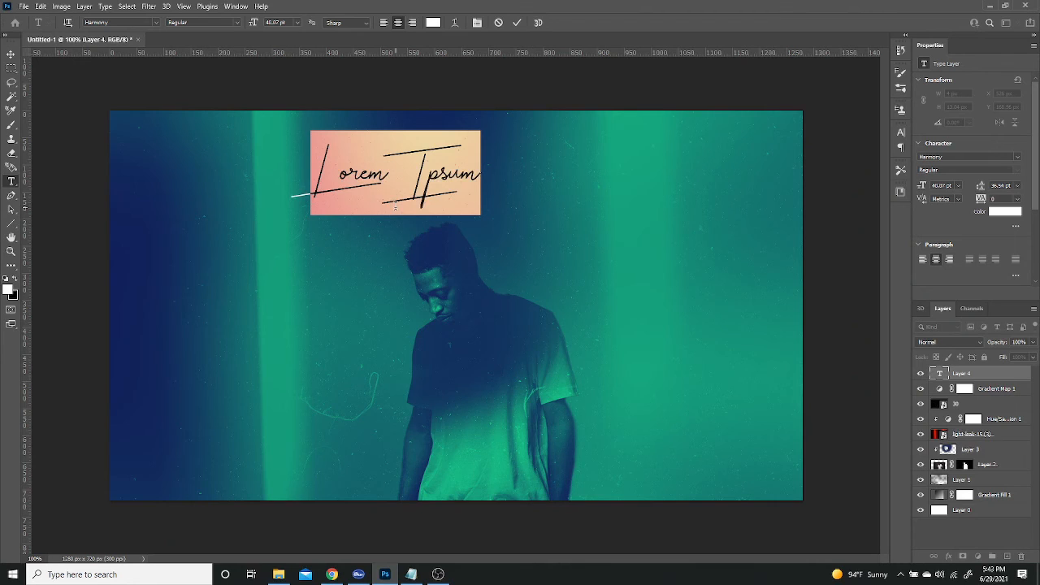
text(Deep)
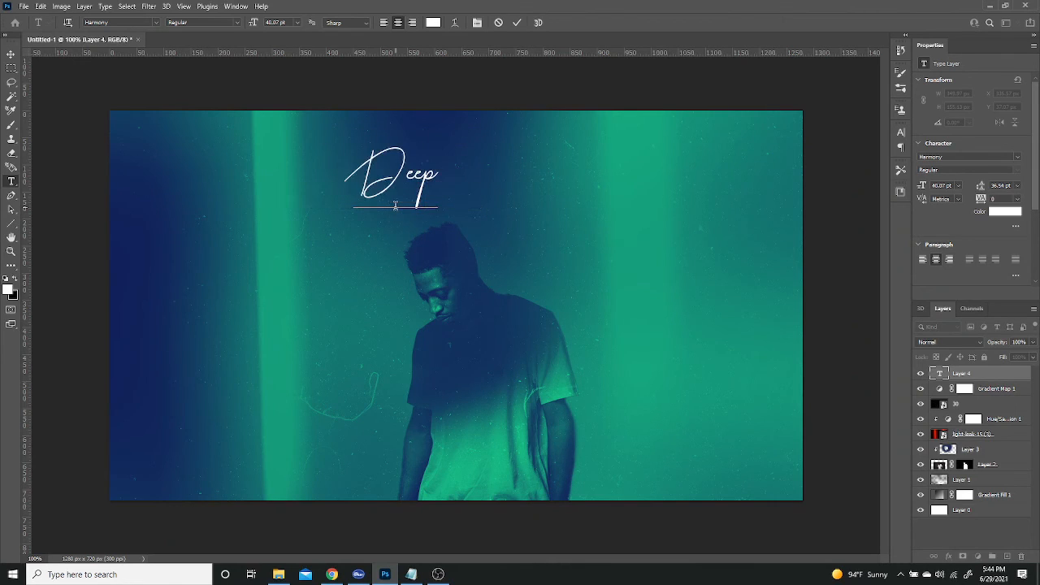
text(Abyss)
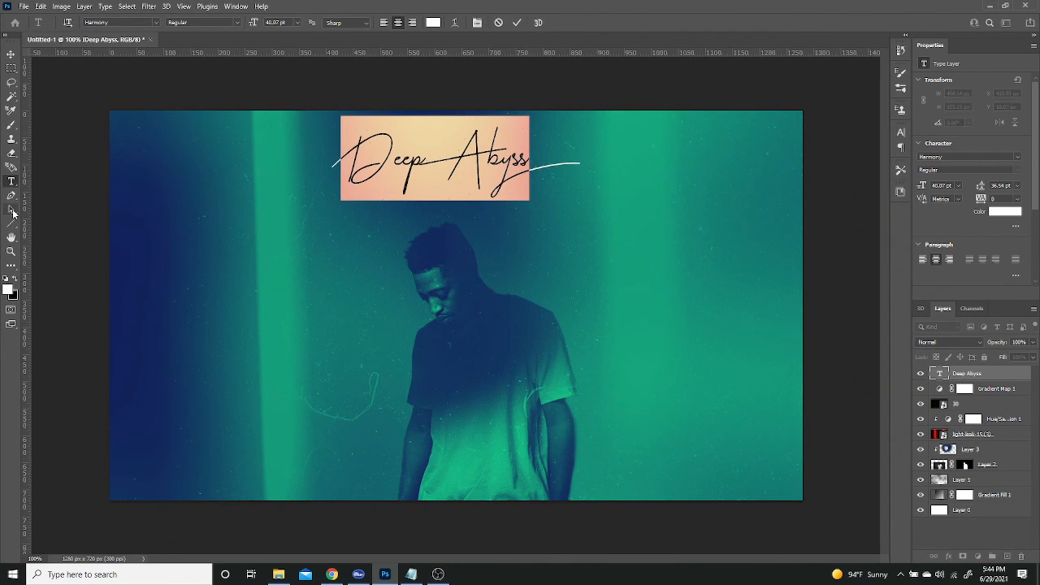
click(11, 209)
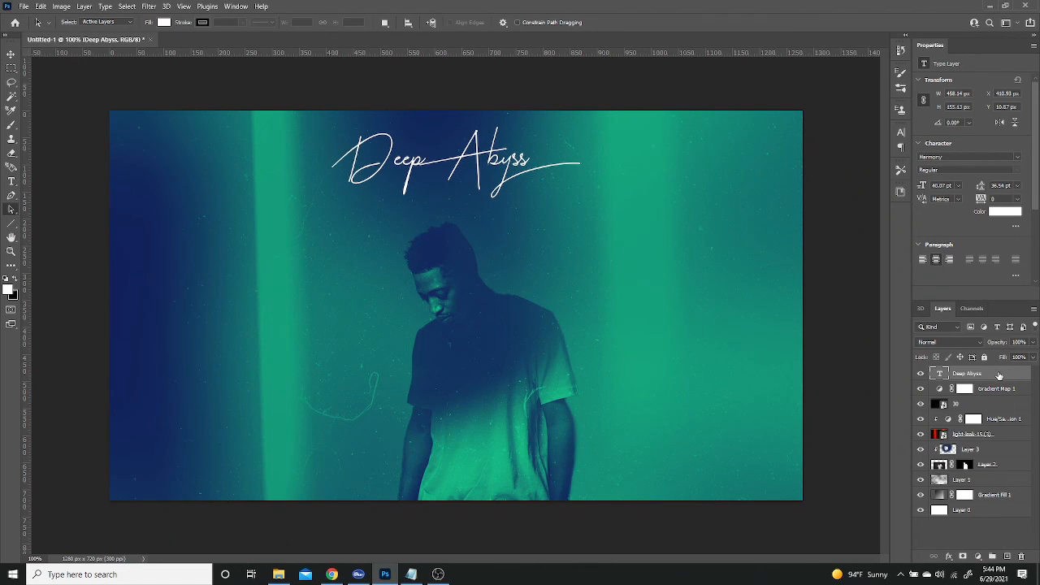
Step: Apply an Outer Glow layer style with white colour to the Deep Abyss title layer
double_click(971, 373)
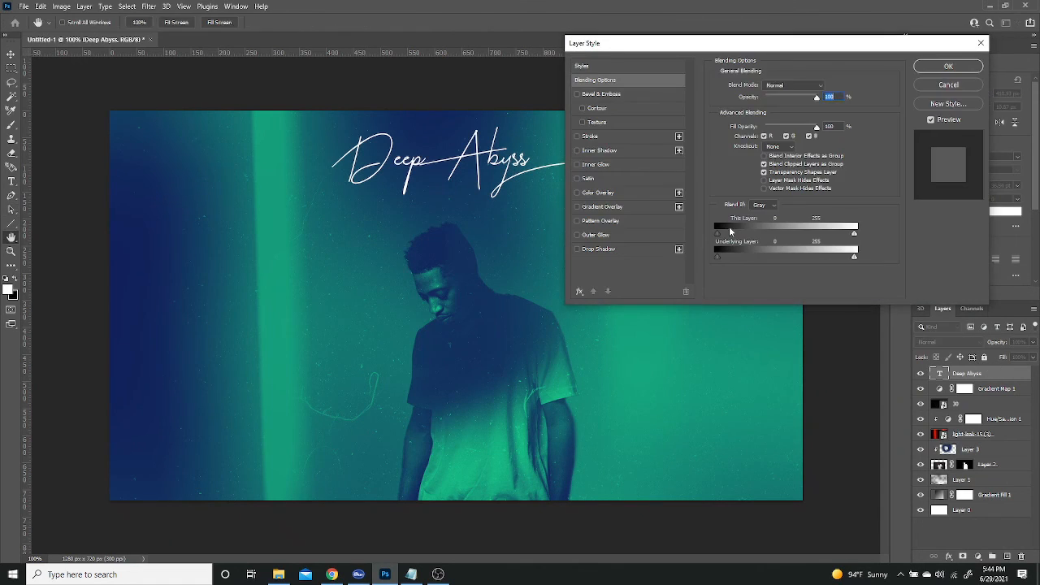
click(595, 235)
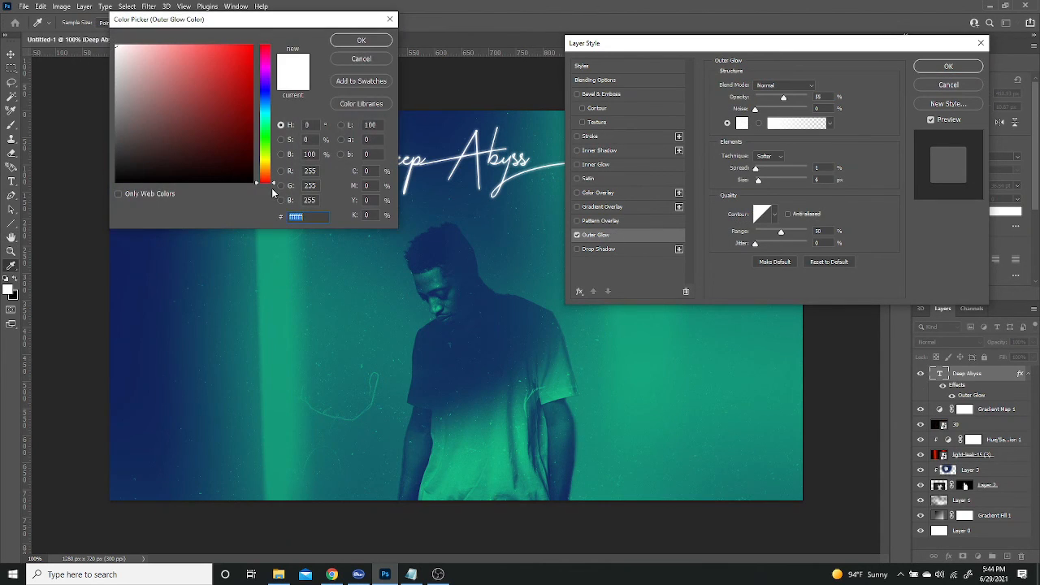
click(360, 40)
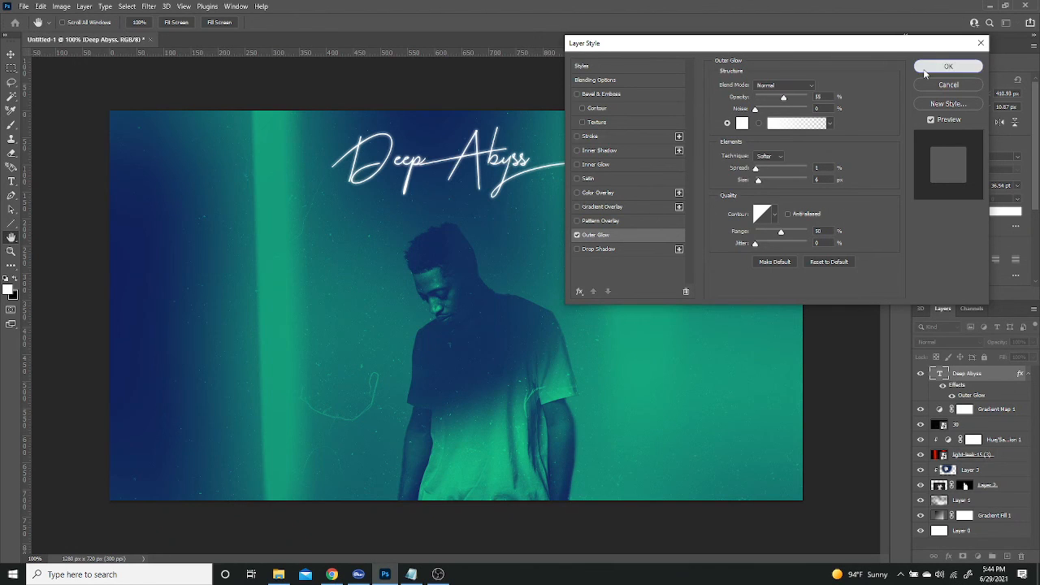
click(948, 66)
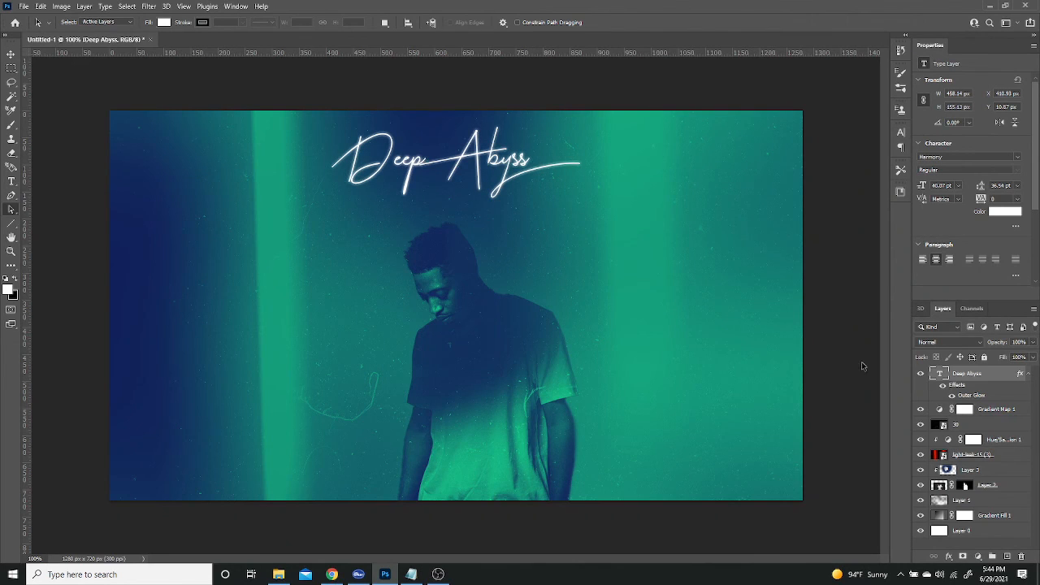
mouse_move(732, 242)
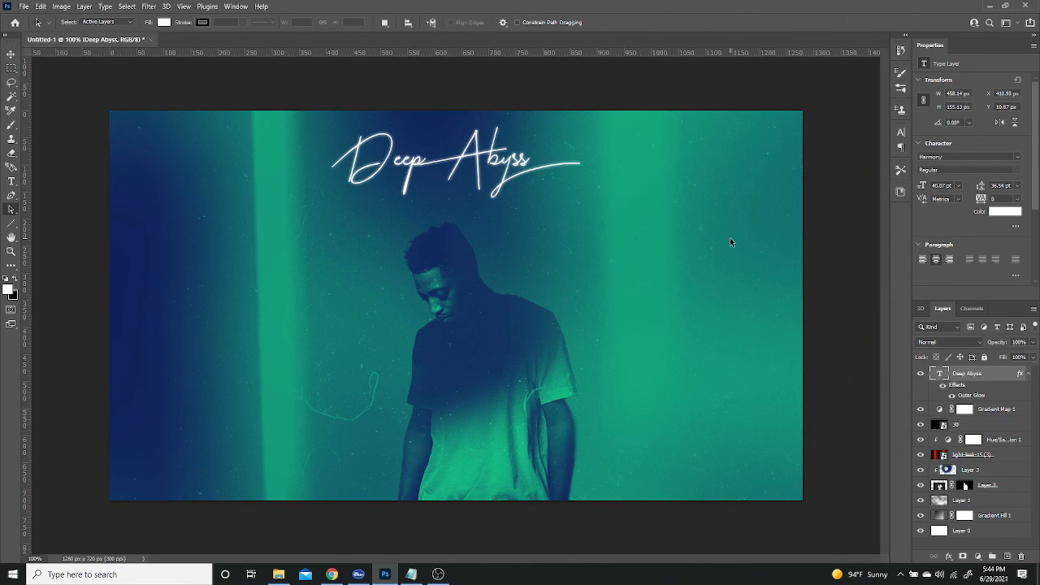
mouse_move(662, 273)
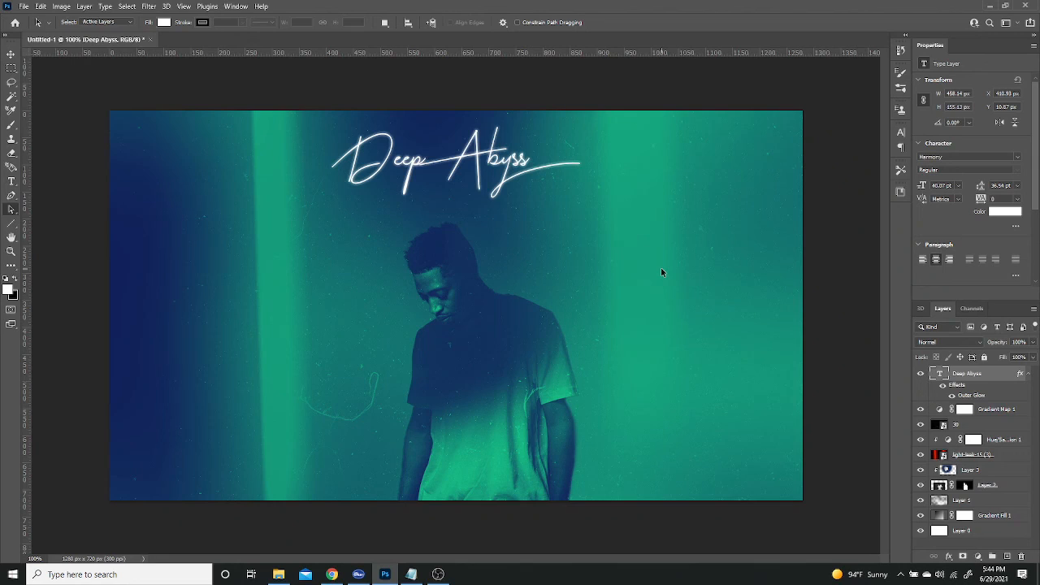